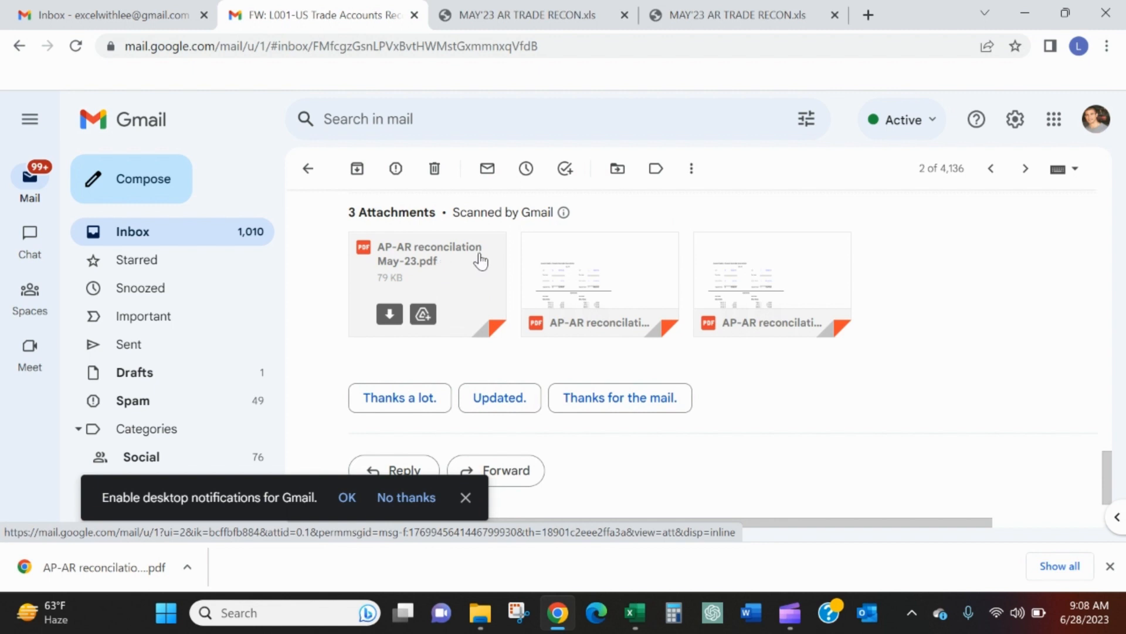
pyautogui.moveTo(479, 261)
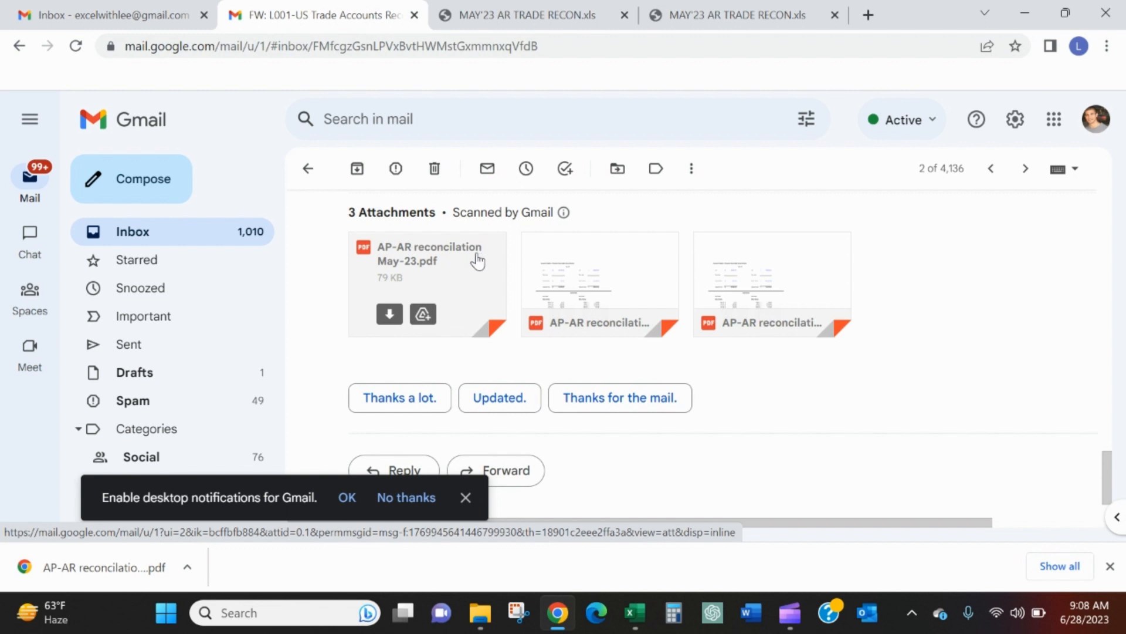
pyautogui.moveTo(456, 257)
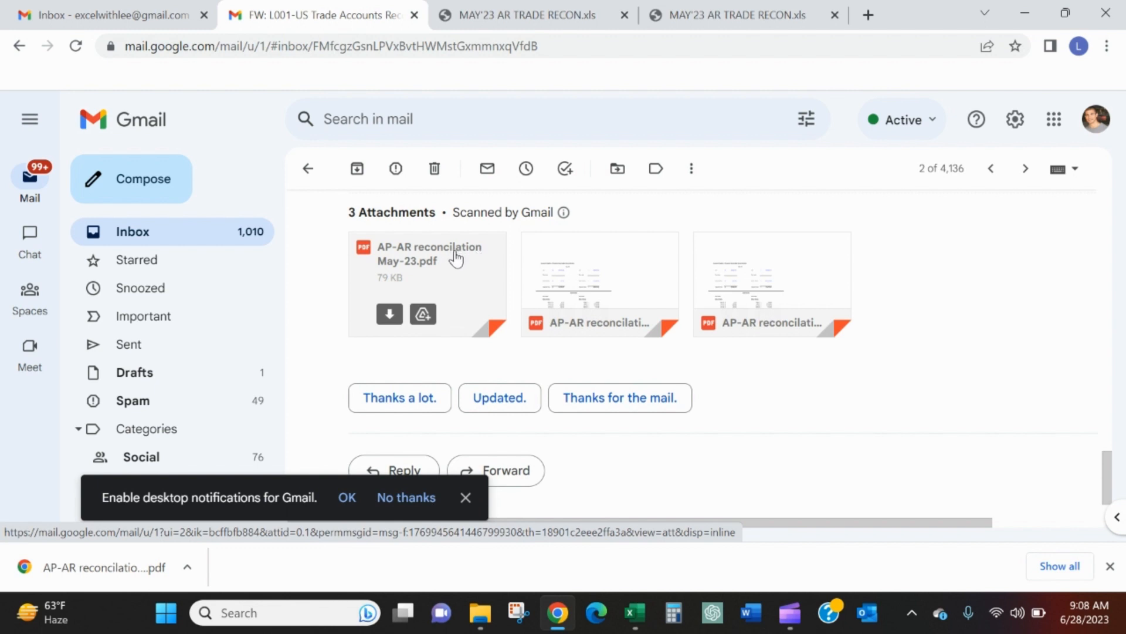
# View the AP-AR reconciliation May-23.pdf attachment in Gmail preview and scroll through its carryover figures.
pyautogui.click(429, 254)
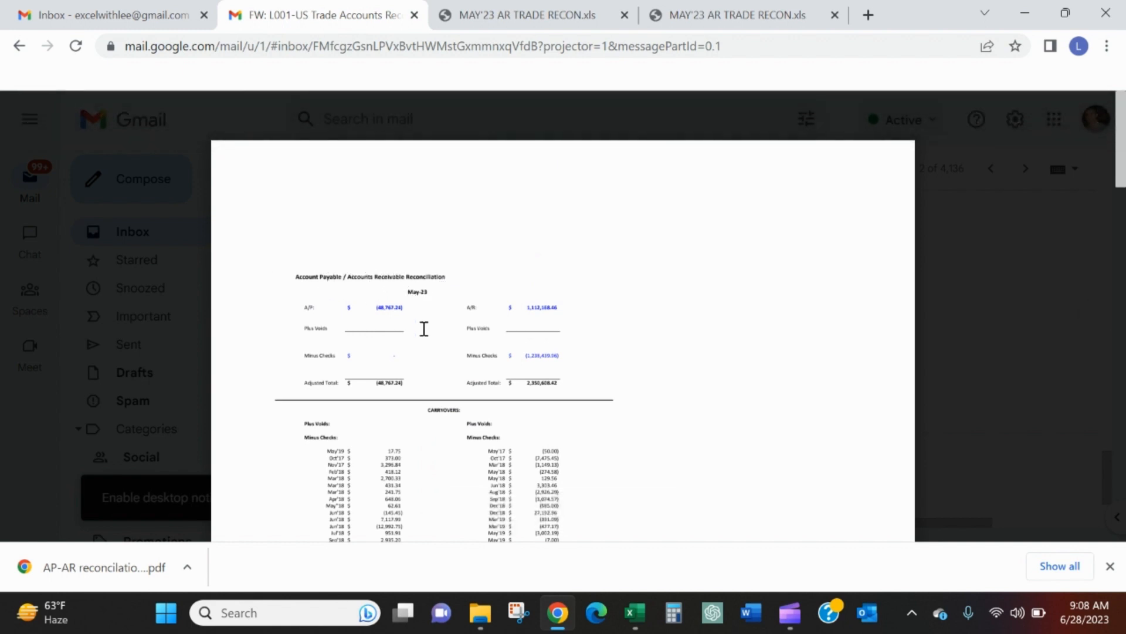
pyautogui.scroll(-3)
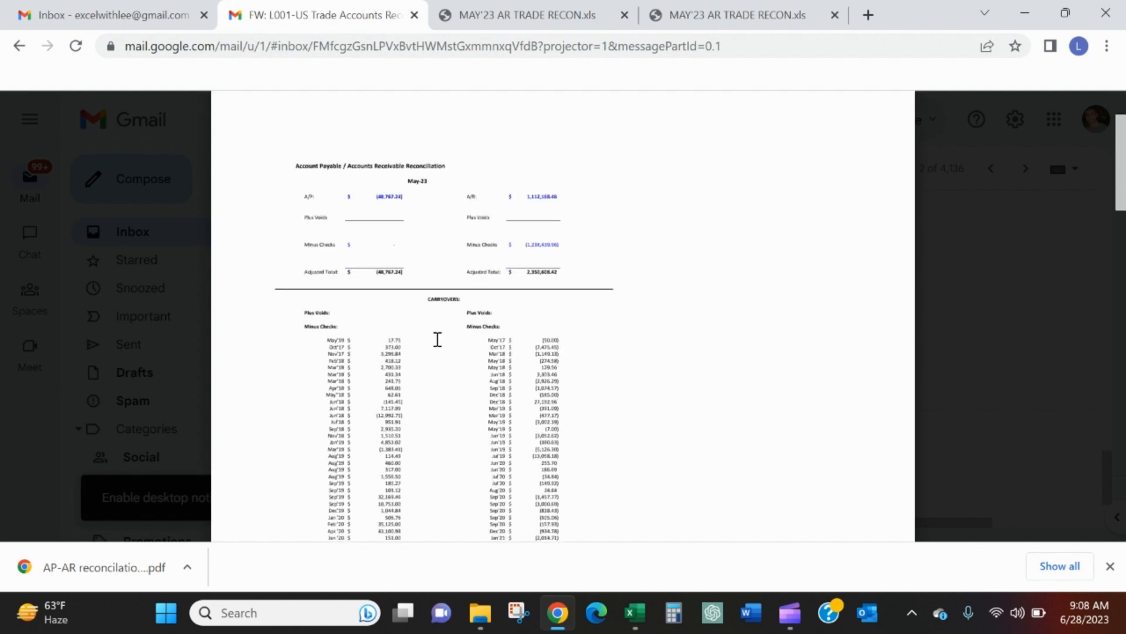
pyautogui.scroll(-3)
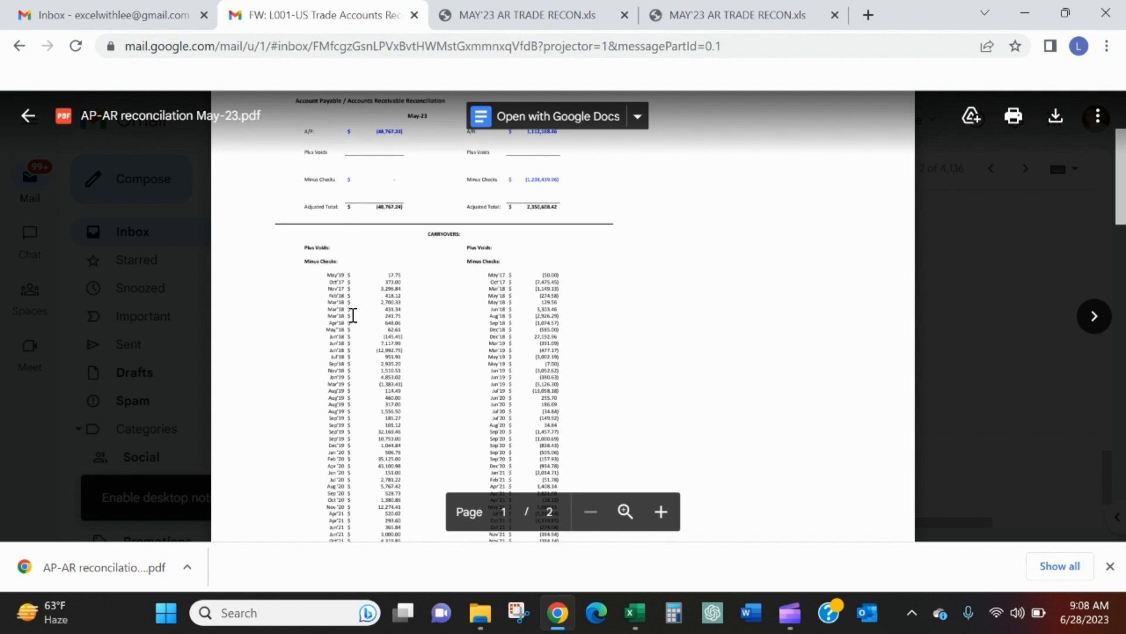
pyautogui.scroll(-3)
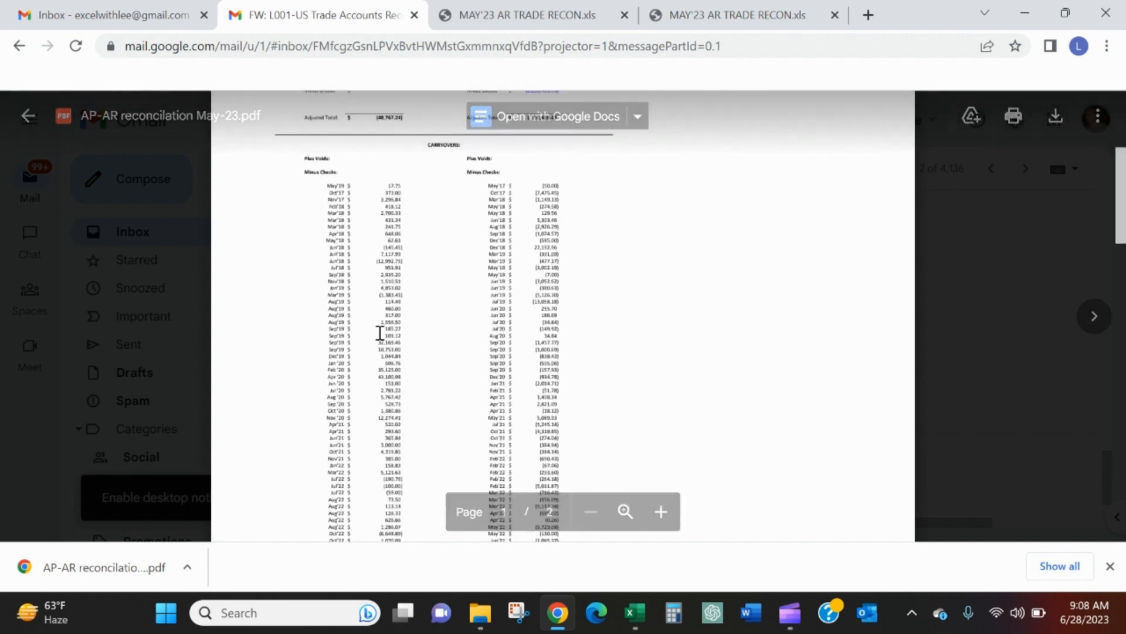
pyautogui.scroll(-3)
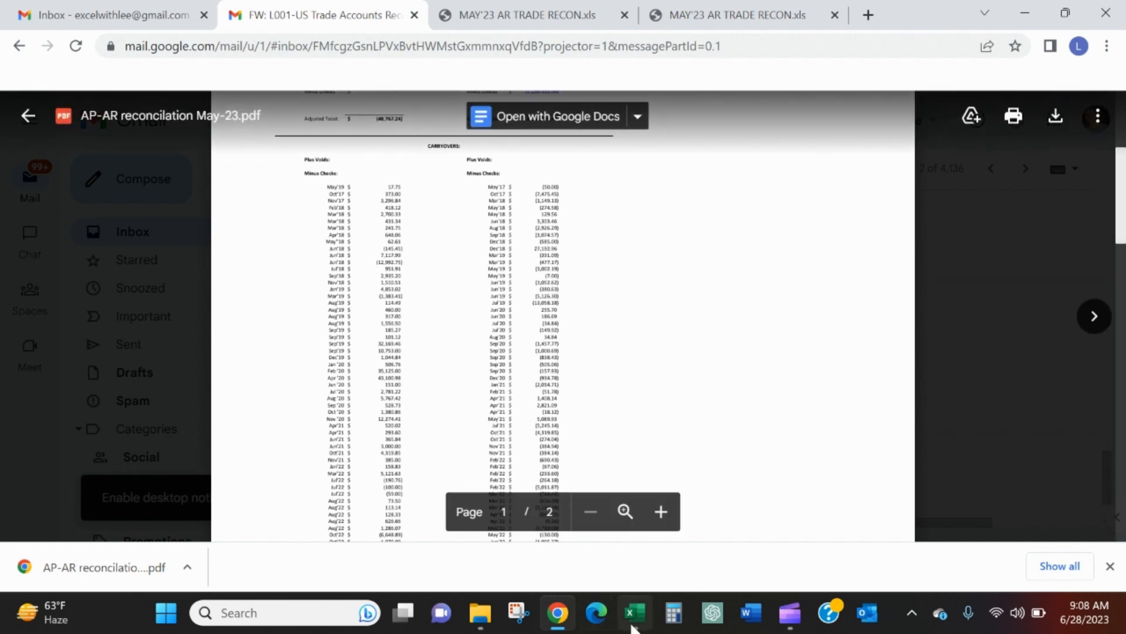
# From a blank workbook start Get Data > From PDF and pick the AP-AR reconciliation May-23 file.
pyautogui.click(632, 612)
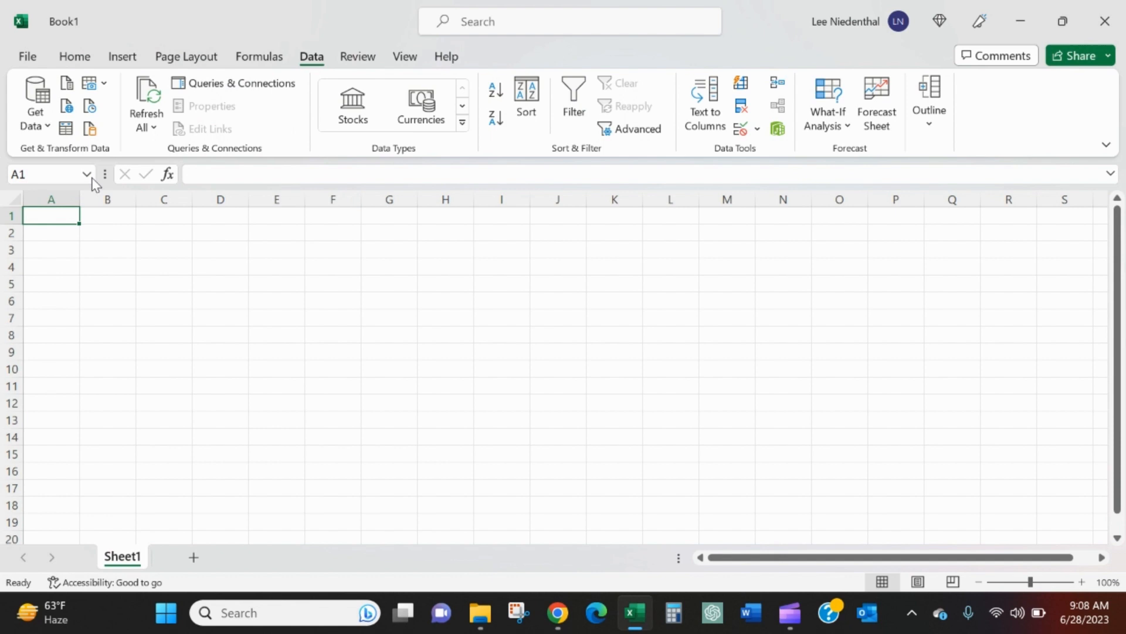
pyautogui.click(35, 104)
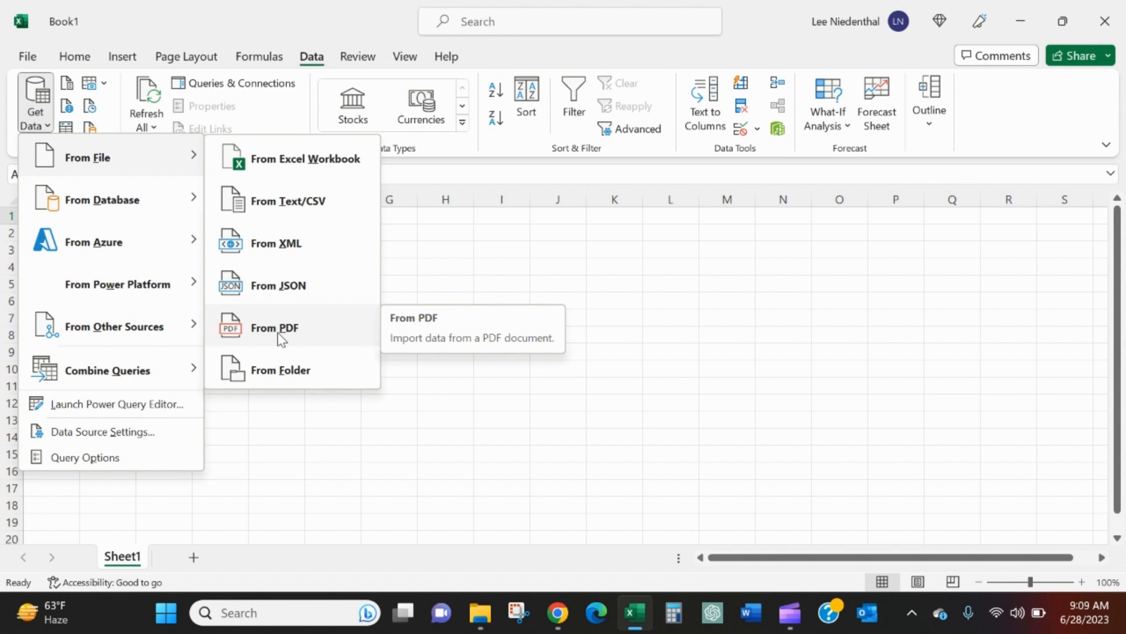
pyautogui.click(275, 327)
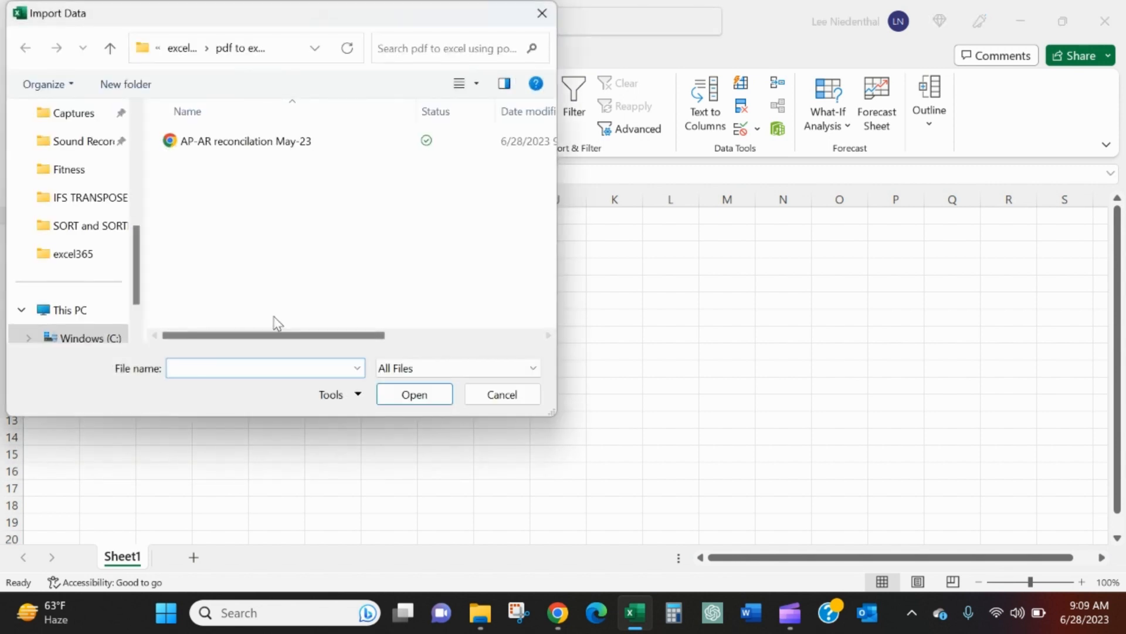
pyautogui.click(244, 141)
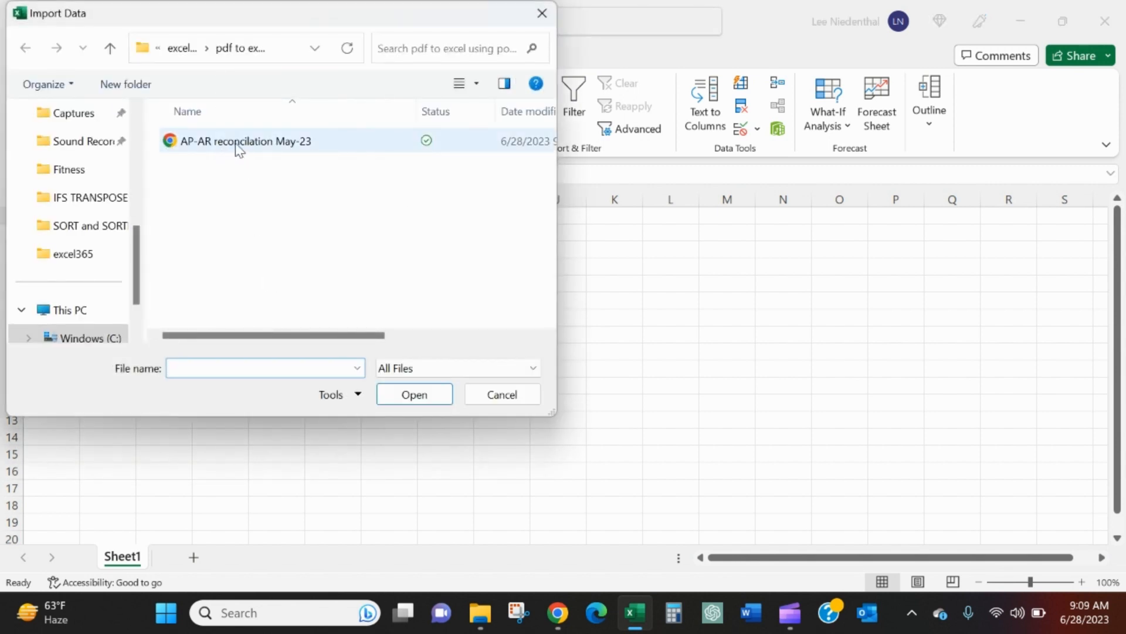
# Load the PDF into the Navigator and preview Table001 through Table005 (A/P, A/R, carryover amounts).
pyautogui.click(414, 394)
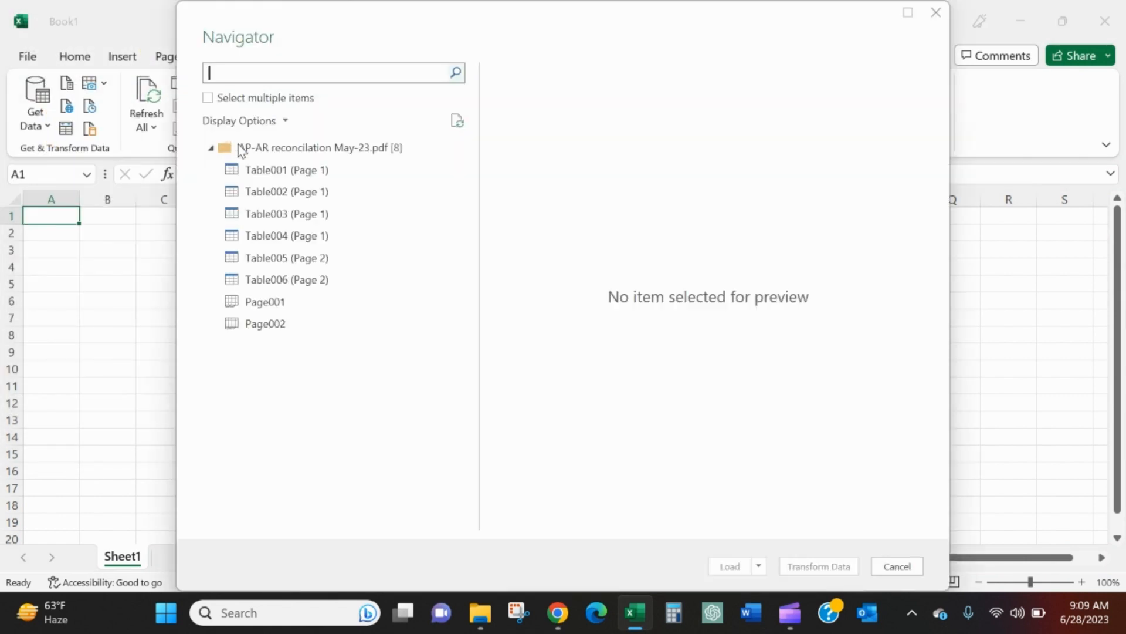
pyautogui.click(286, 168)
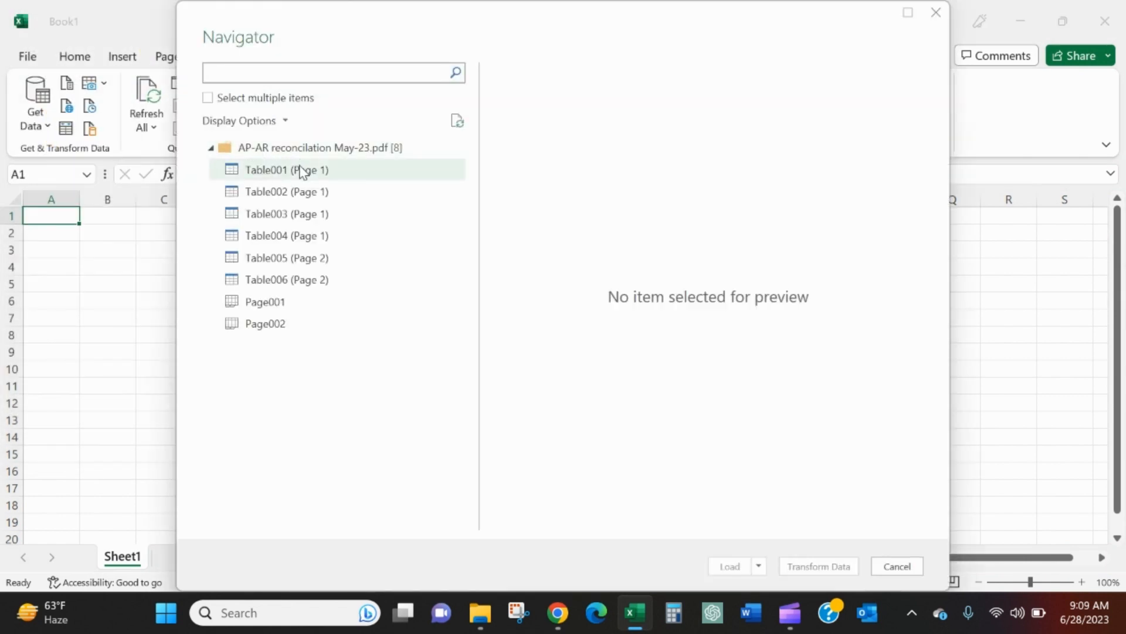
pyautogui.click(286, 169)
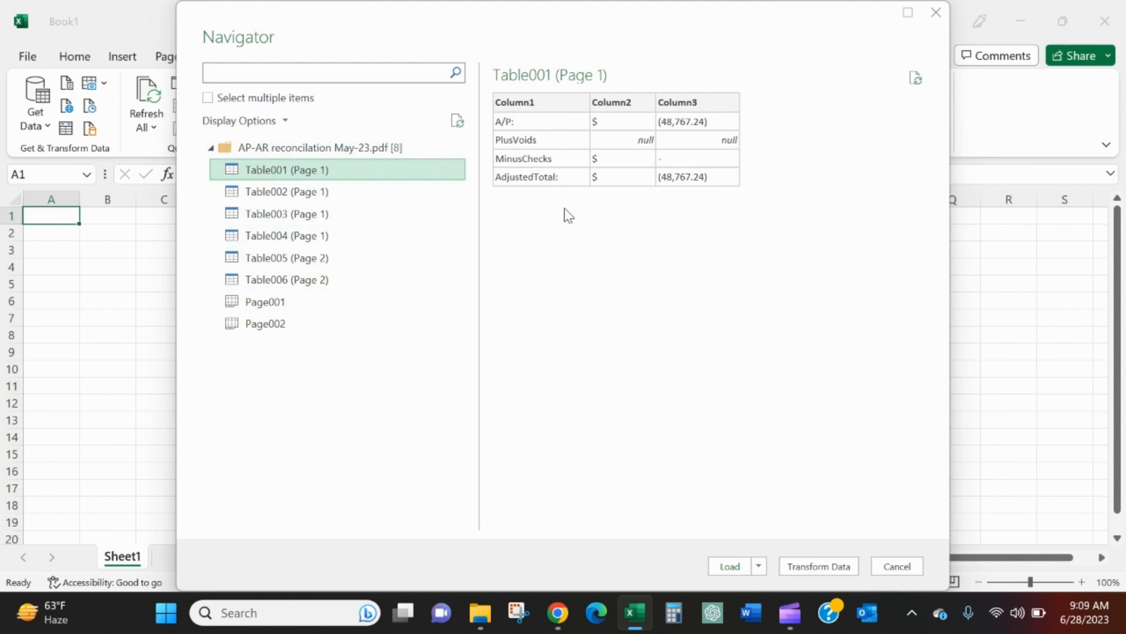
pyautogui.moveTo(647, 140)
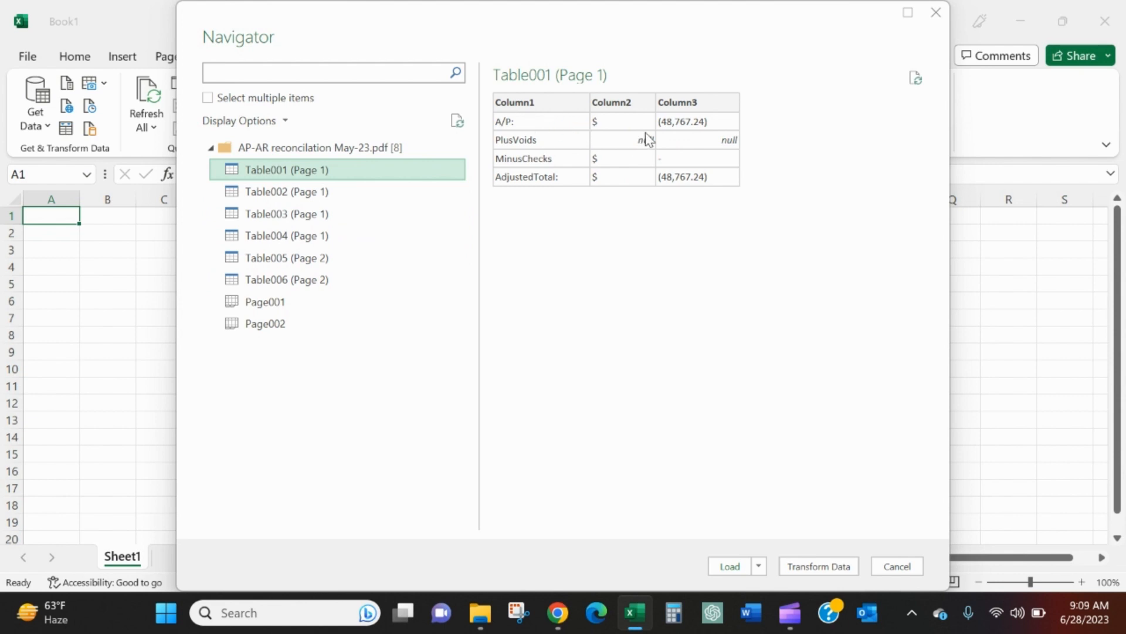
pyautogui.moveTo(676, 136)
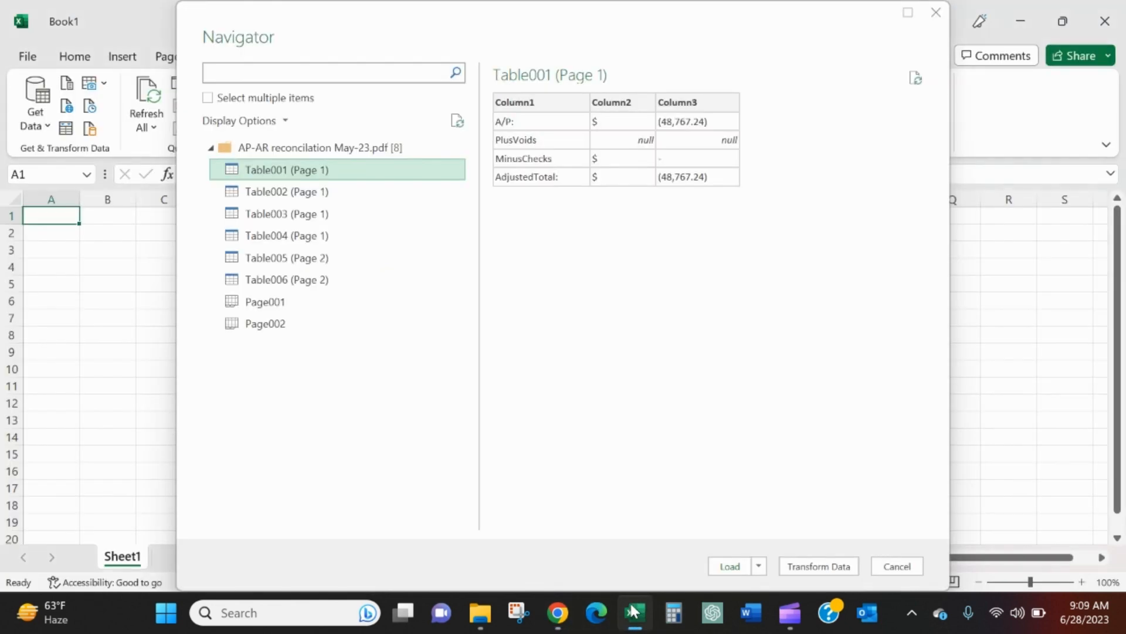
pyautogui.moveTo(535, 175)
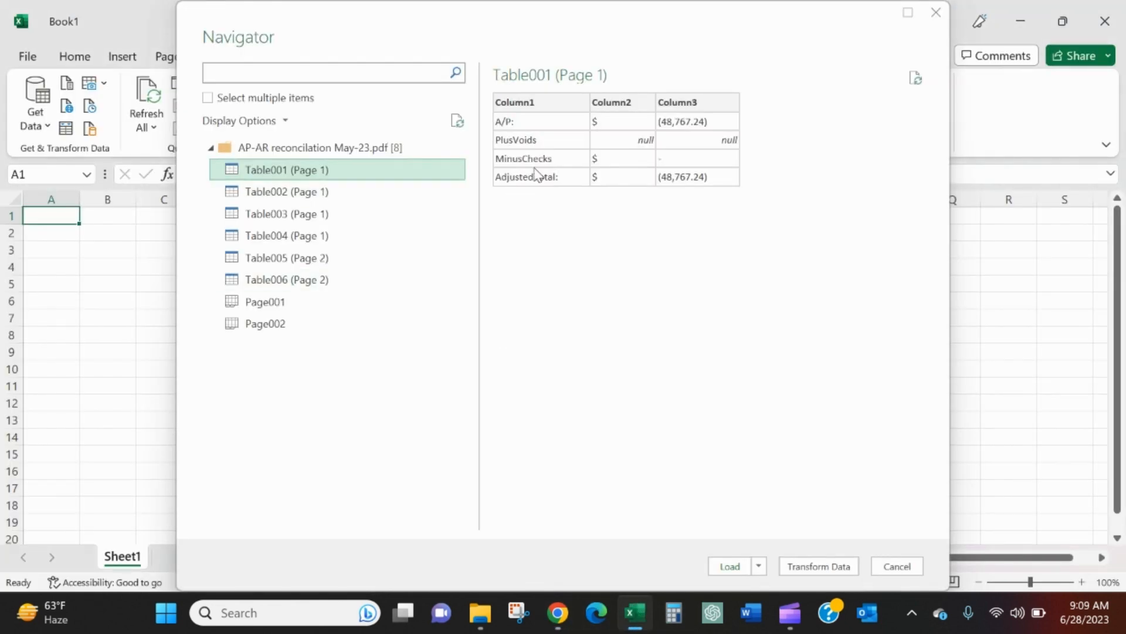
pyautogui.click(286, 191)
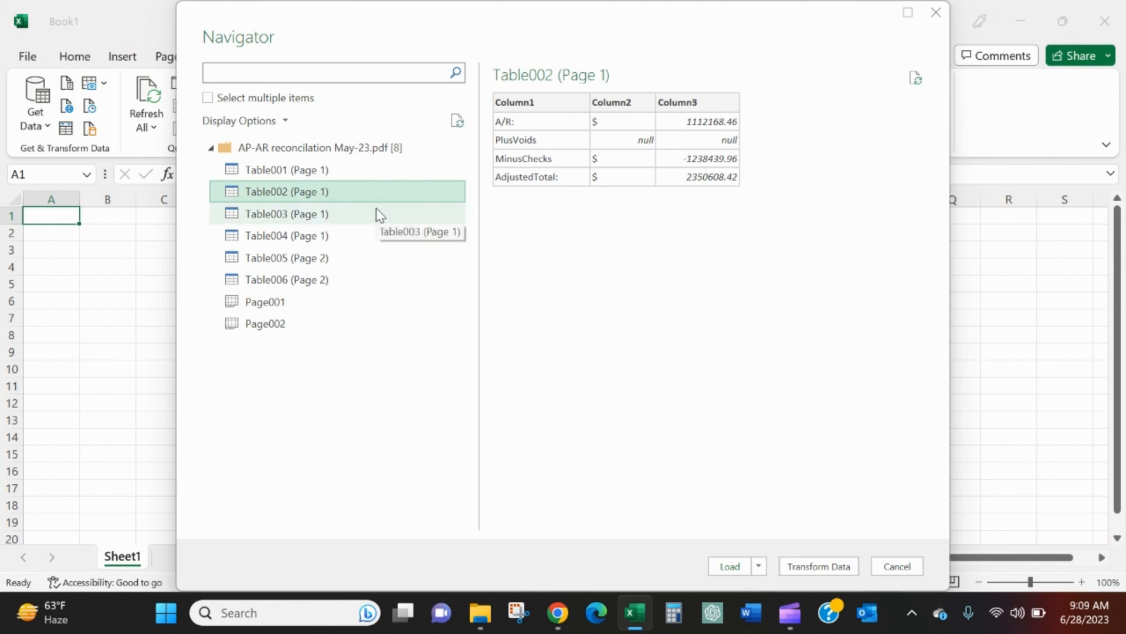
pyautogui.click(287, 214)
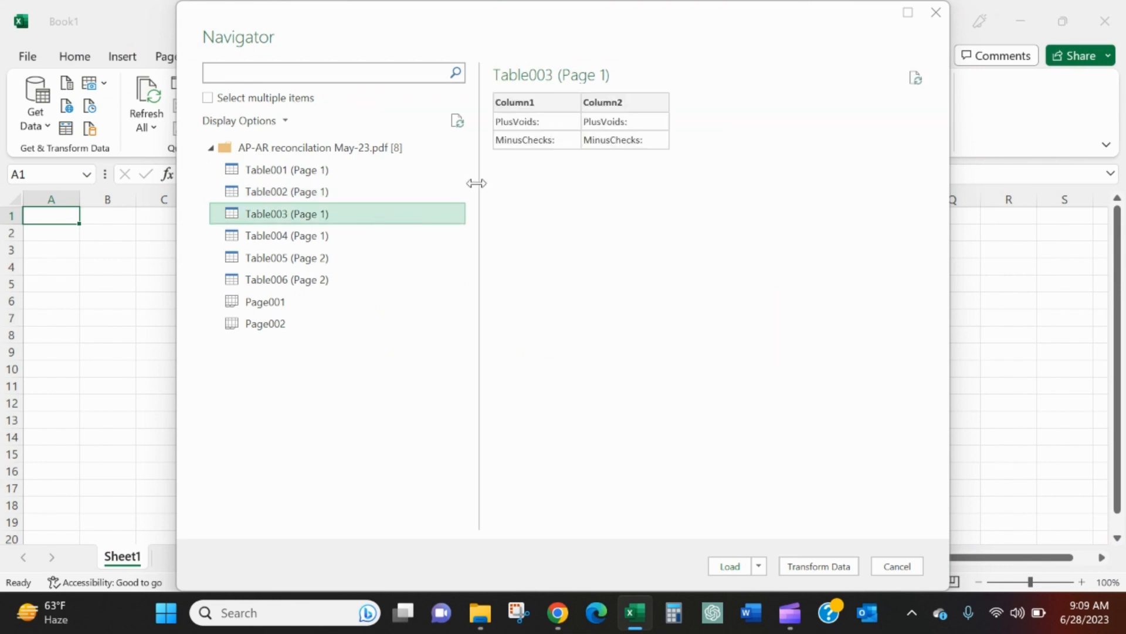
pyautogui.click(286, 235)
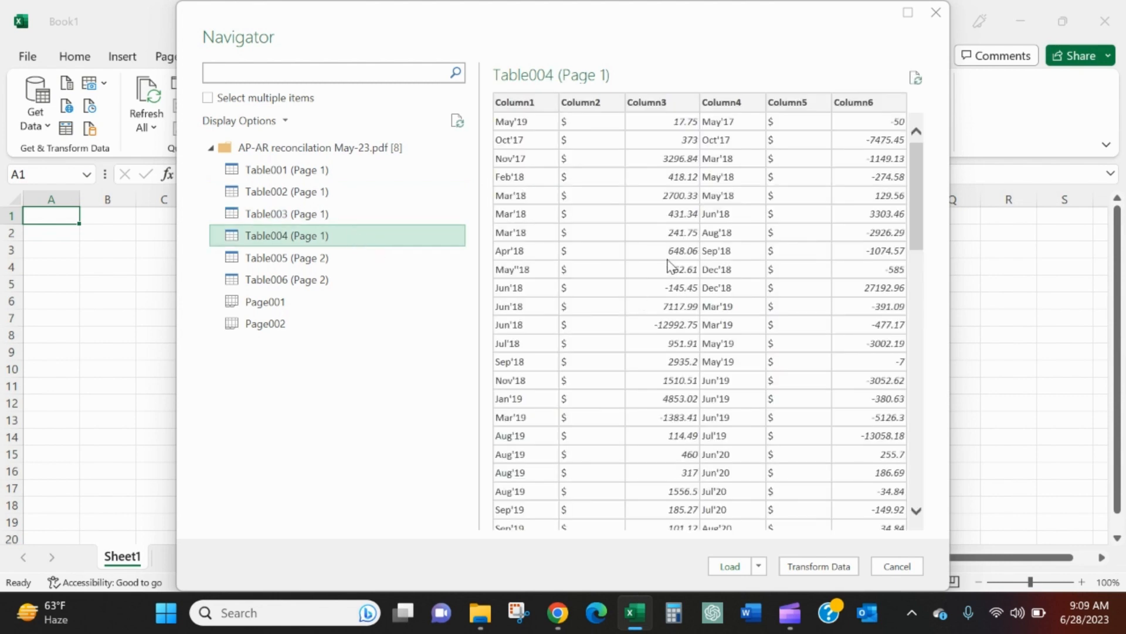
pyautogui.moveTo(646, 129)
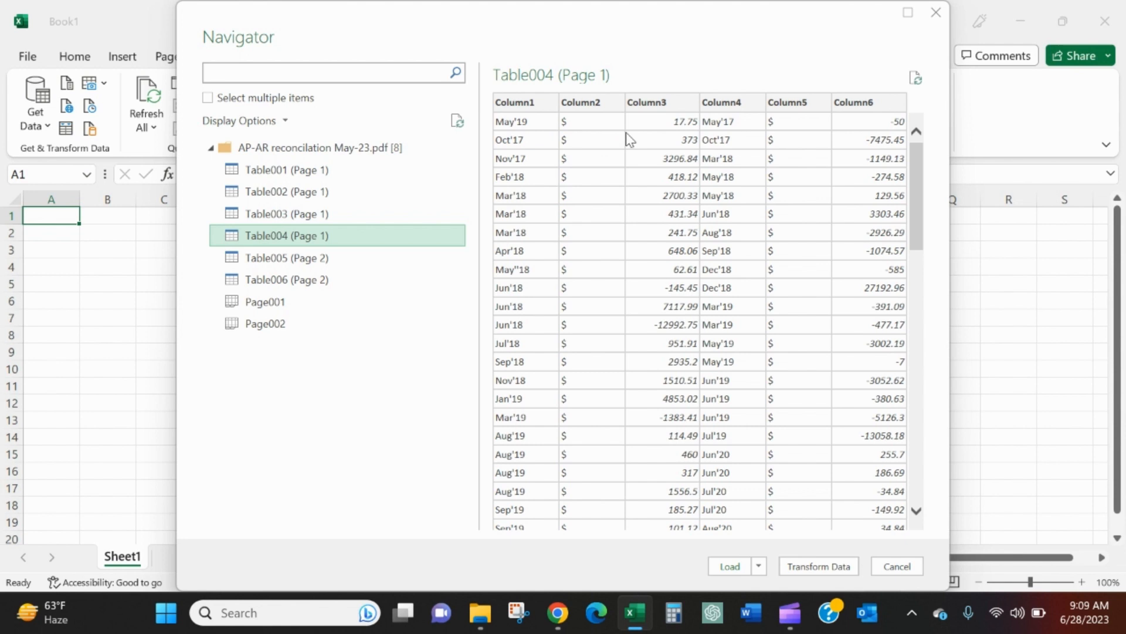
pyautogui.moveTo(674, 361)
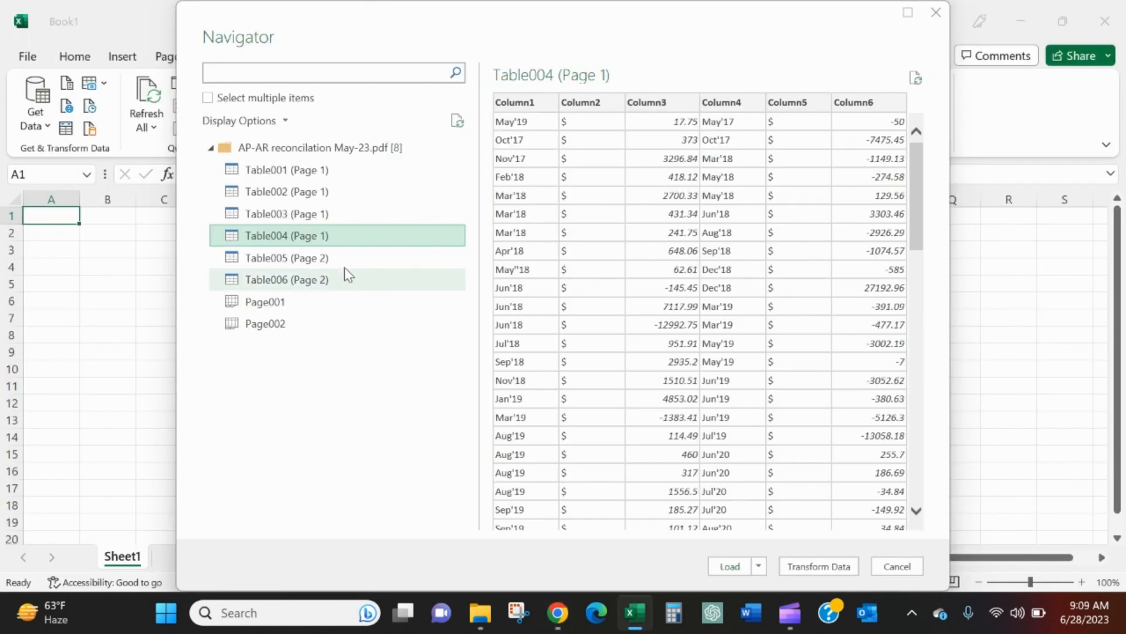
pyautogui.click(287, 257)
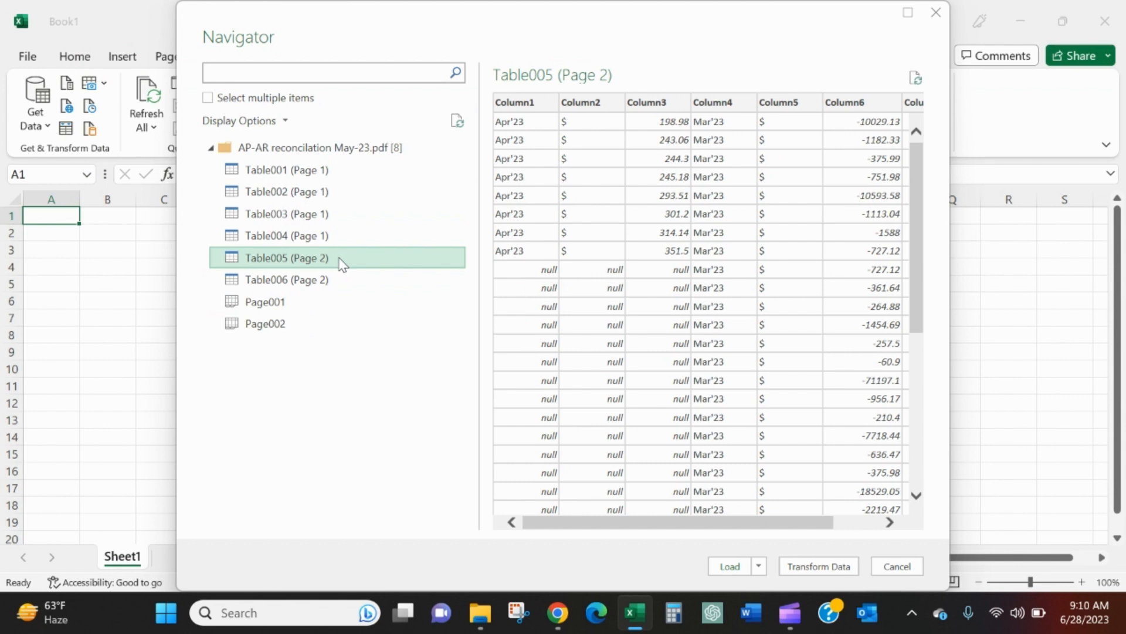
pyautogui.moveTo(607, 140)
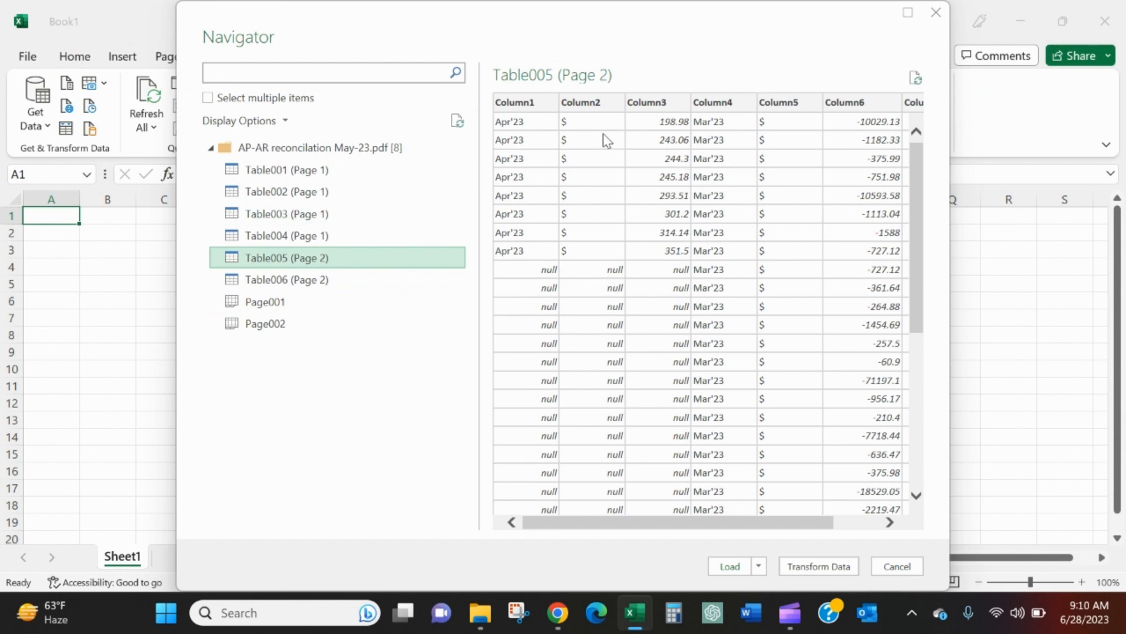
pyautogui.moveTo(582, 90)
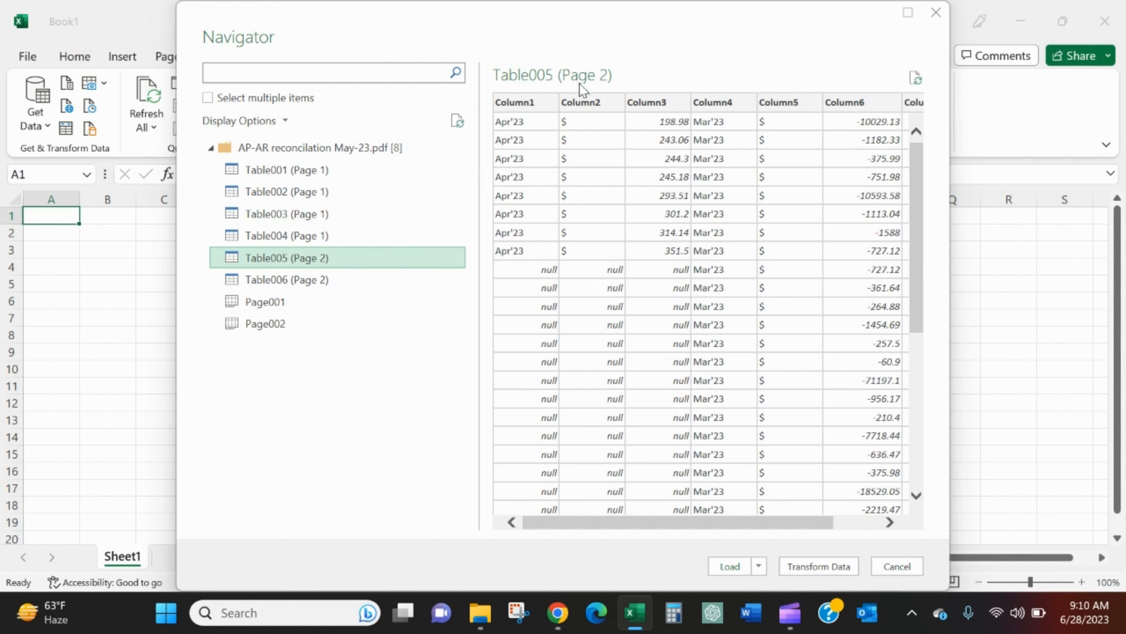
pyautogui.moveTo(867, 376)
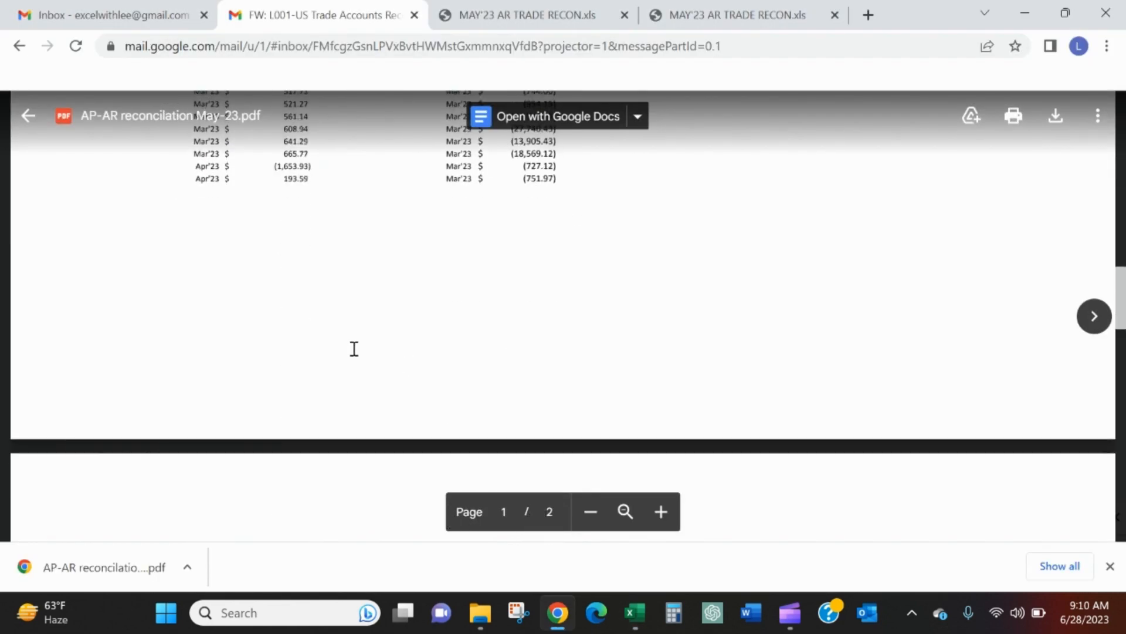
pyautogui.scroll(-3)
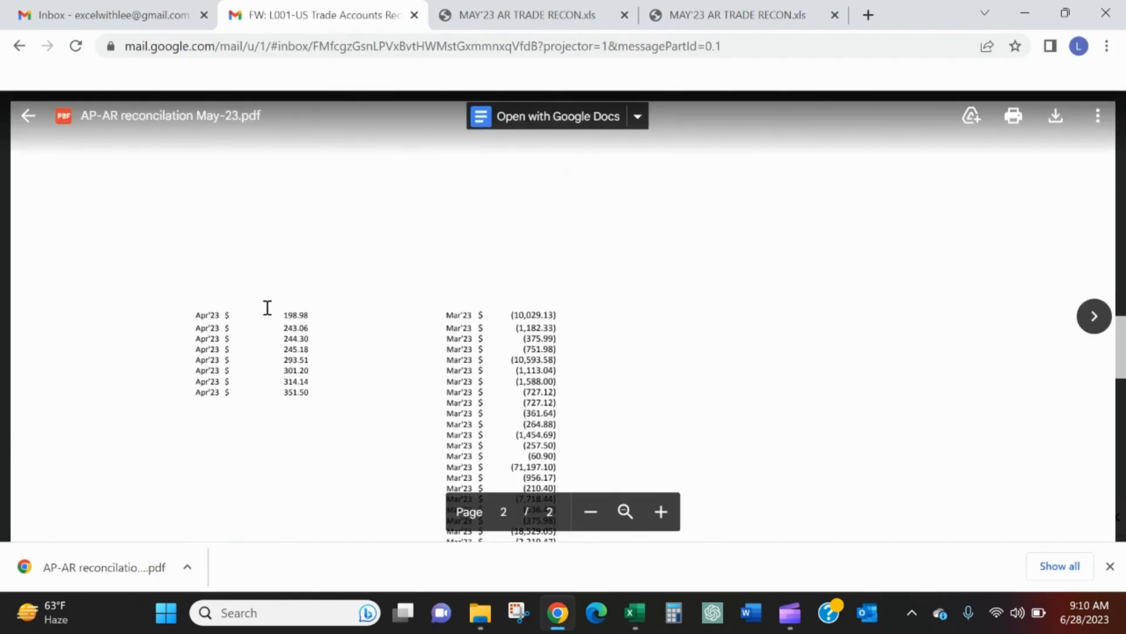
pyautogui.moveTo(282, 315)
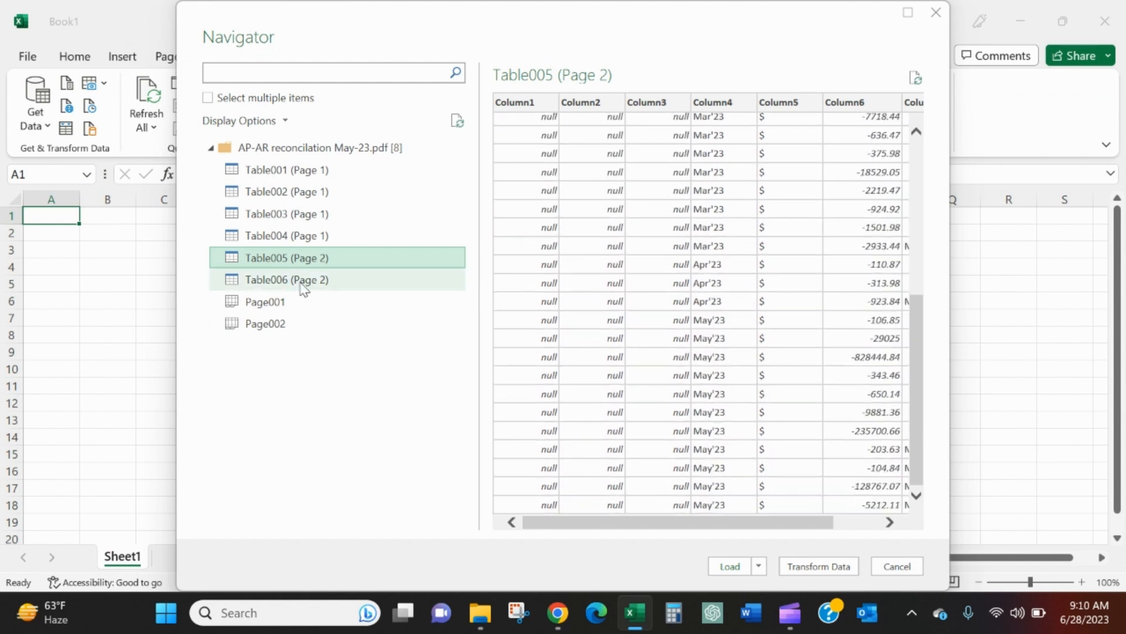
# Preview Table006's unprocessed totals, then Table004 and Table005 contents.
pyautogui.click(286, 280)
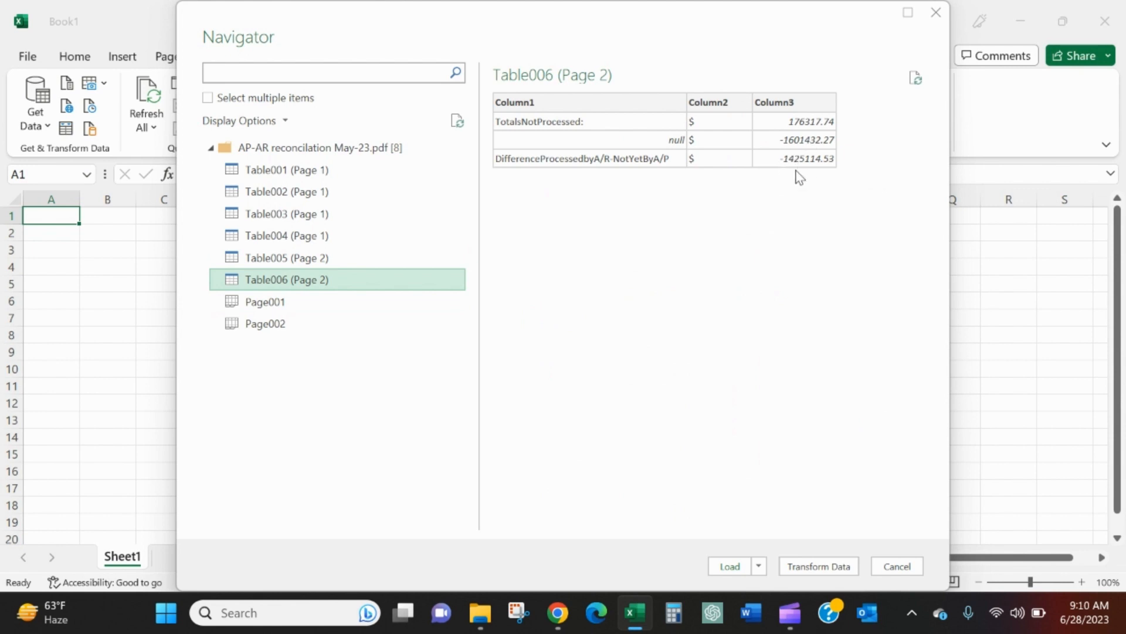
pyautogui.moveTo(803, 172)
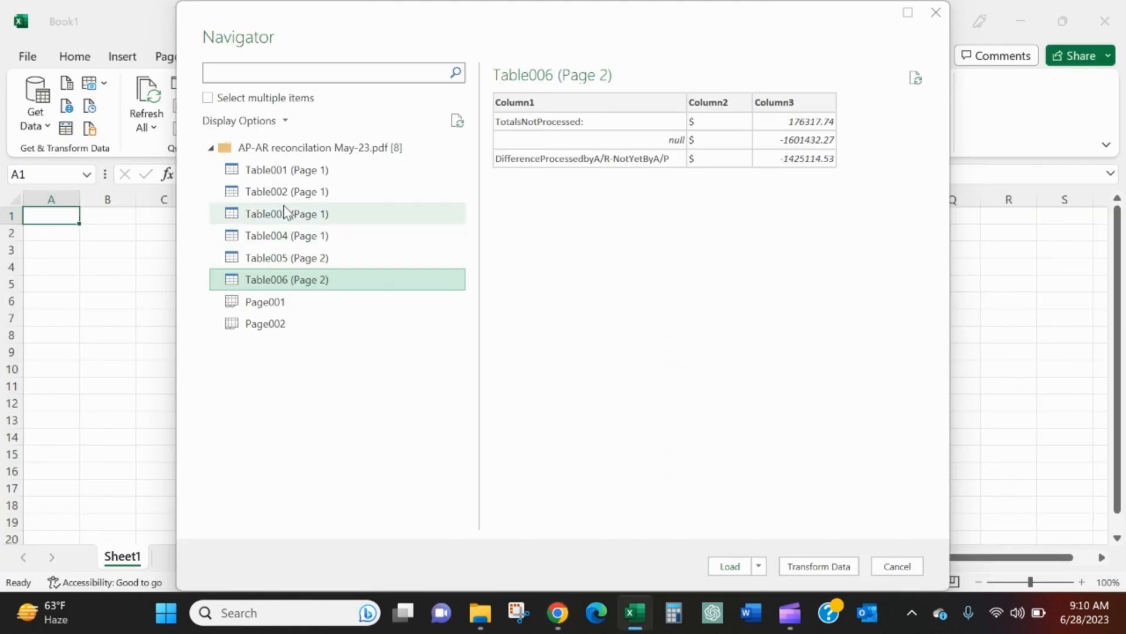
pyautogui.click(286, 234)
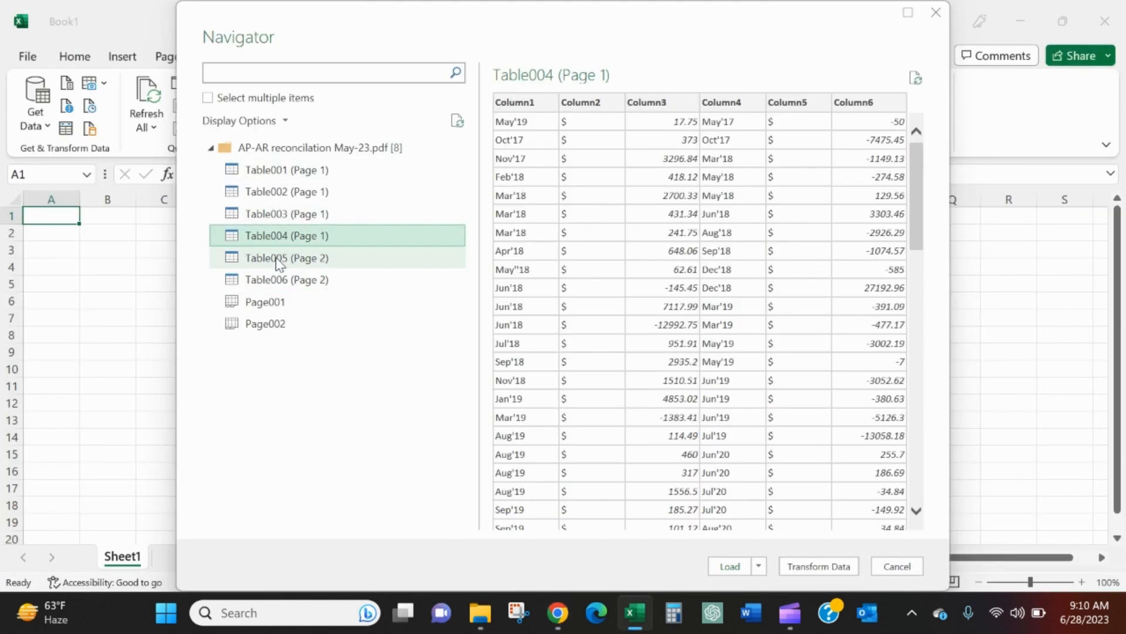
pyautogui.click(286, 258)
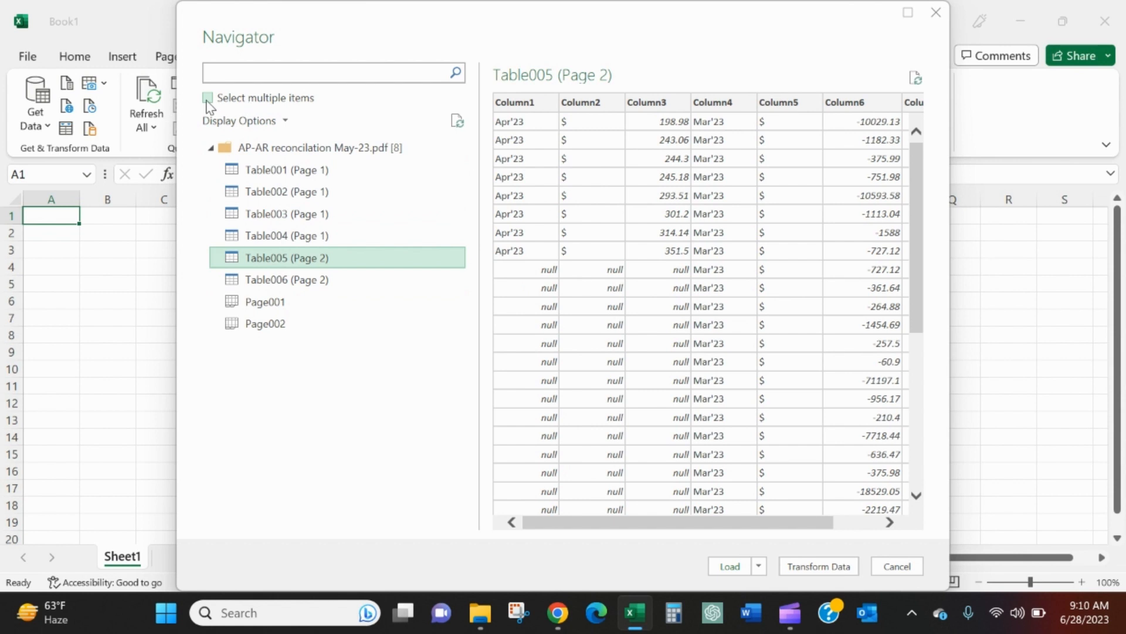
# Enable Select multiple items and tick Table004 (Page 1) and Table005 (Page 2) for import.
pyautogui.click(209, 98)
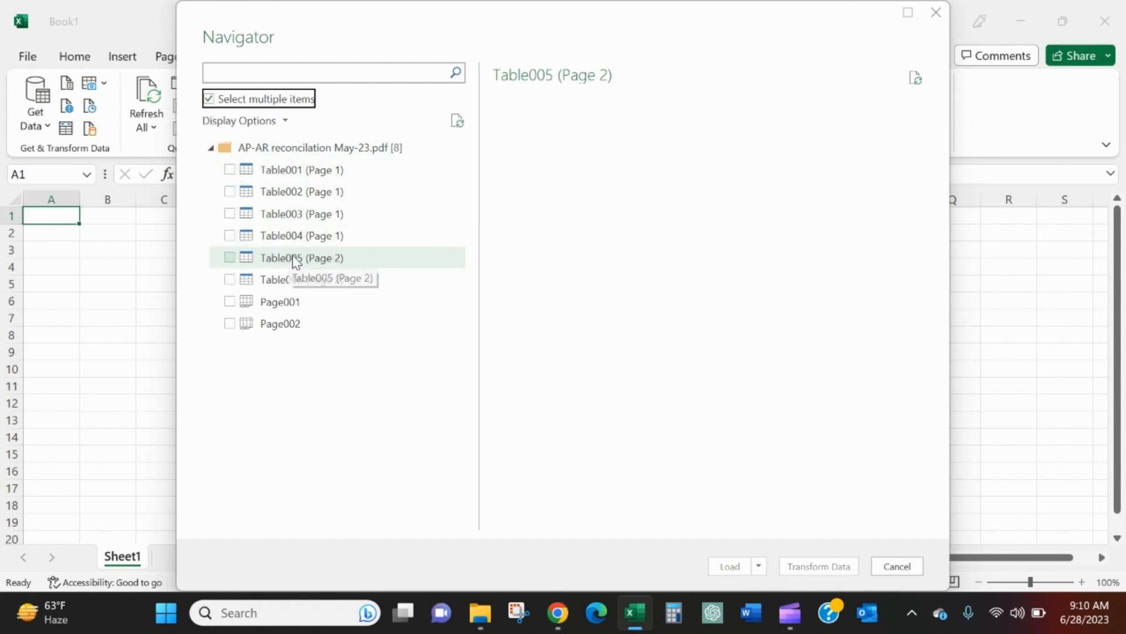
pyautogui.click(302, 236)
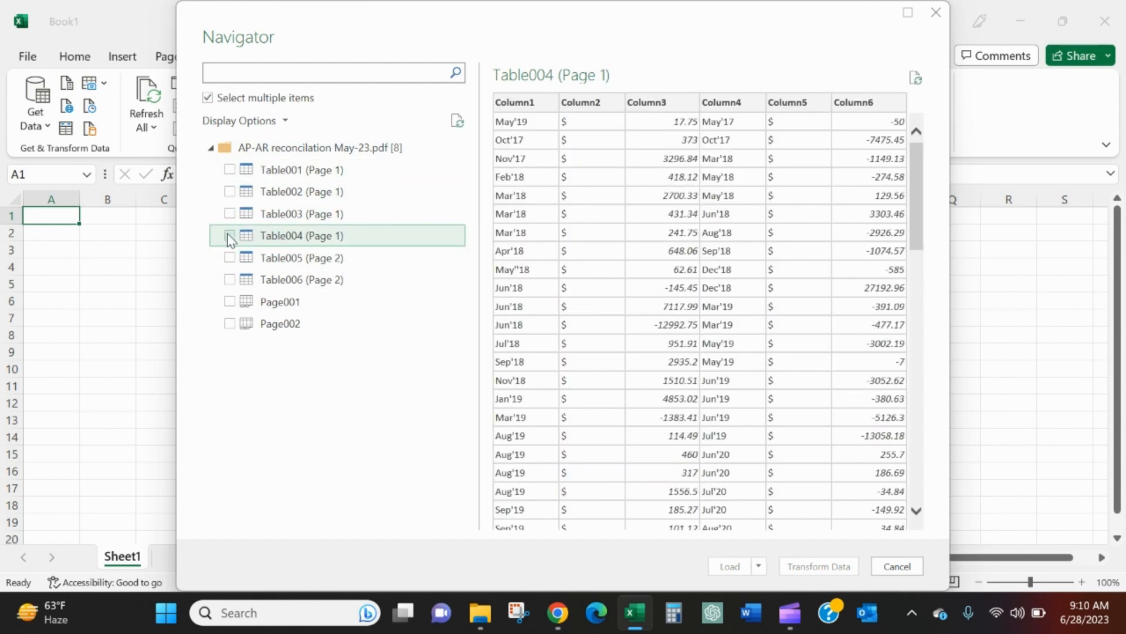
pyautogui.click(230, 236)
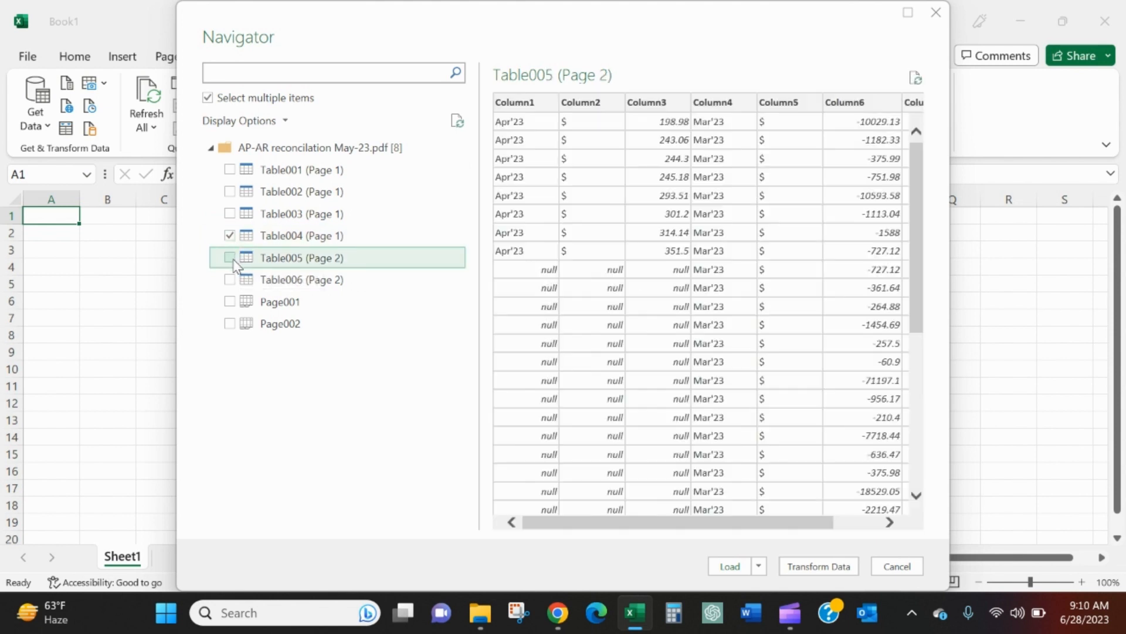
pyautogui.click(230, 257)
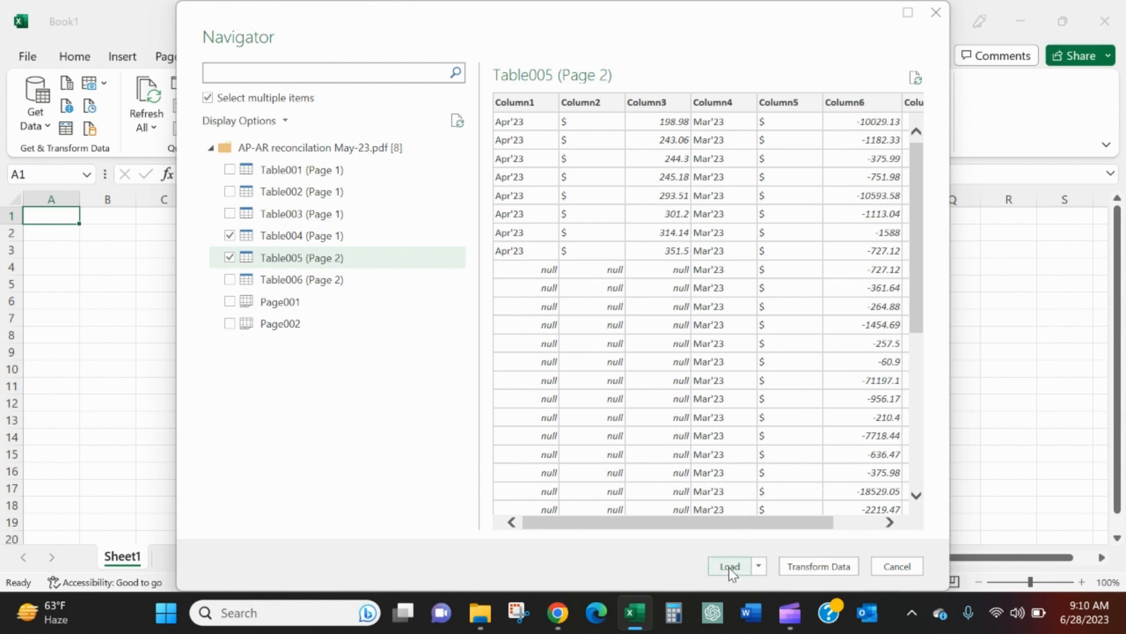
pyautogui.moveTo(733, 572)
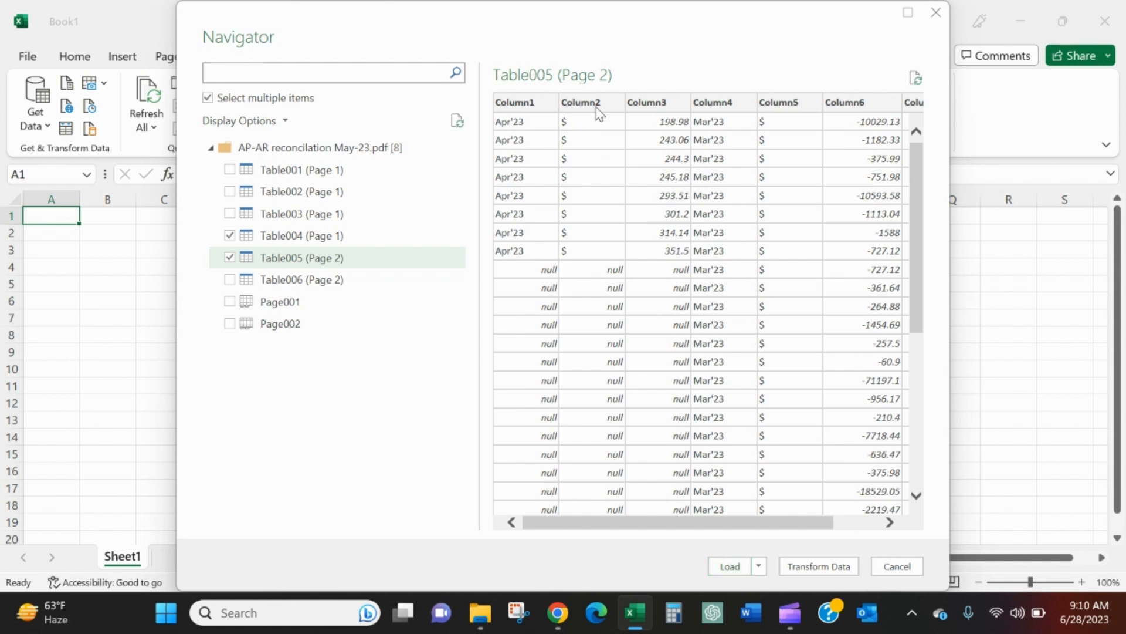
pyautogui.moveTo(597, 187)
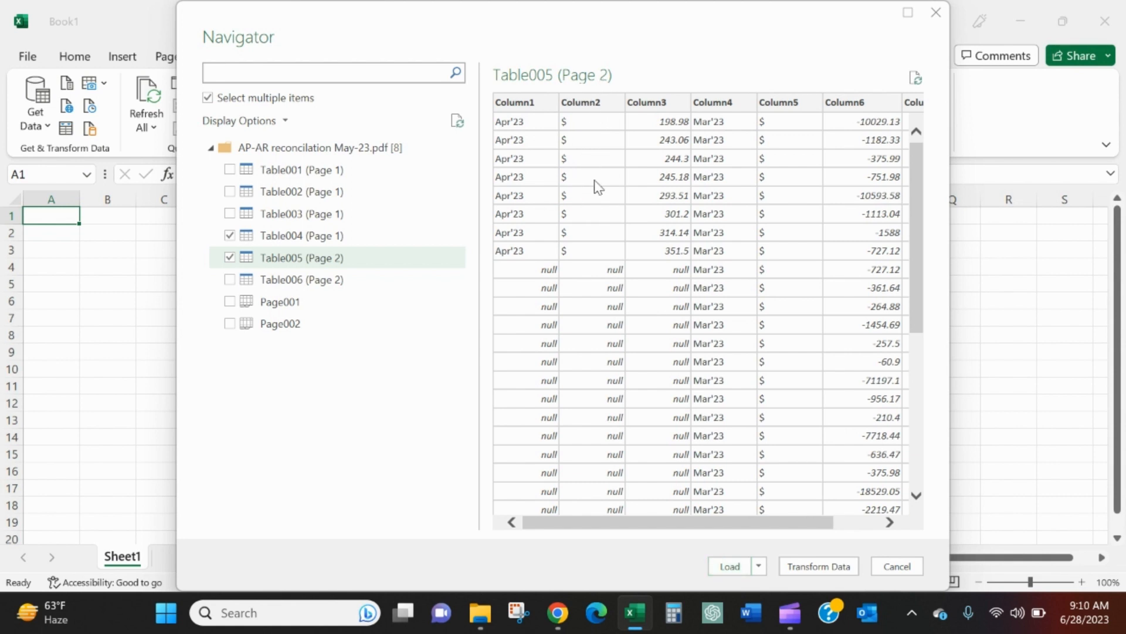
pyautogui.moveTo(852, 221)
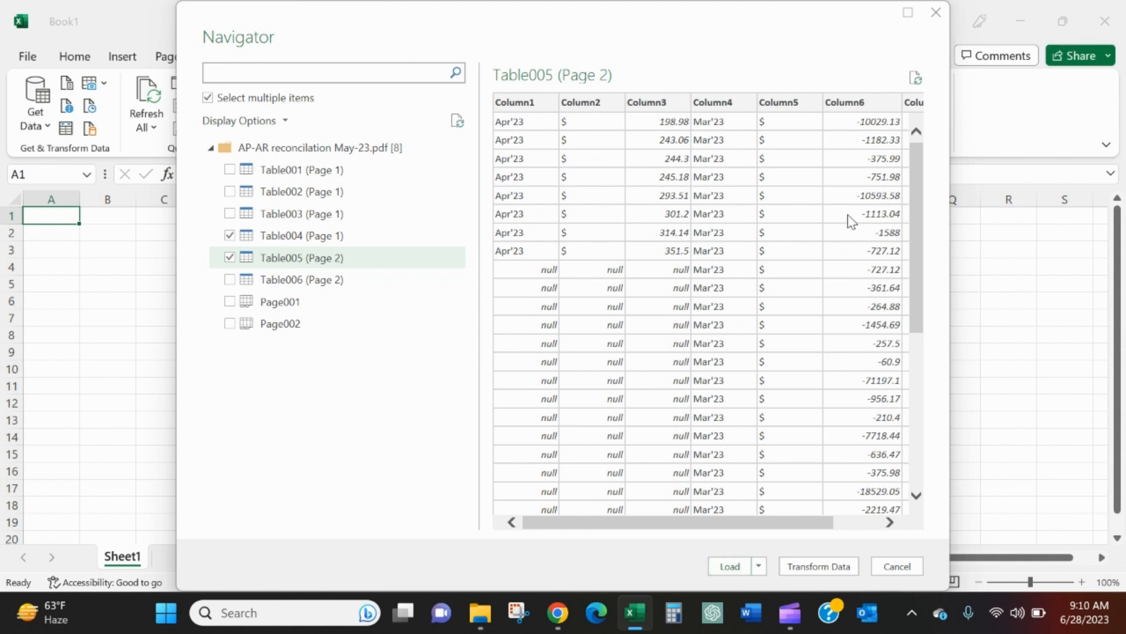
pyautogui.moveTo(754, 419)
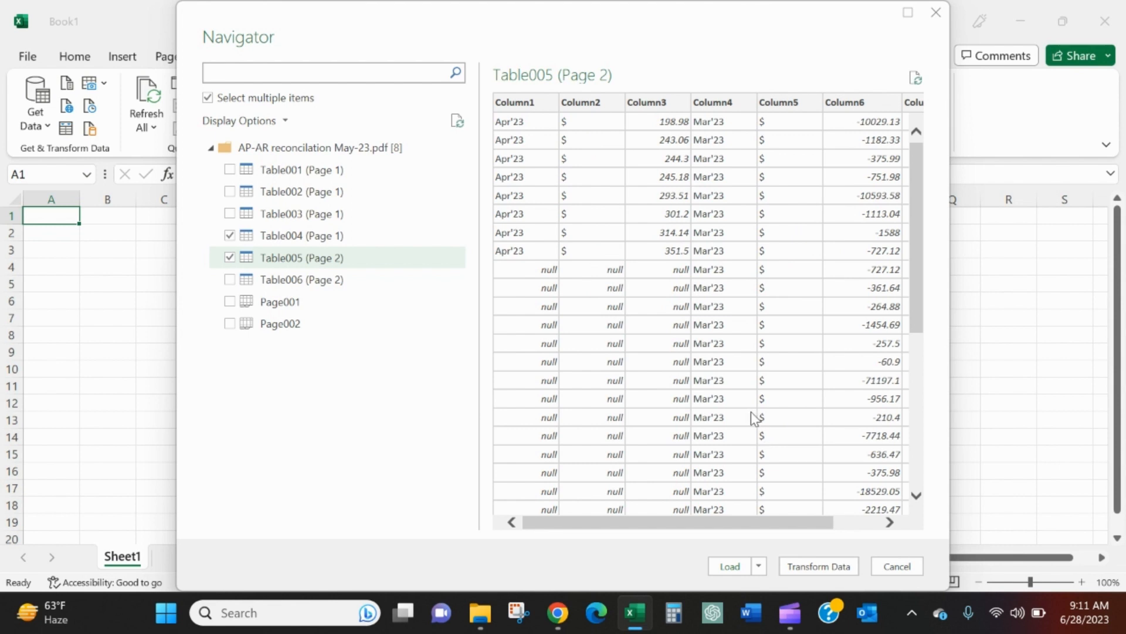
pyautogui.moveTo(788, 480)
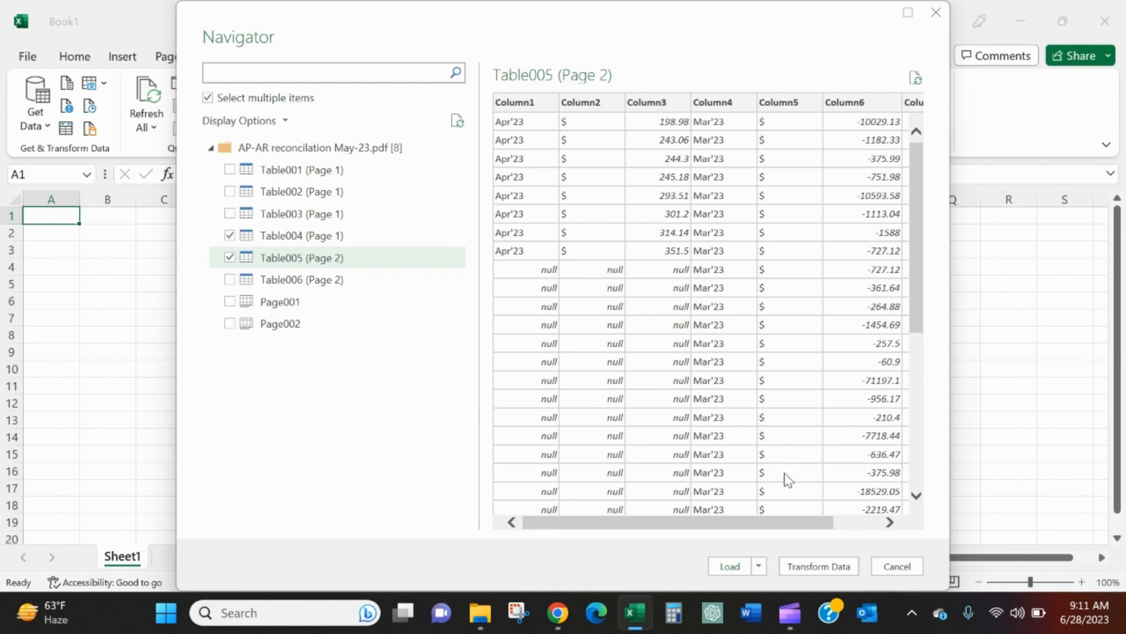
pyautogui.moveTo(827, 583)
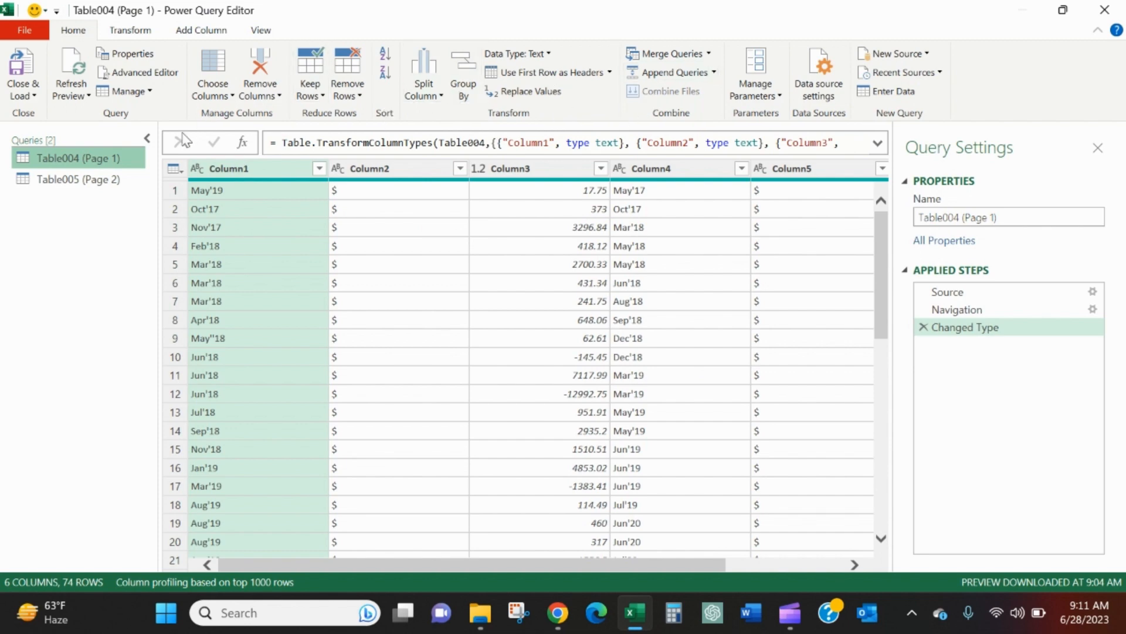
# Append the Table005 query's rows onto Table004 via Append Queries, giving one 113-row table.
pyautogui.click(78, 178)
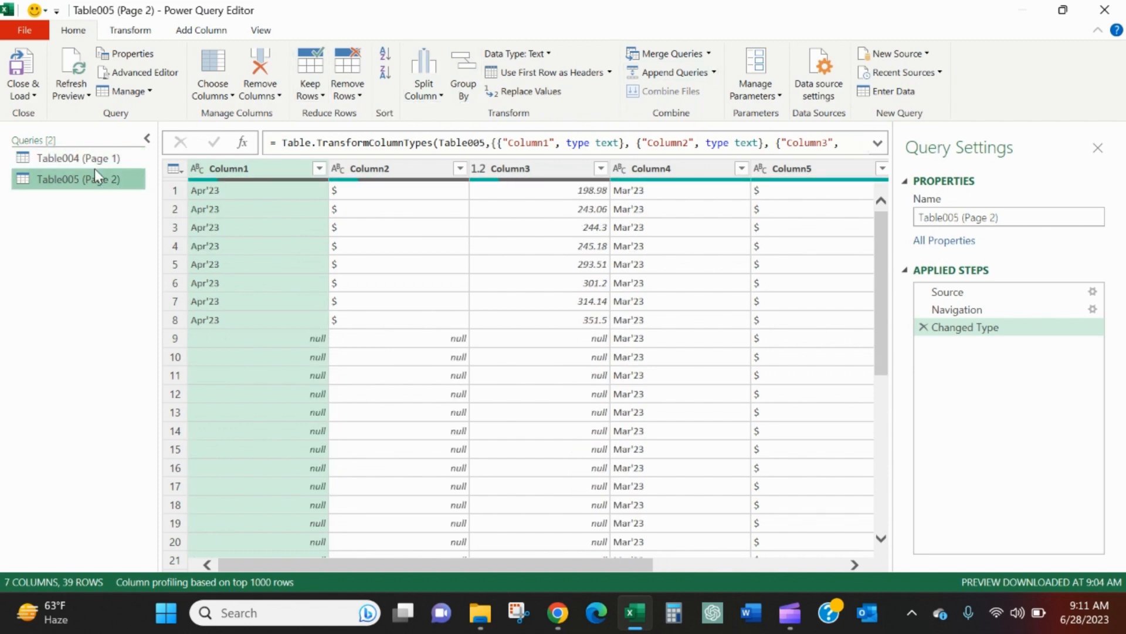
pyautogui.click(79, 157)
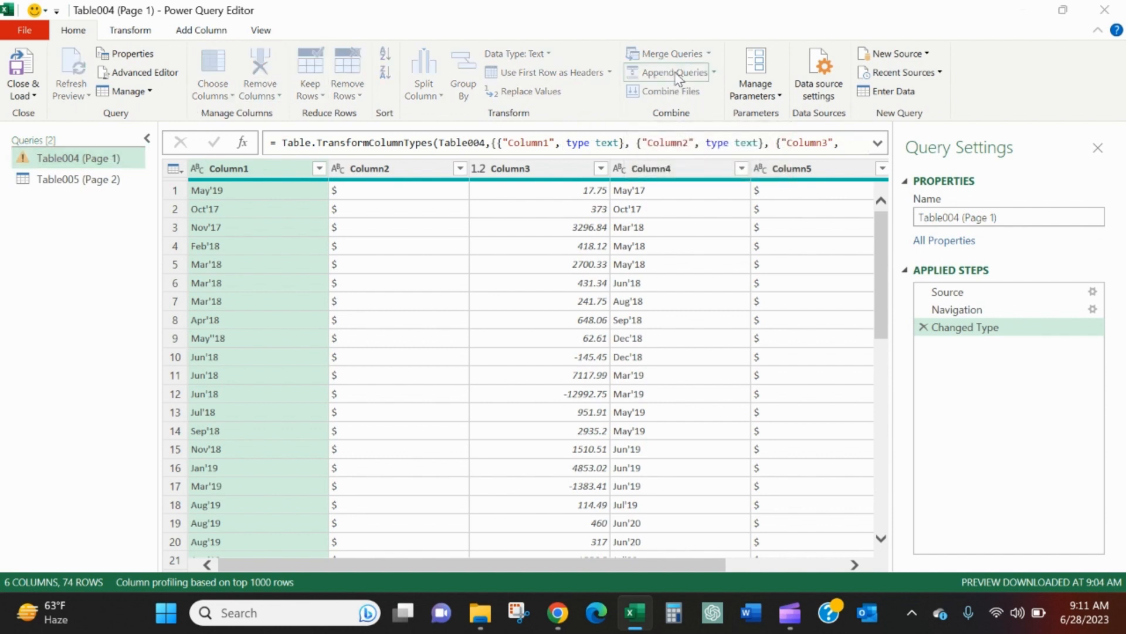
pyautogui.click(668, 72)
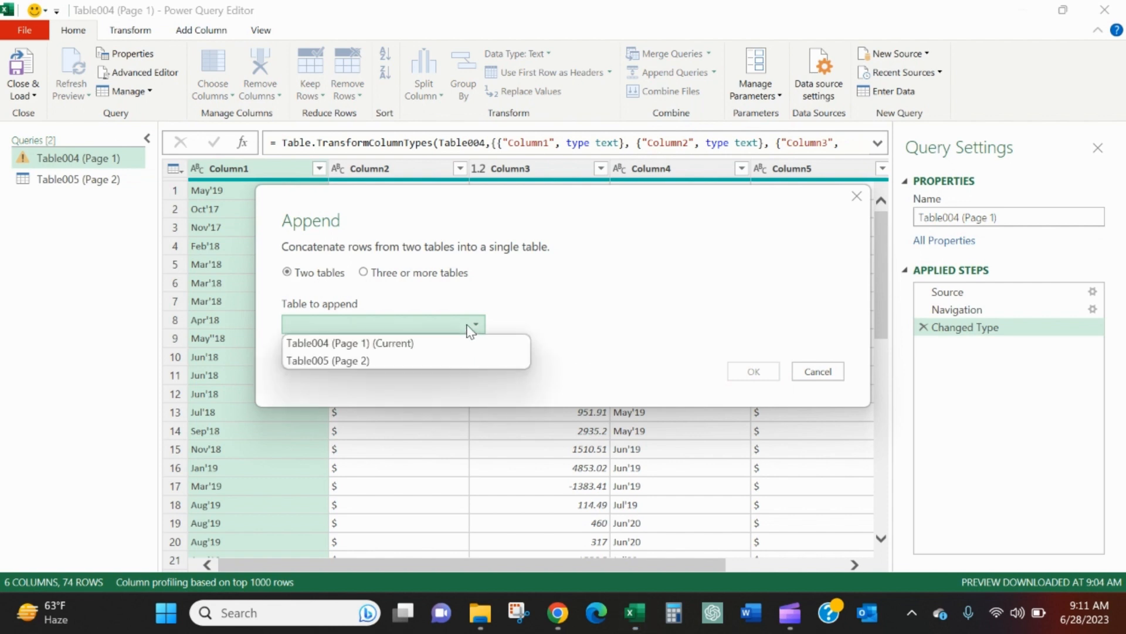
pyautogui.click(327, 360)
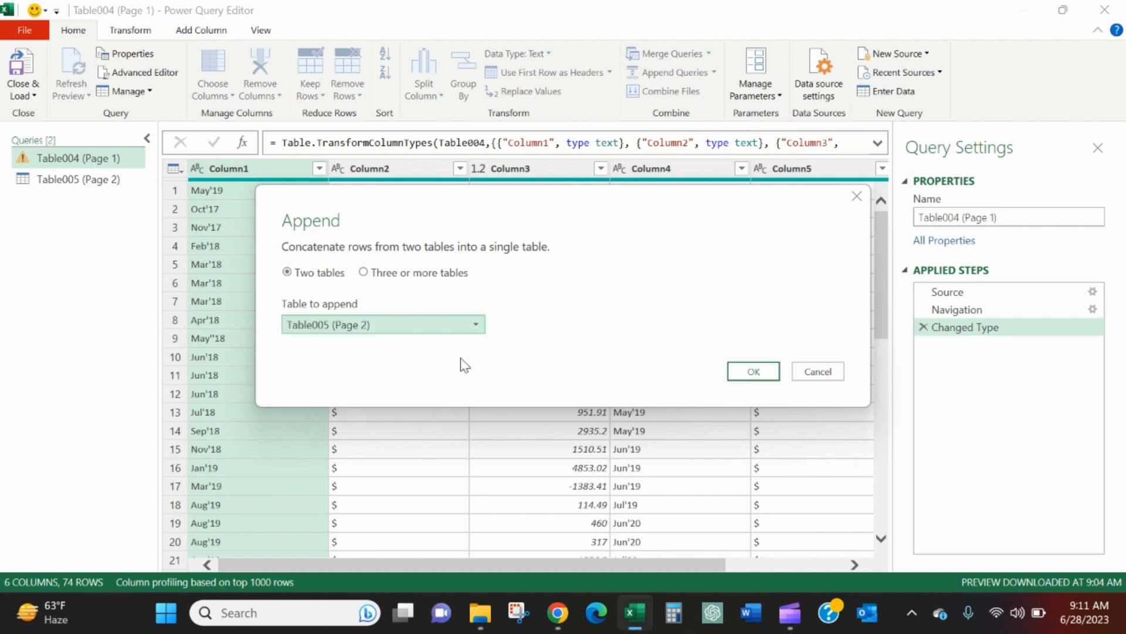
pyautogui.click(753, 372)
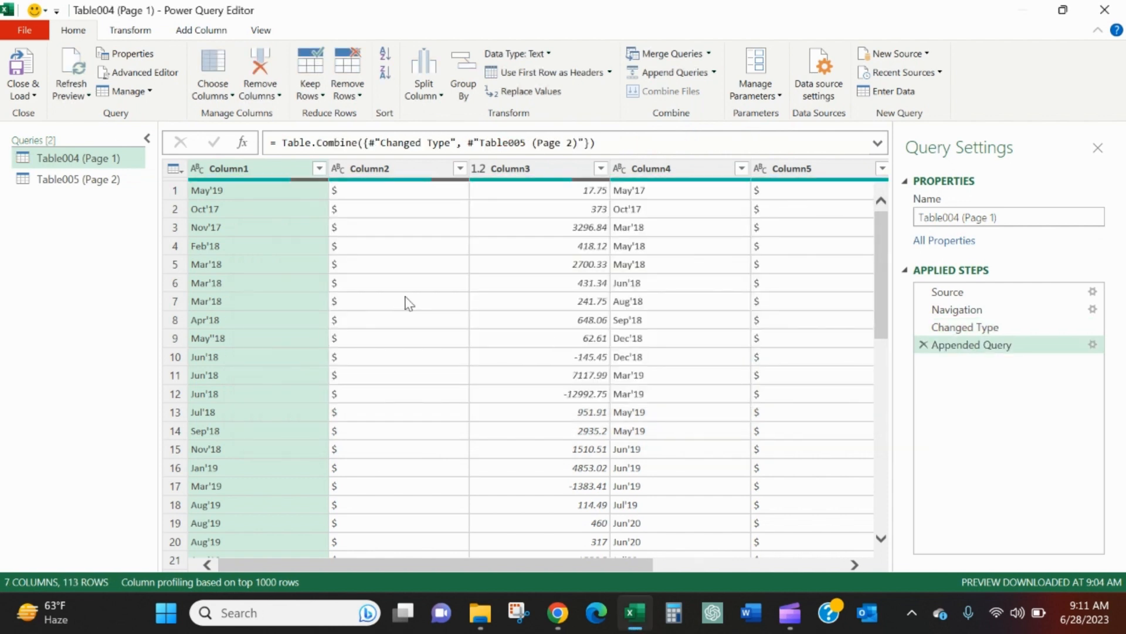
pyautogui.moveTo(341, 213)
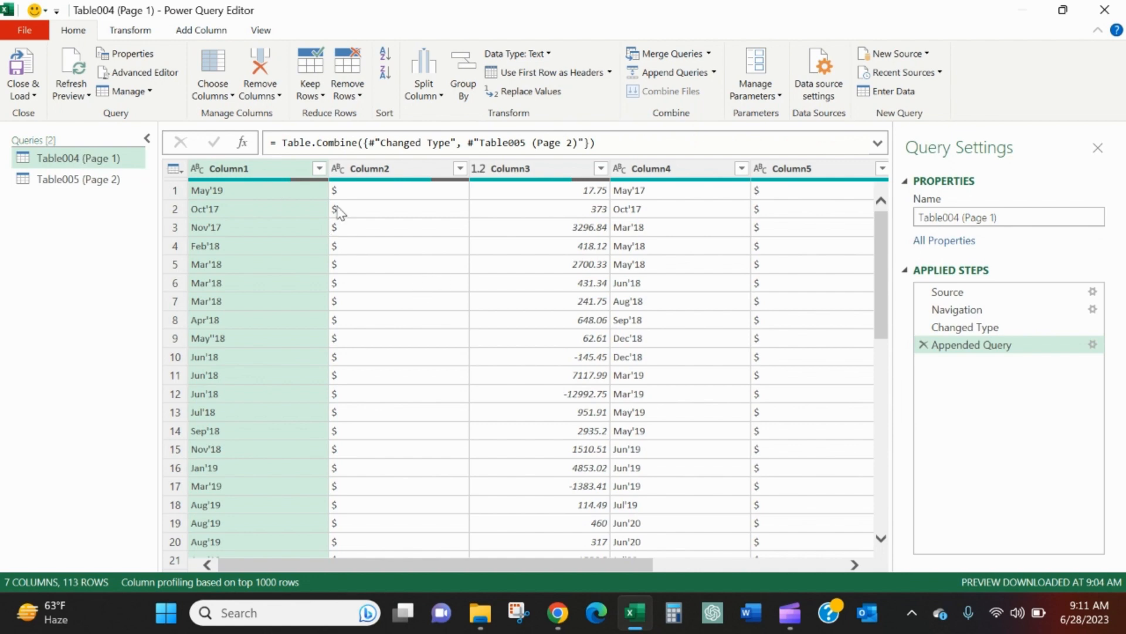
# Scroll through the appended query to check its rows end in nulls.
pyautogui.scroll(-3)
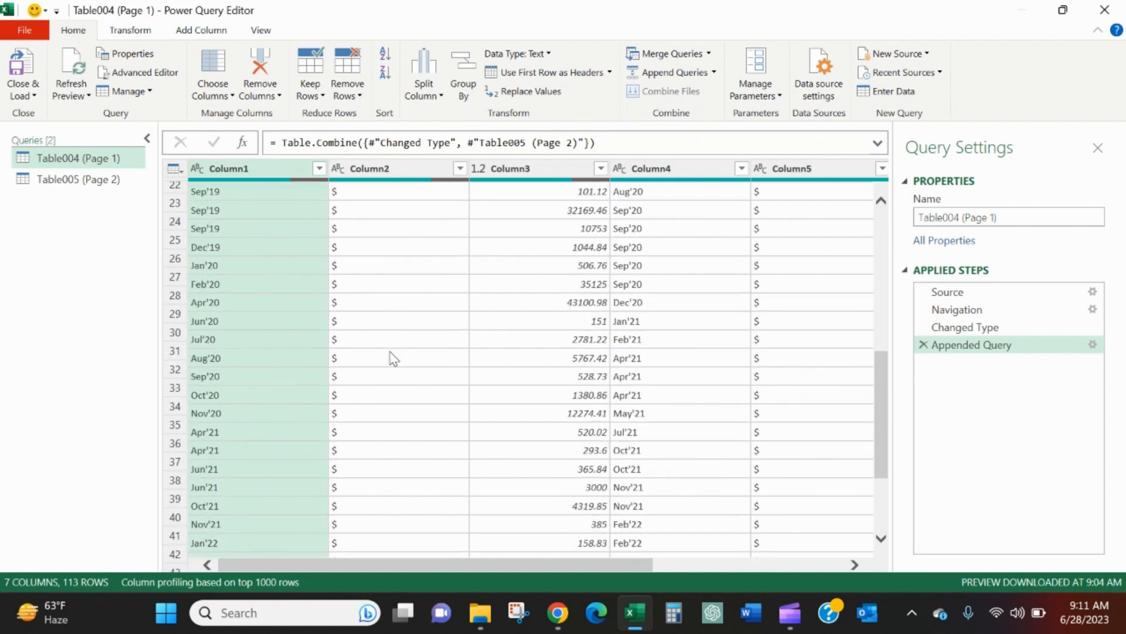
pyautogui.scroll(-3)
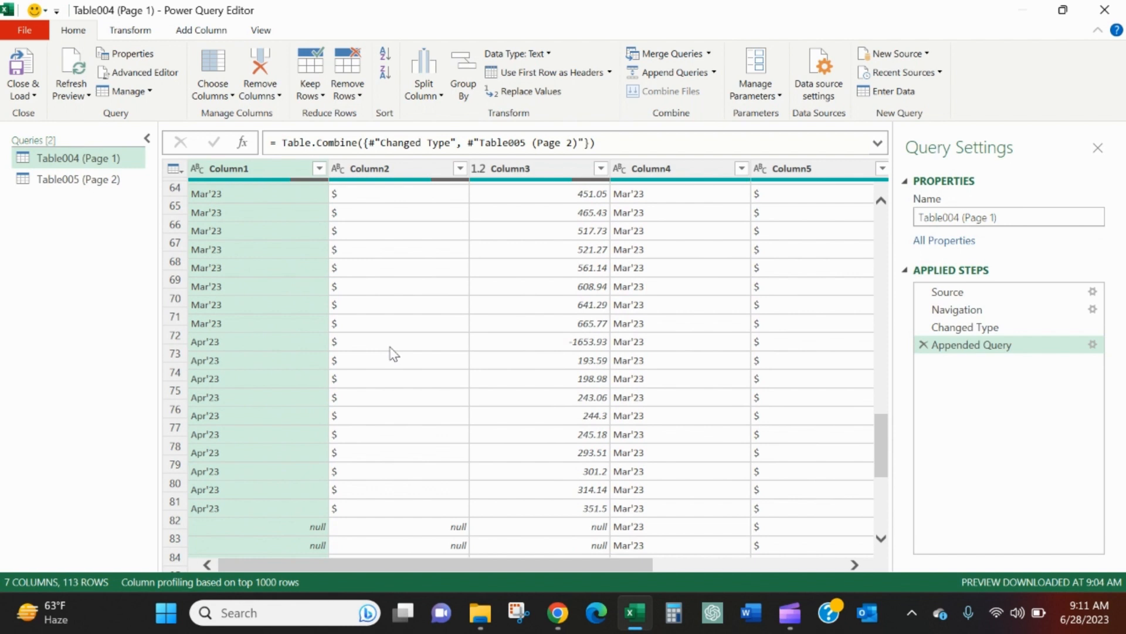
pyautogui.scroll(-3)
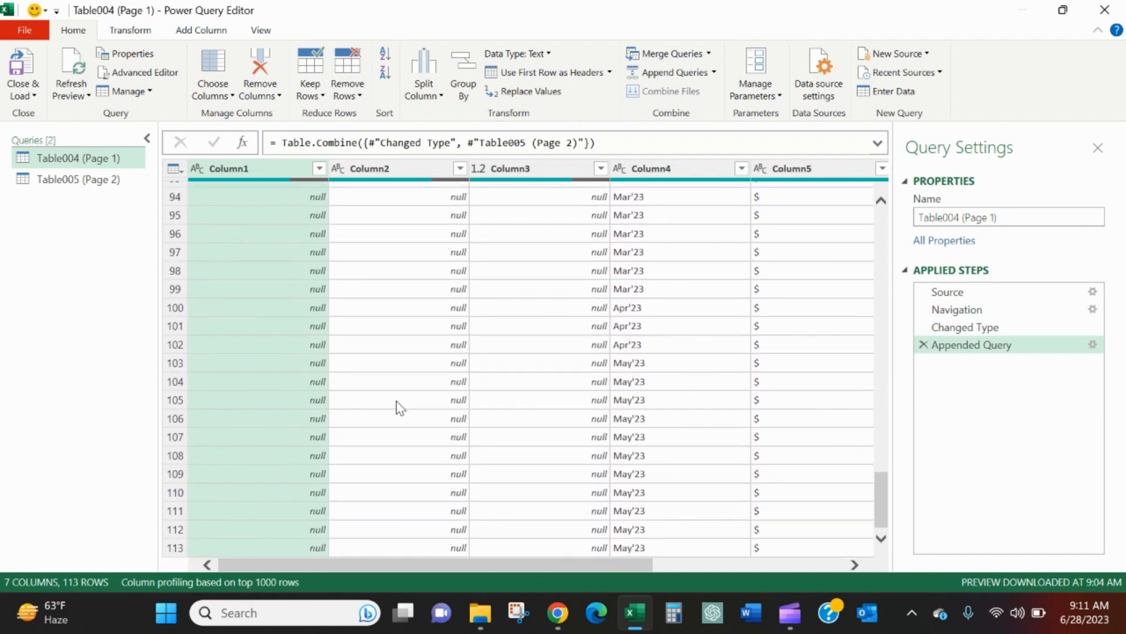
pyautogui.moveTo(400, 403)
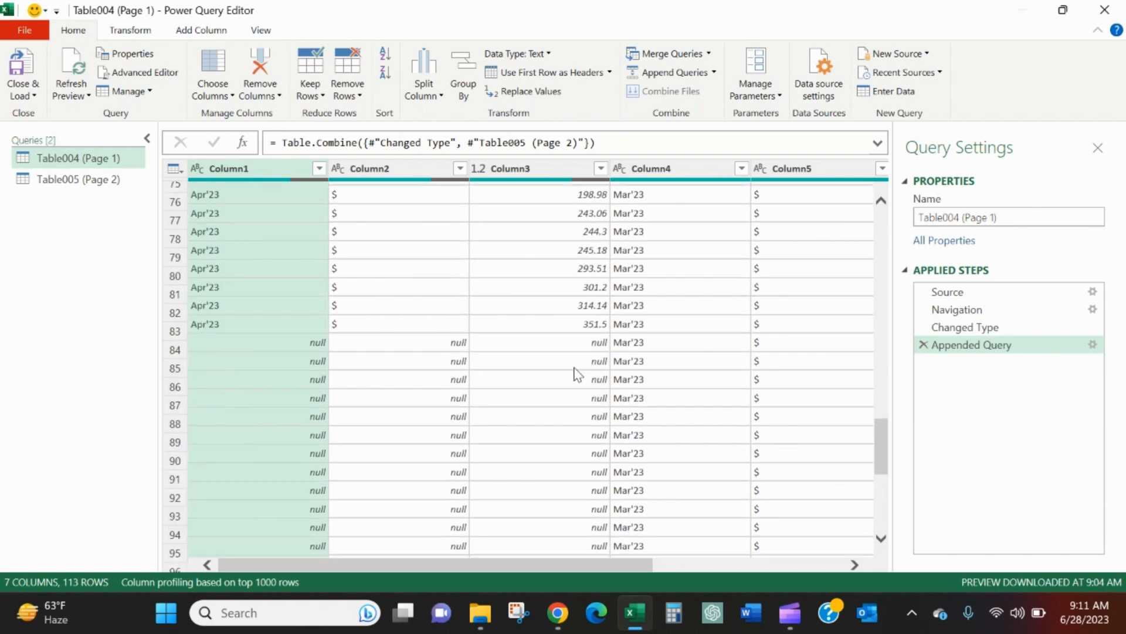
pyautogui.scroll(3)
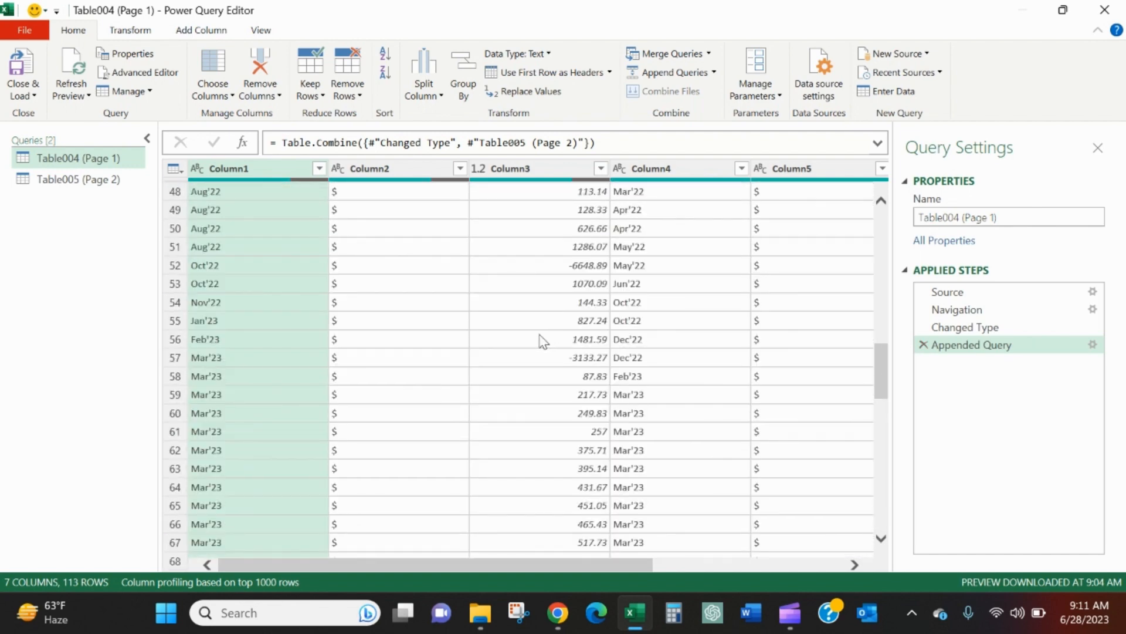
pyautogui.scroll(-3)
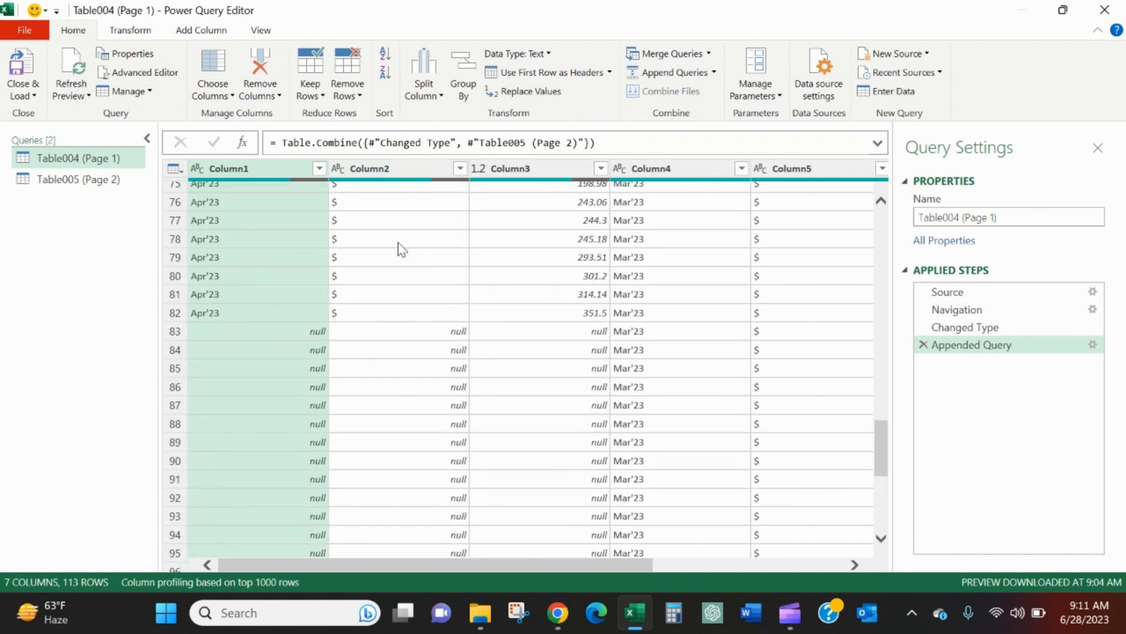
# Remove the dollar-sign Column2 and Column5 and the leftover Misc Column7, leaving four columns.
pyautogui.rightClick(369, 168)
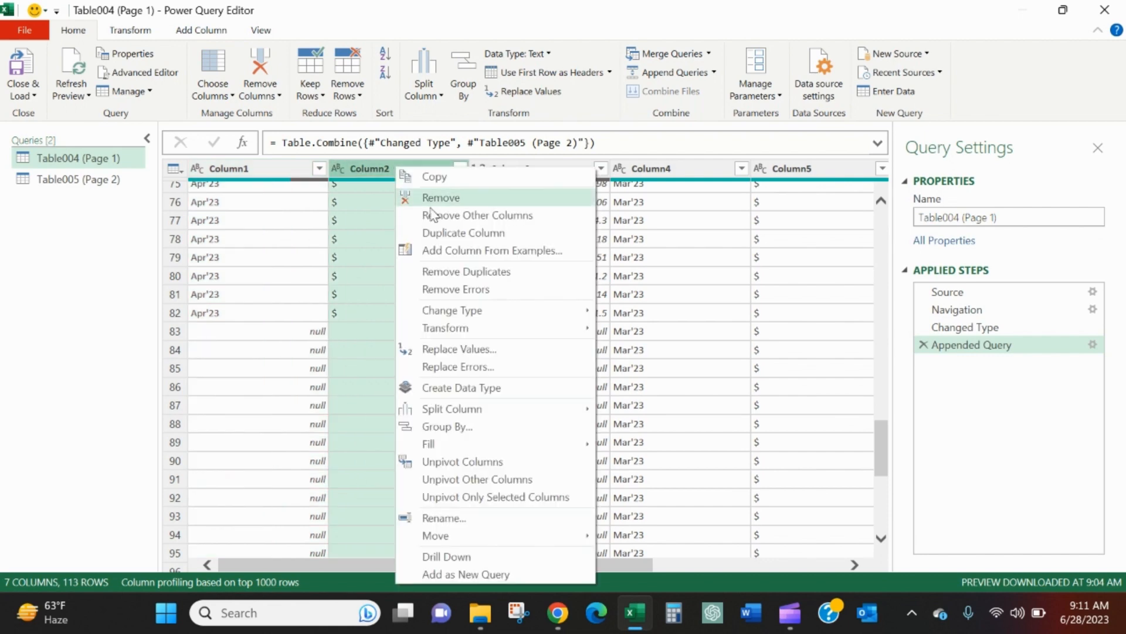
pyautogui.click(440, 197)
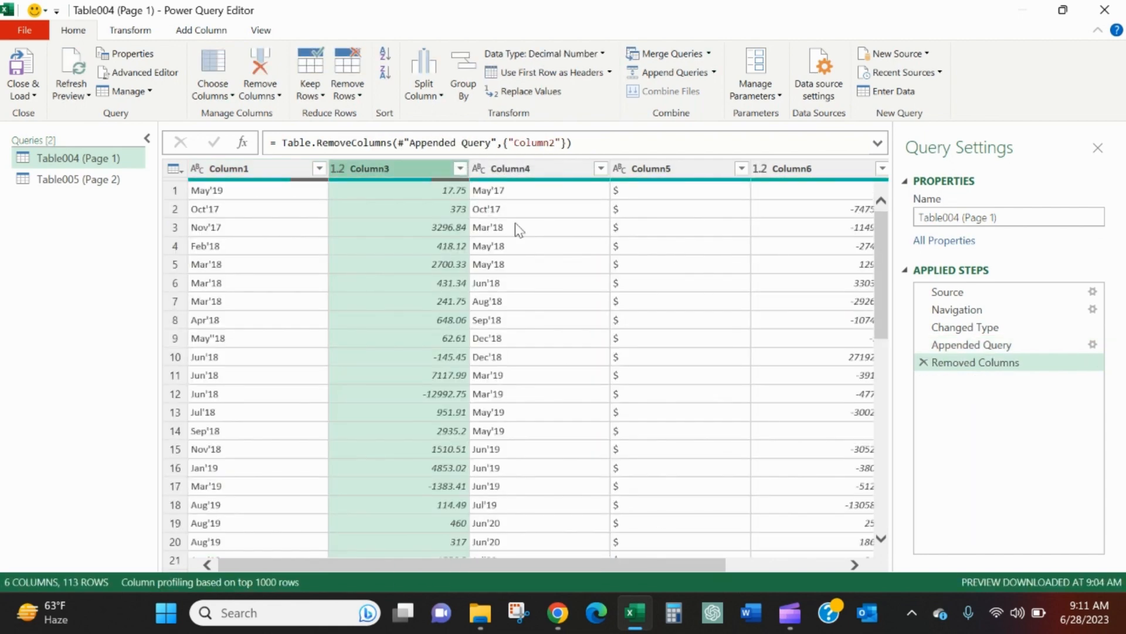
pyautogui.click(650, 168)
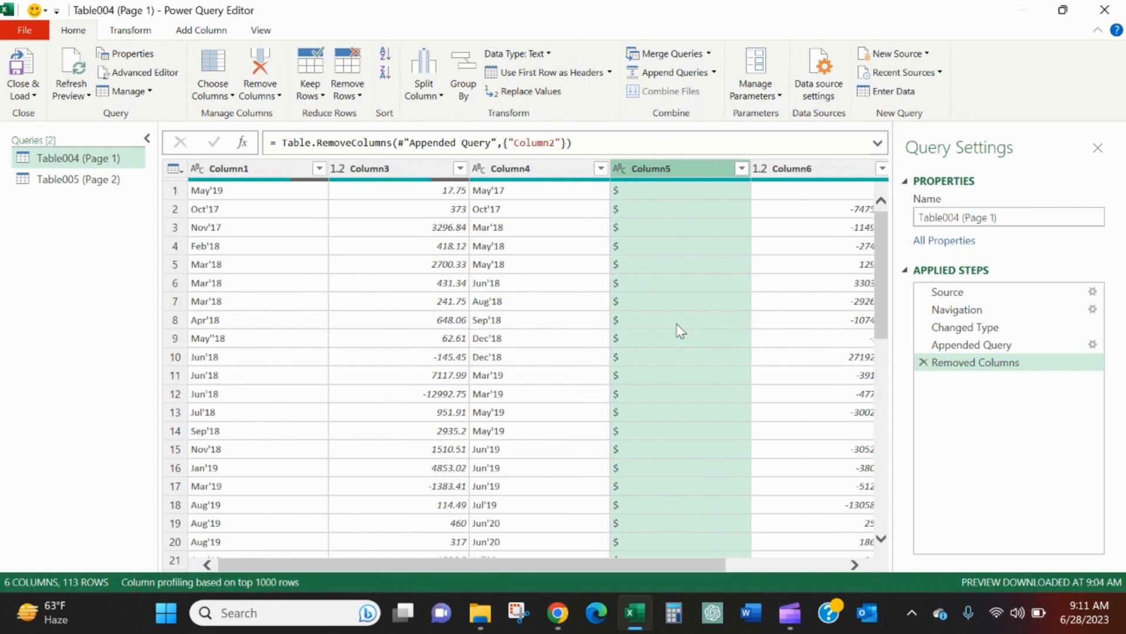
pyautogui.rightClick(650, 168)
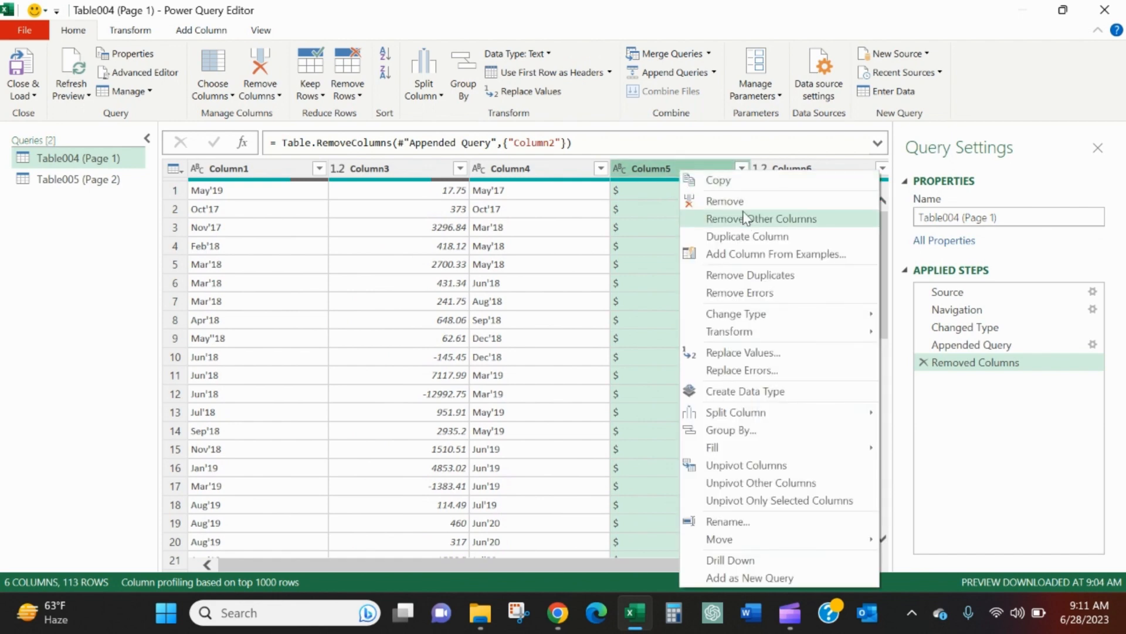
pyautogui.click(725, 201)
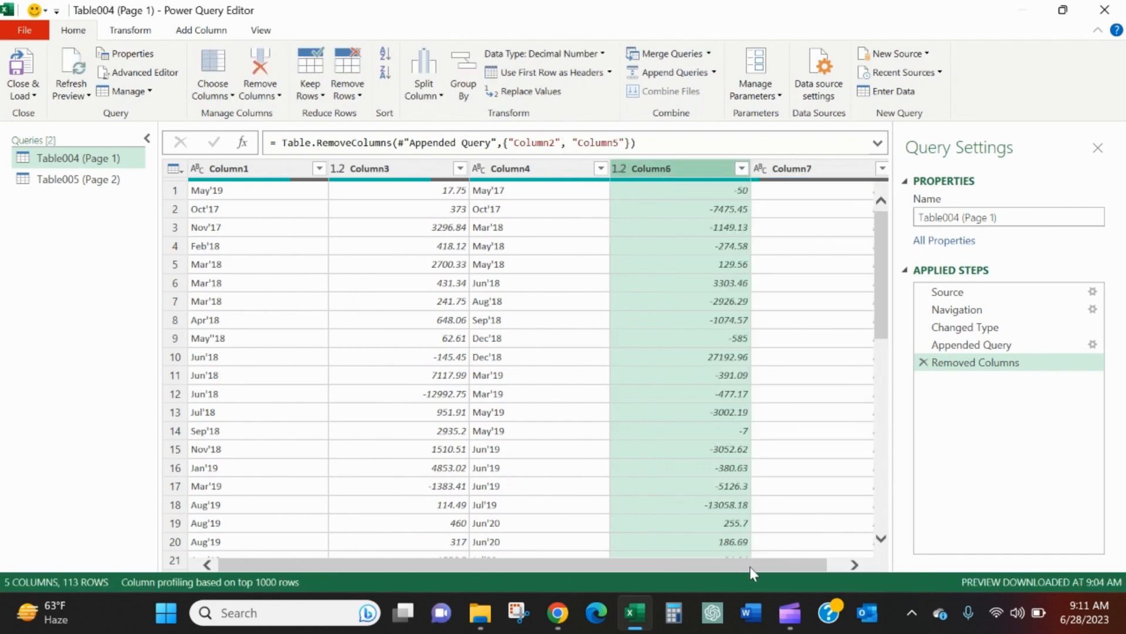
pyautogui.scroll(-3)
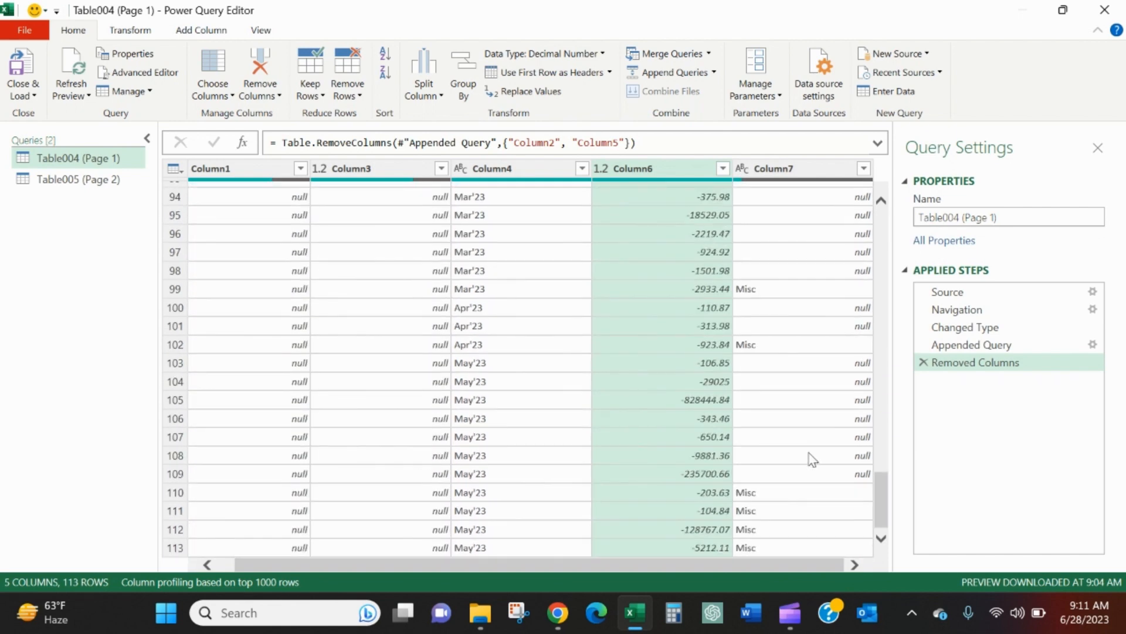
pyautogui.click(772, 167)
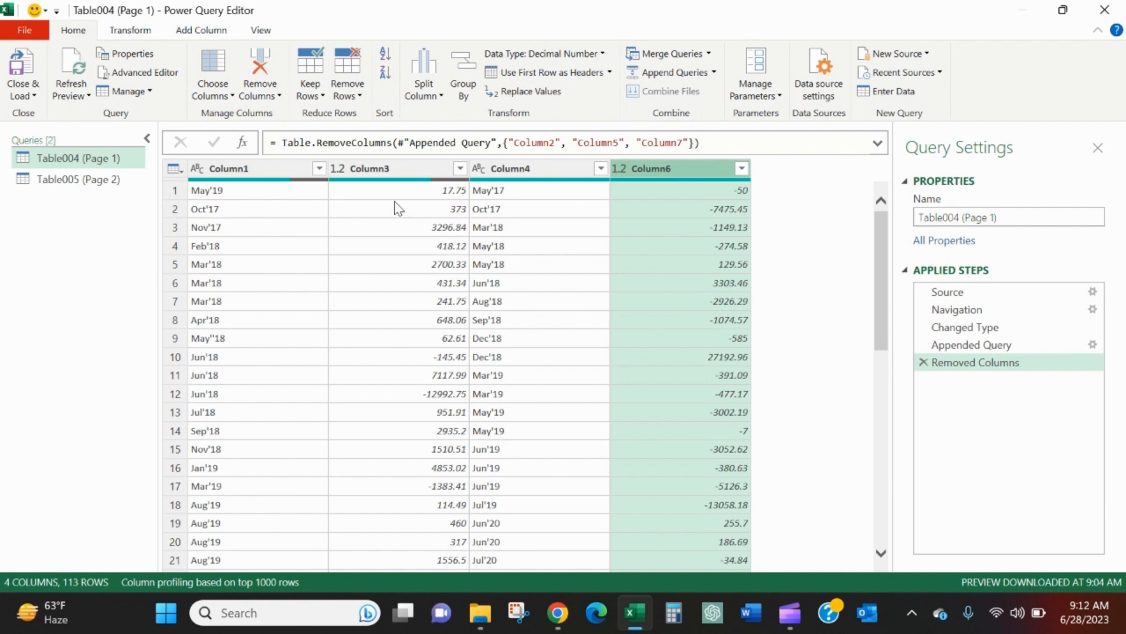
pyautogui.moveTo(260, 199)
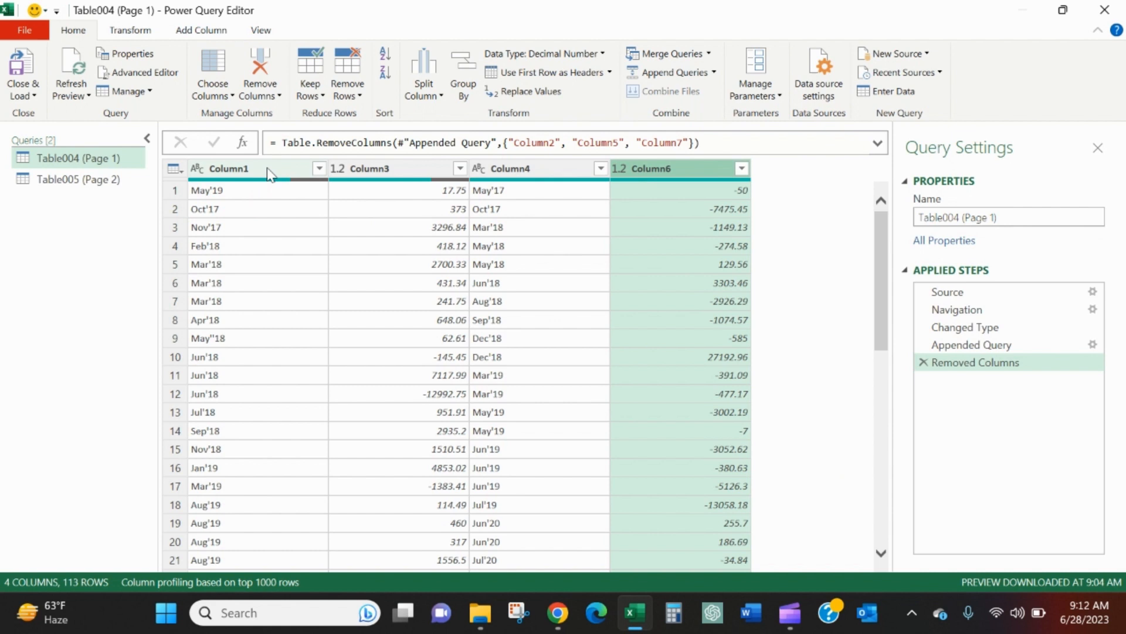
pyautogui.click(229, 167)
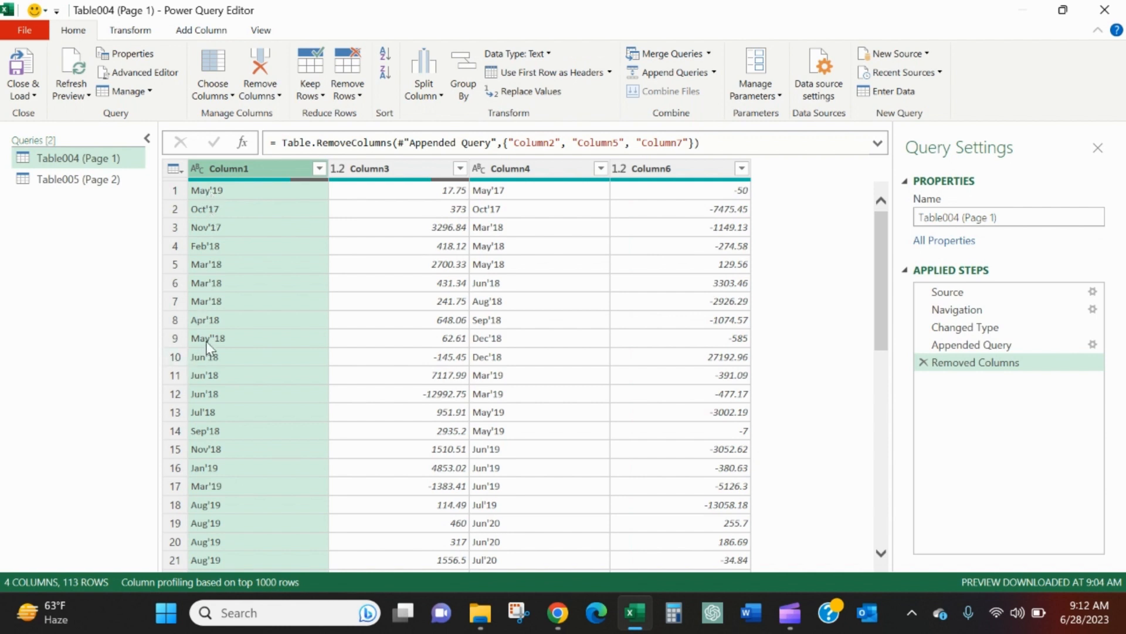
pyautogui.moveTo(223, 236)
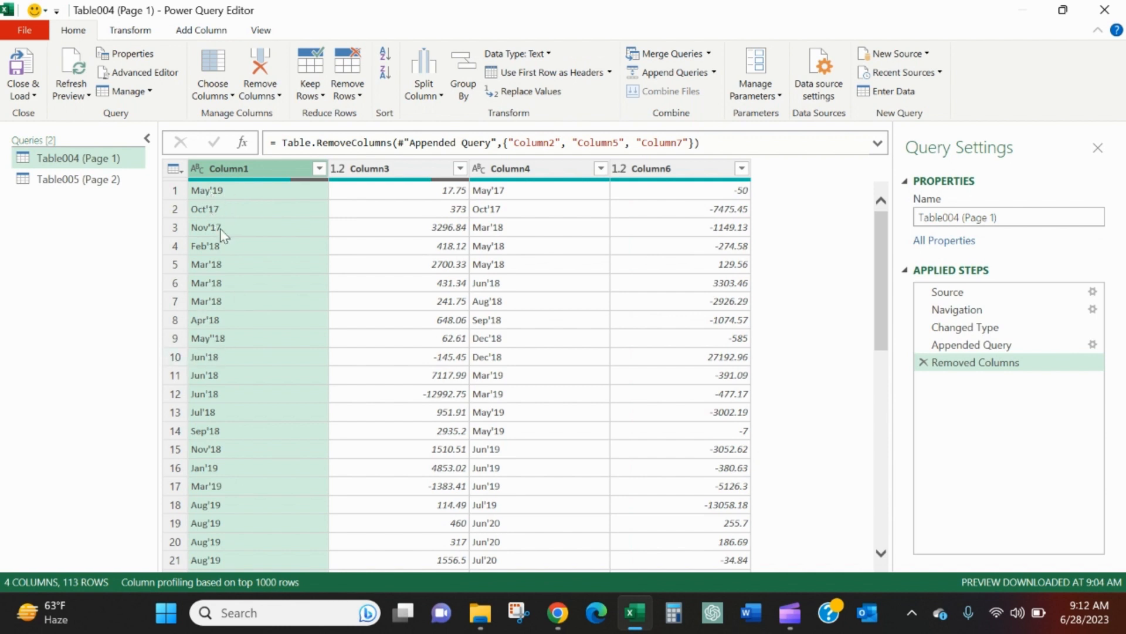
pyautogui.moveTo(478, 232)
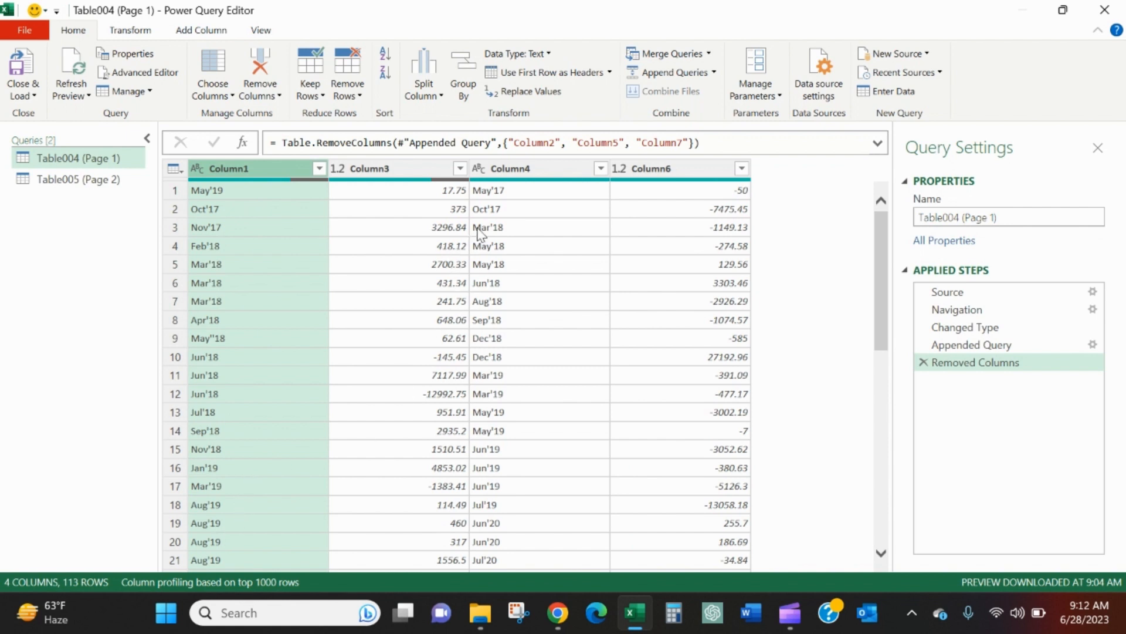
pyautogui.scroll(-3)
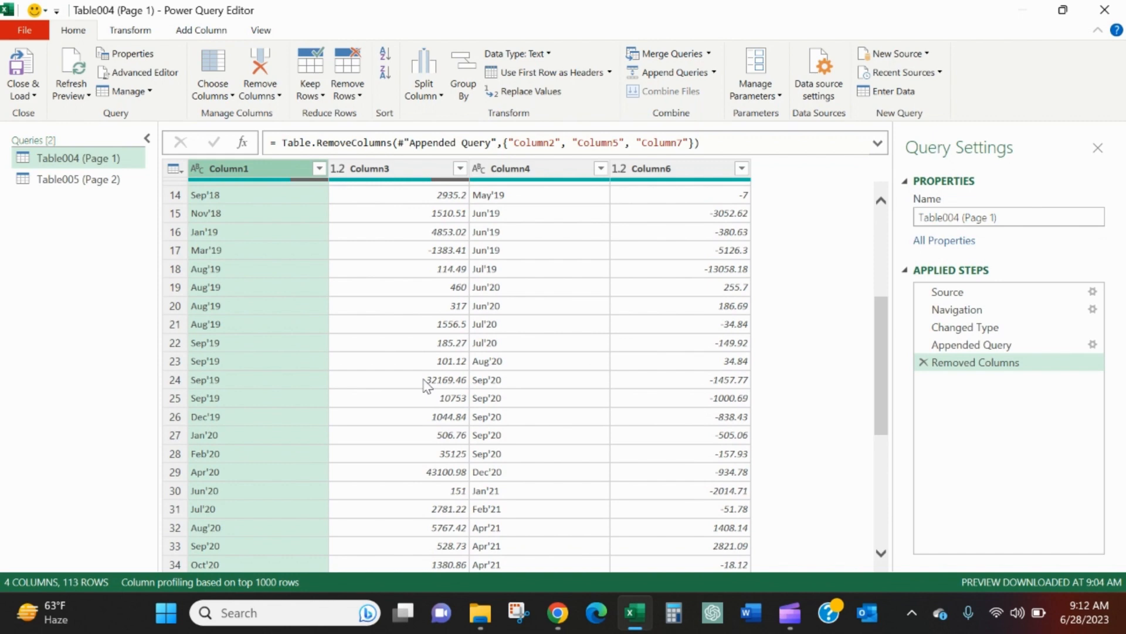
pyautogui.scroll(-3)
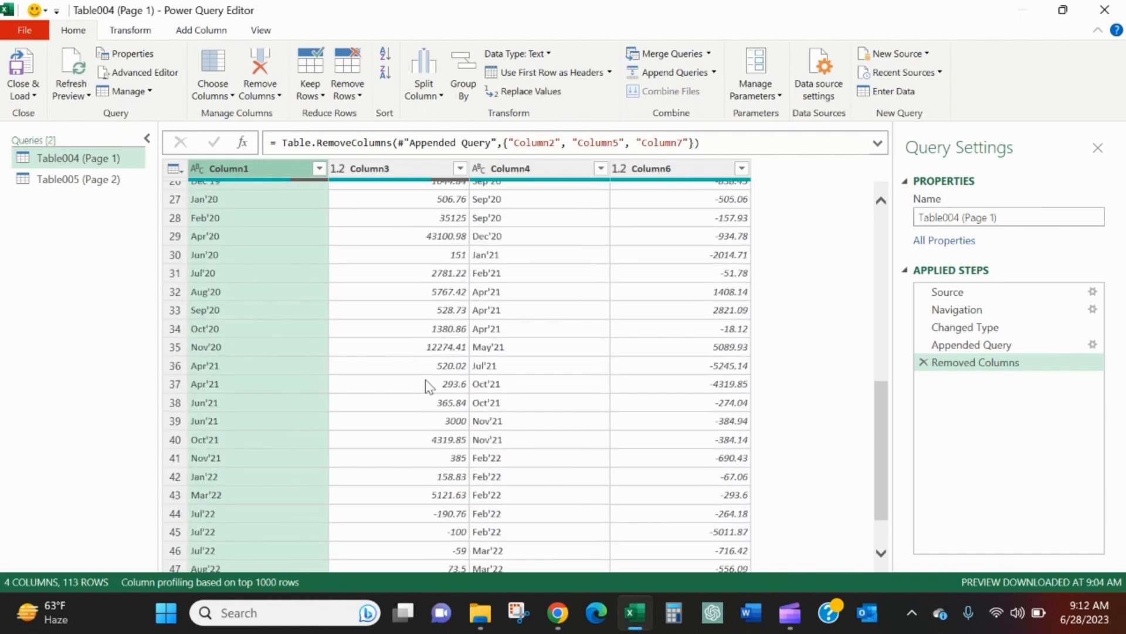
pyautogui.scroll(-3)
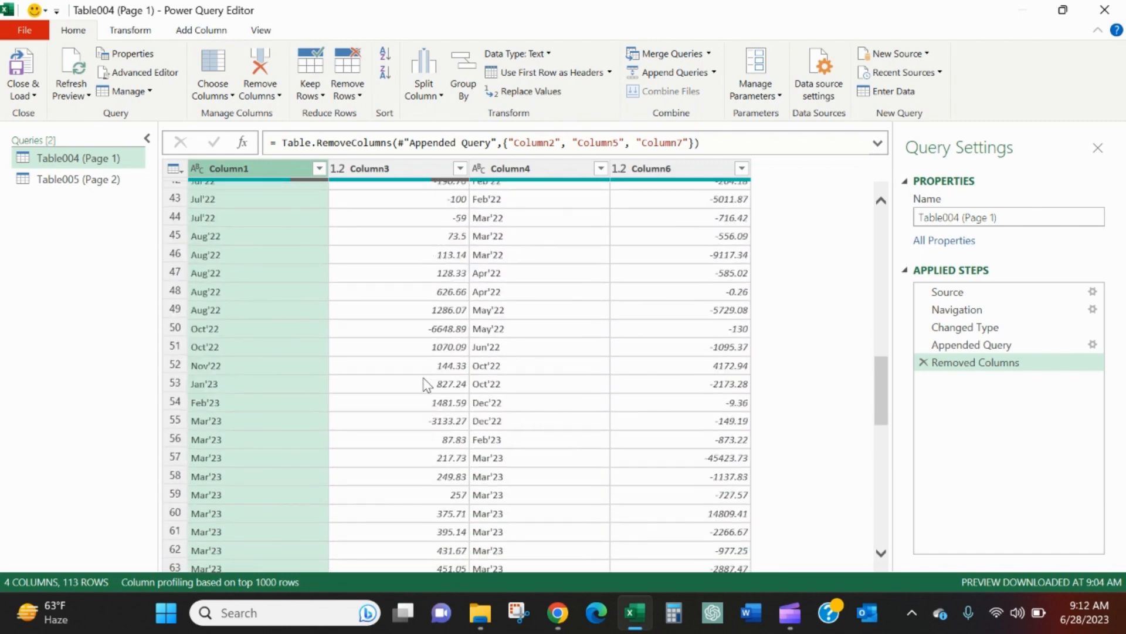
pyautogui.scroll(-3)
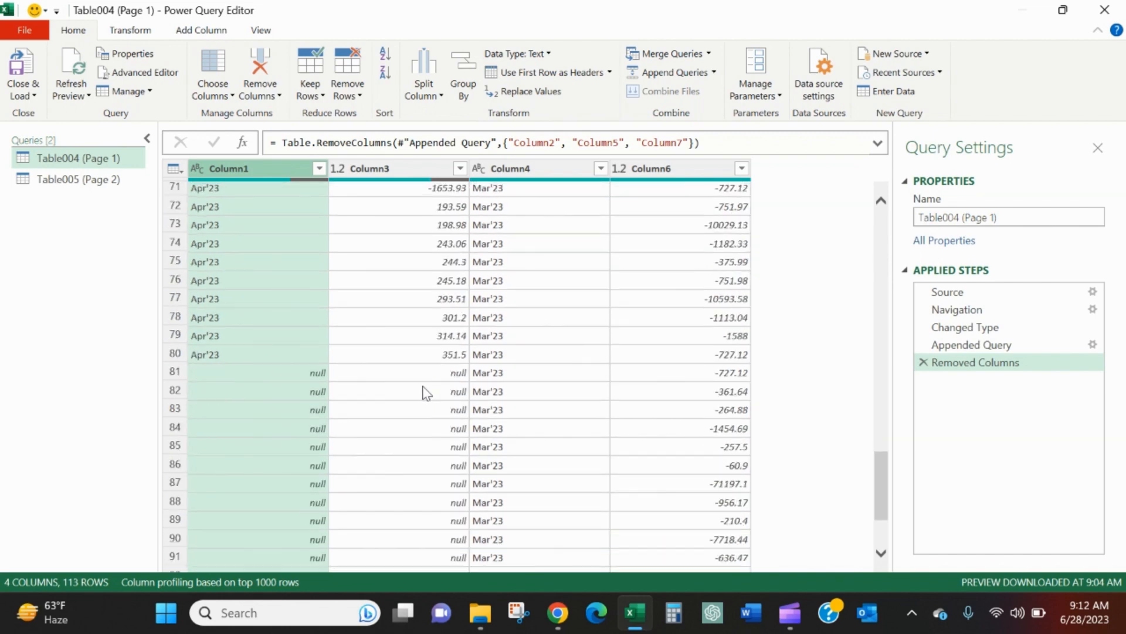
pyautogui.scroll(-3)
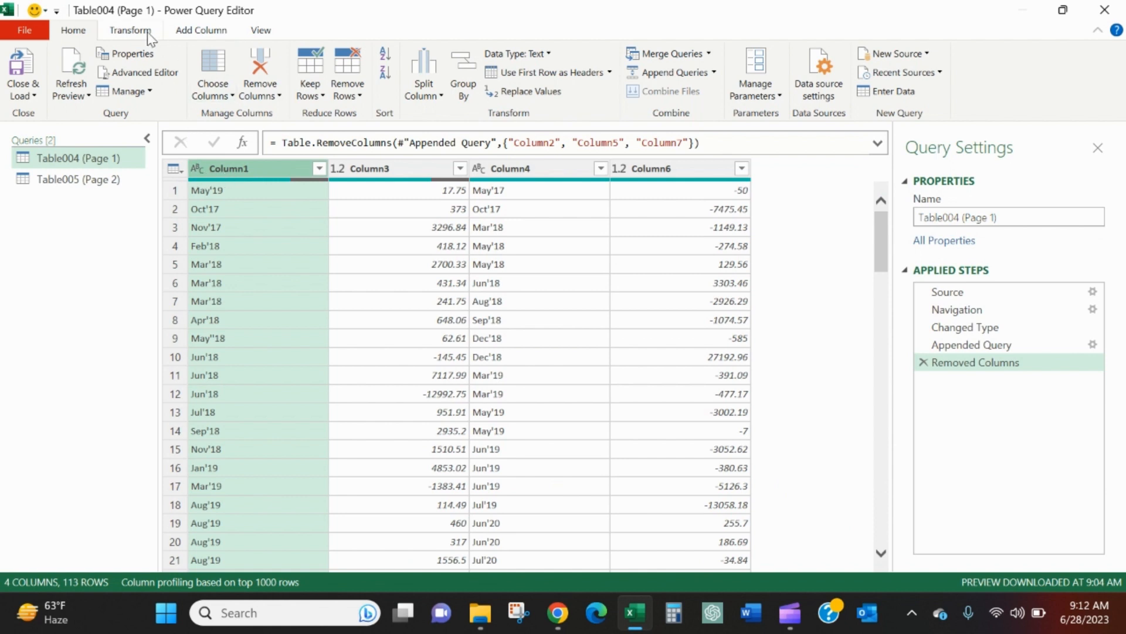
# Replace Values on Column1 to strip the doubled apostrophe so May''18 reads May'18.
pyautogui.click(130, 30)
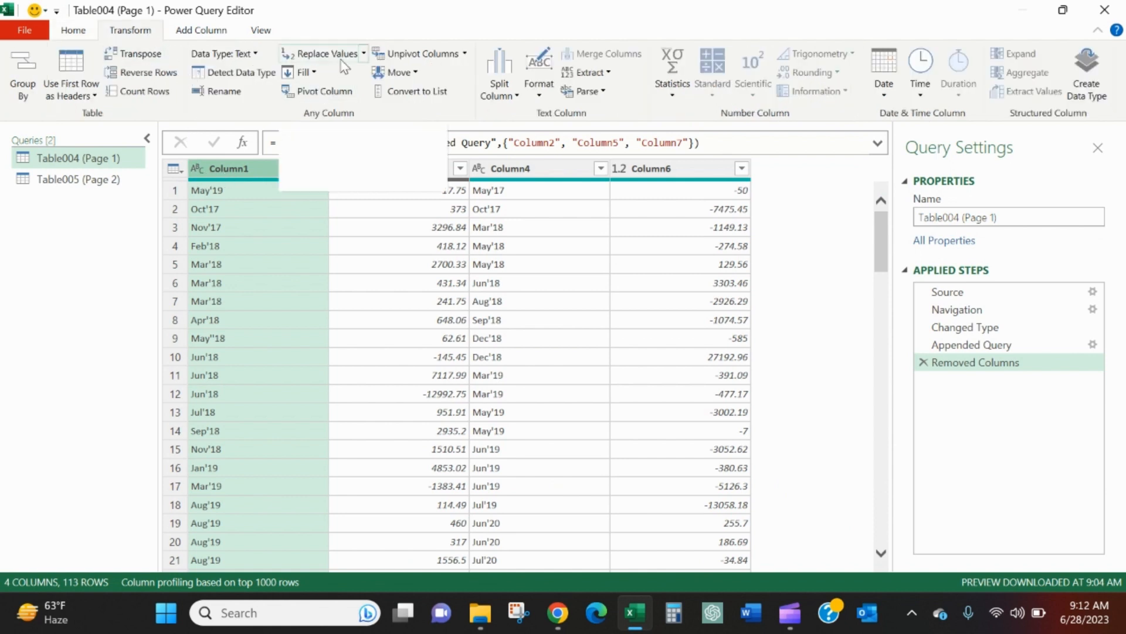
pyautogui.click(325, 52)
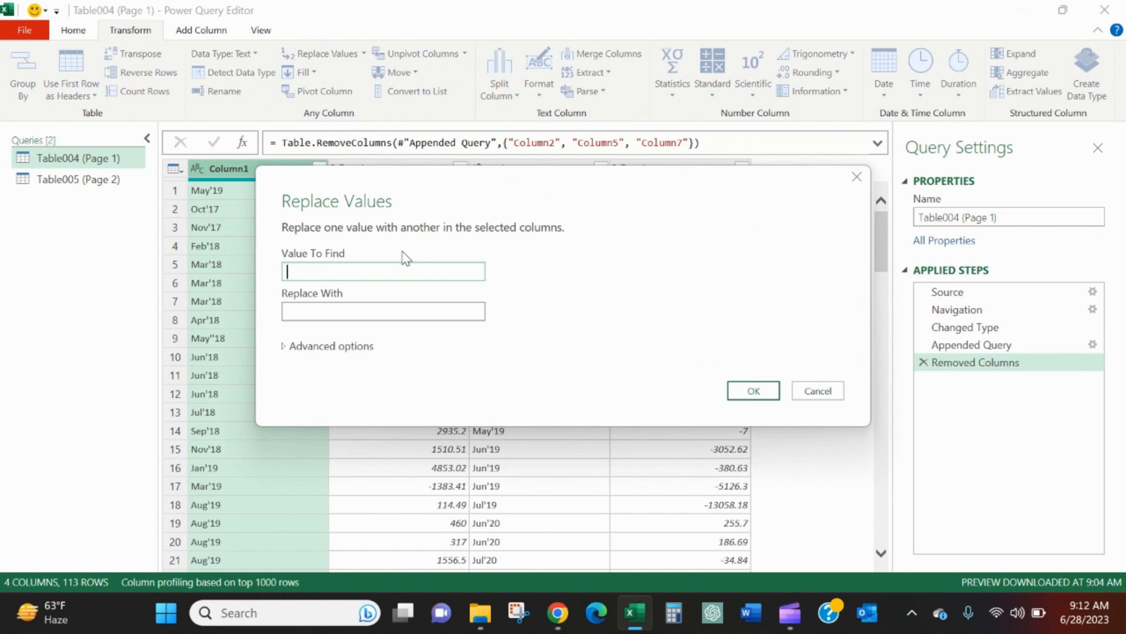
pyautogui.write('""')
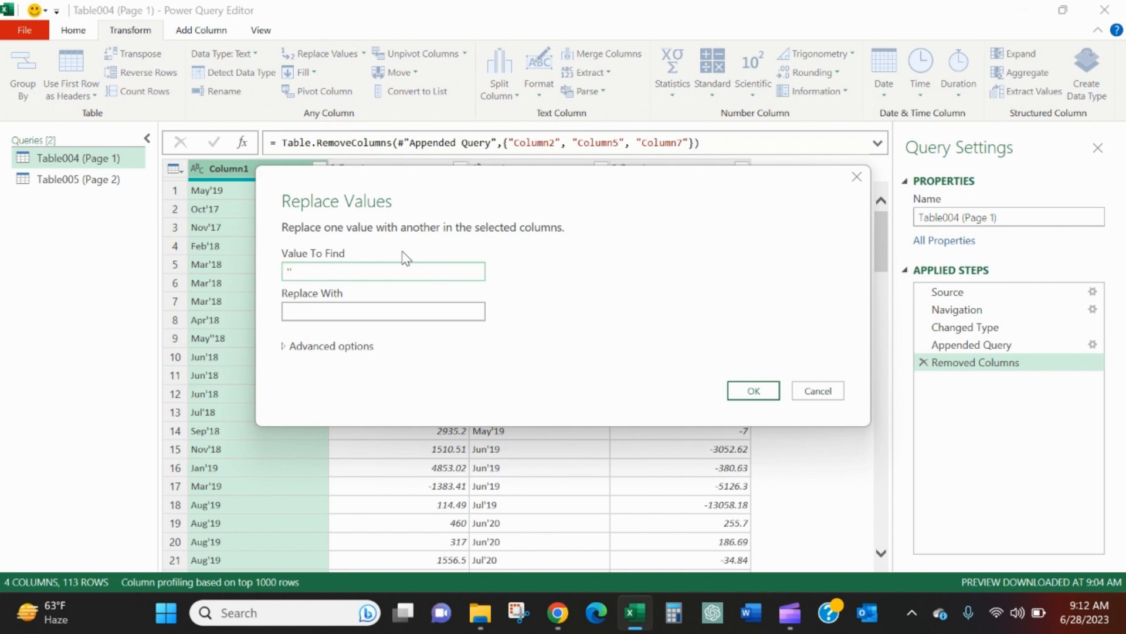
pyautogui.click(383, 310)
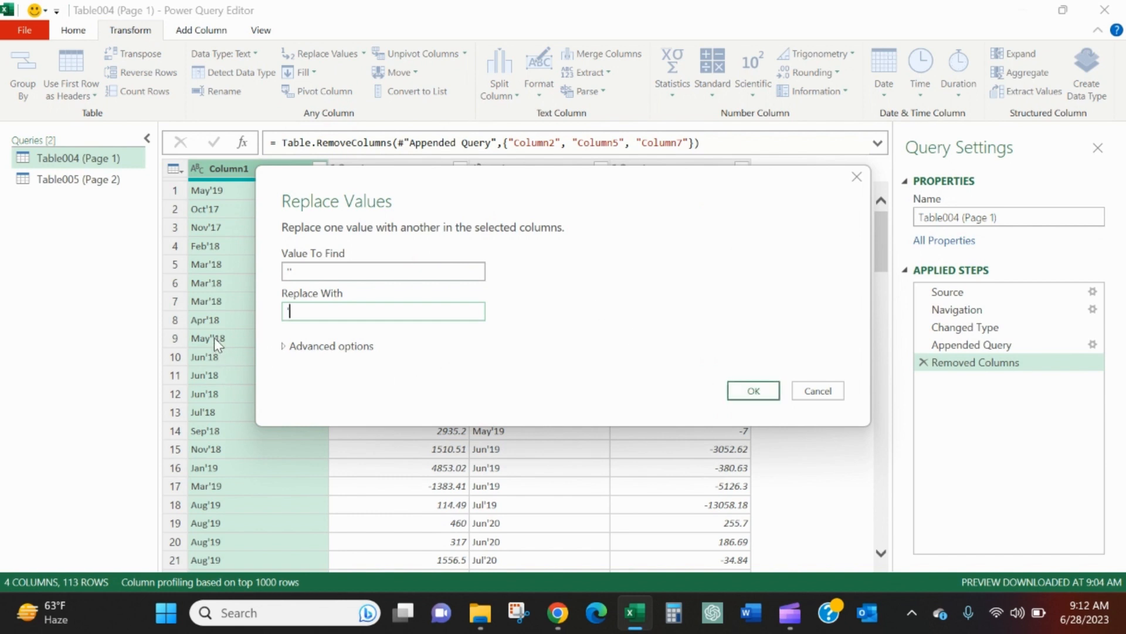
pyautogui.click(752, 390)
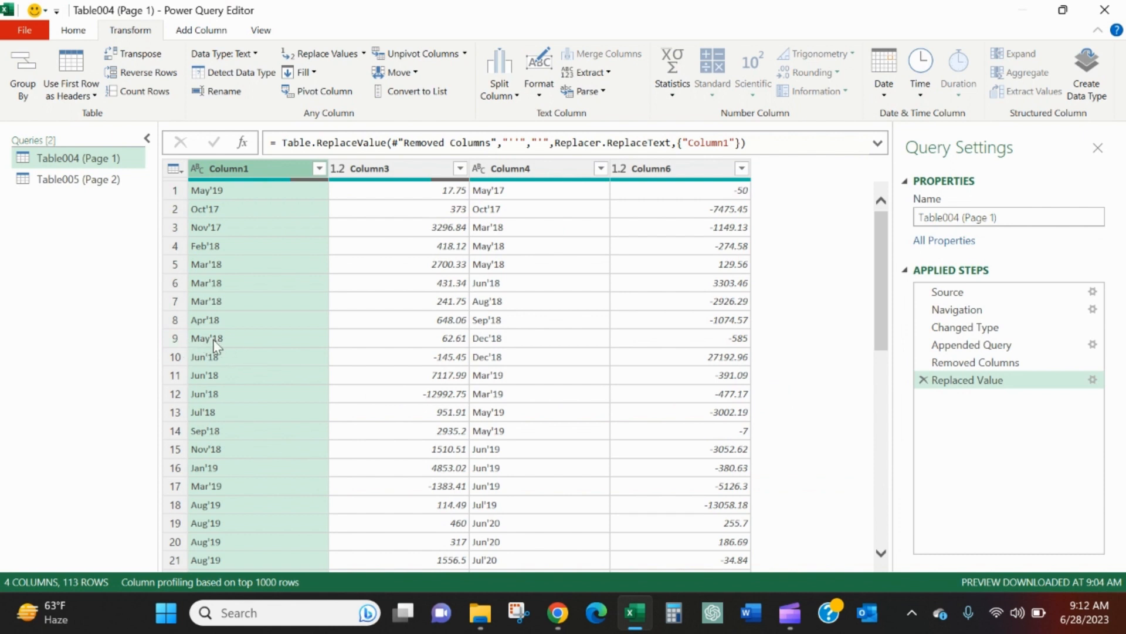
pyautogui.moveTo(340, 224)
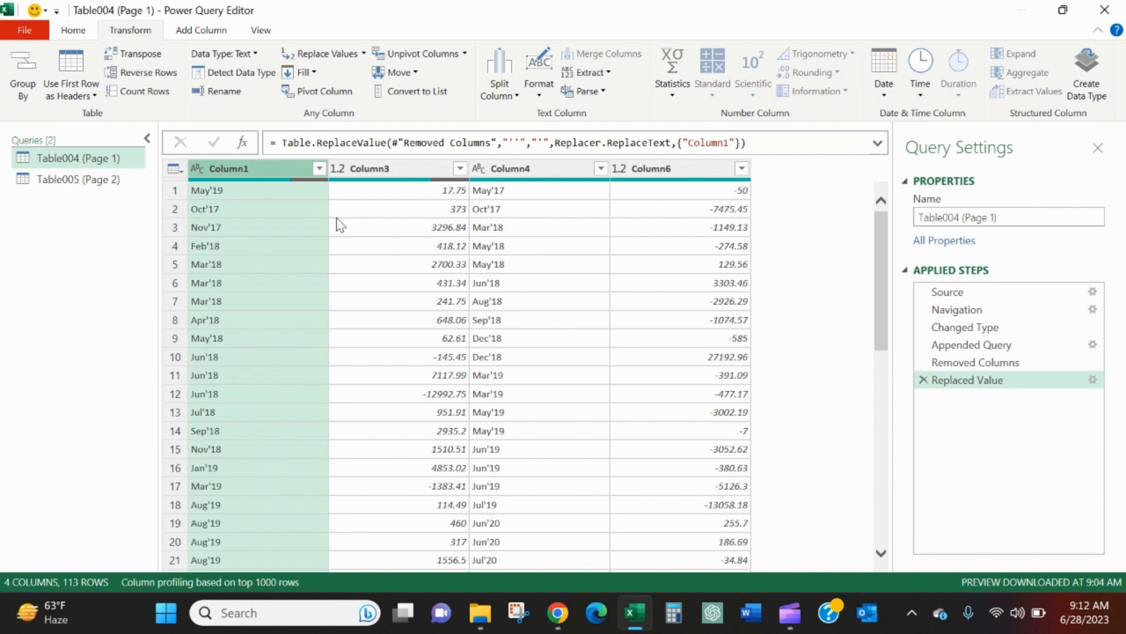
pyautogui.moveTo(329, 52)
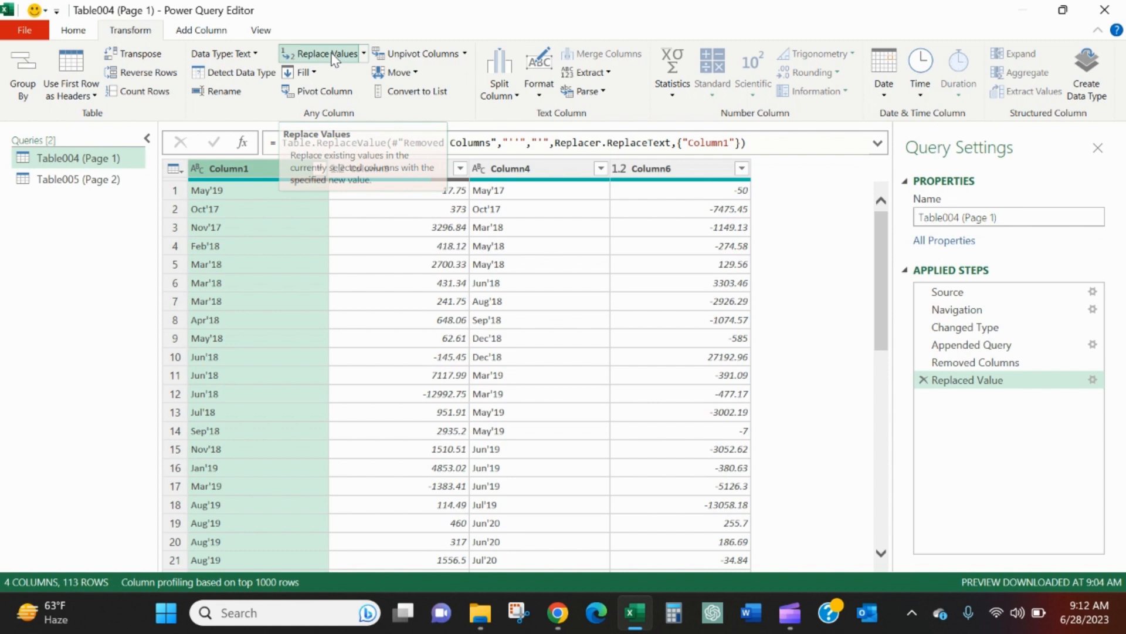
# Replace Column1's apostrophe with a space and 20 so May'19 becomes May 2019.
pyautogui.click(327, 53)
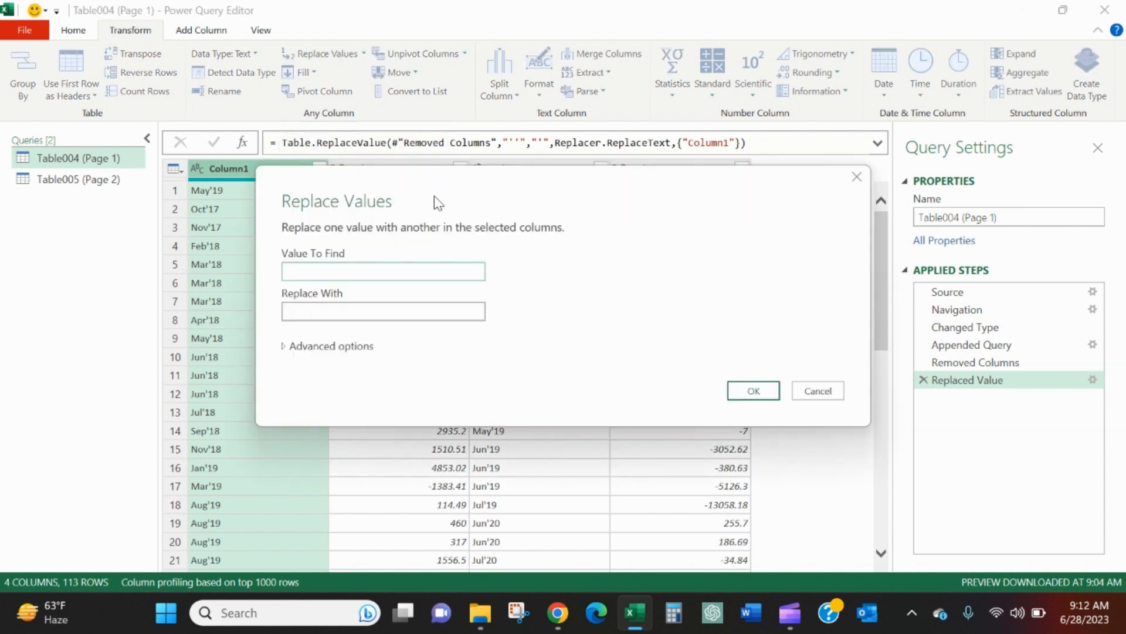
pyautogui.click(383, 271)
pyautogui.write("'")
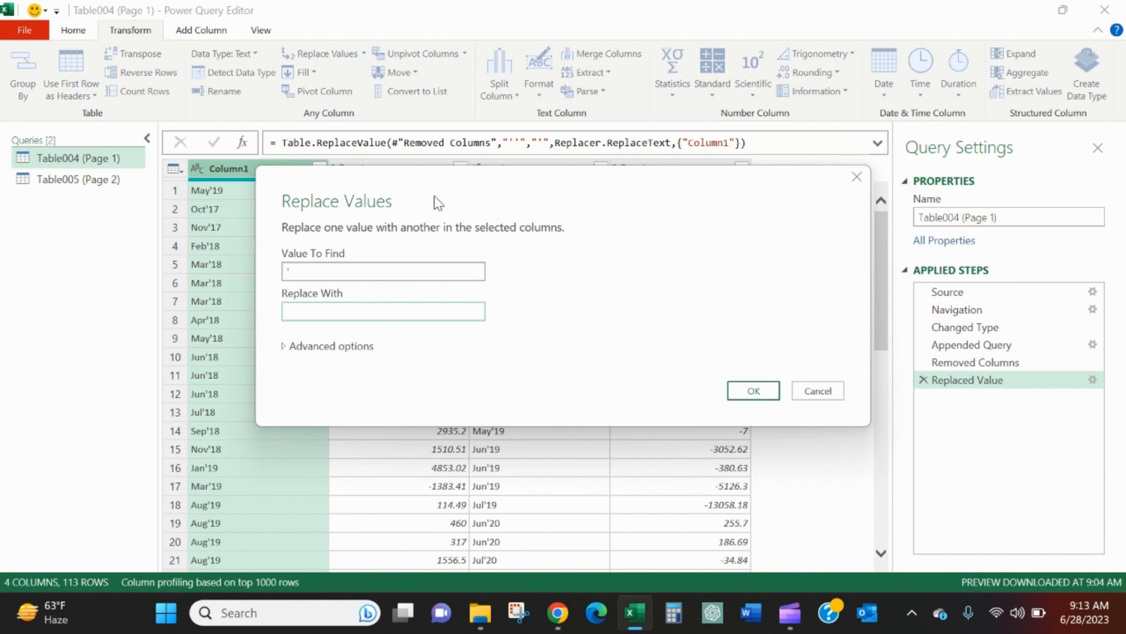
pyautogui.write('20')
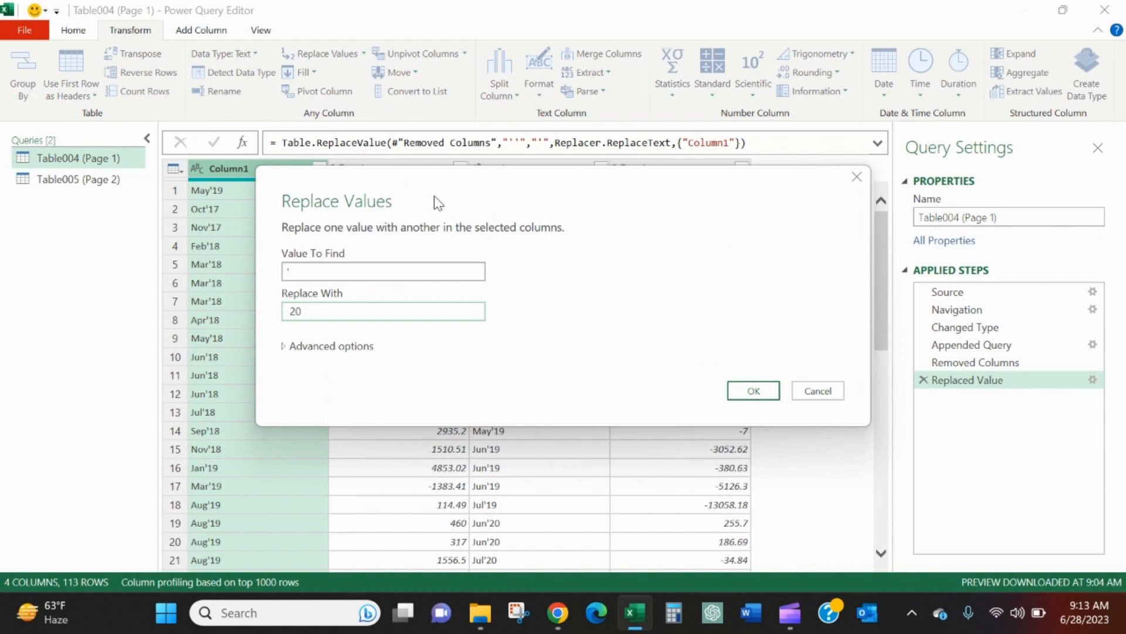
pyautogui.click(382, 309)
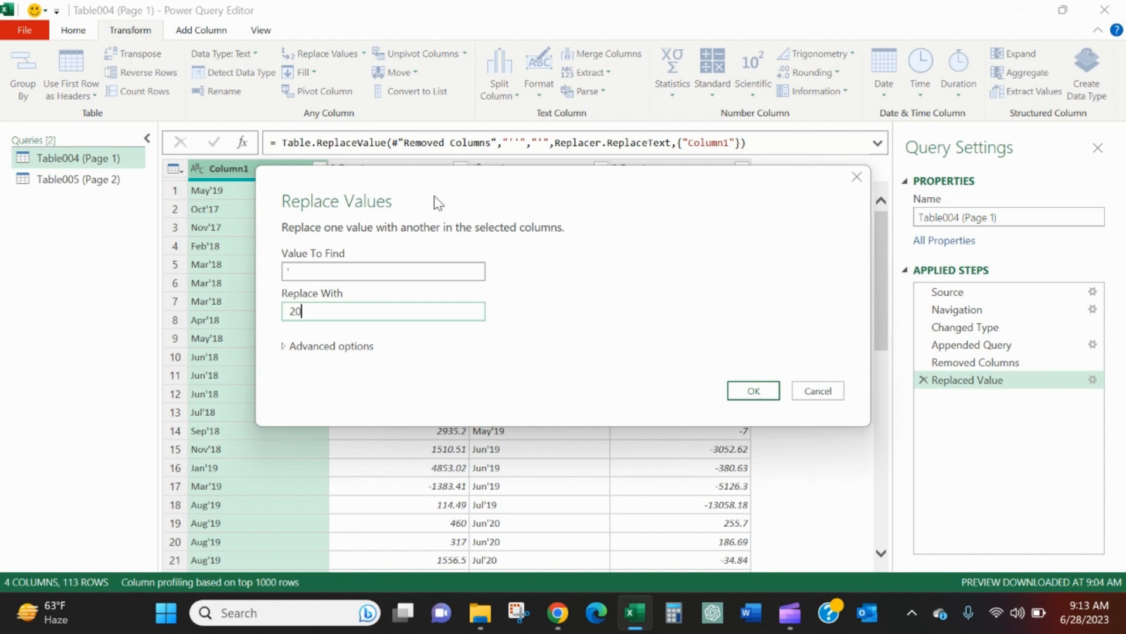
pyautogui.click(752, 389)
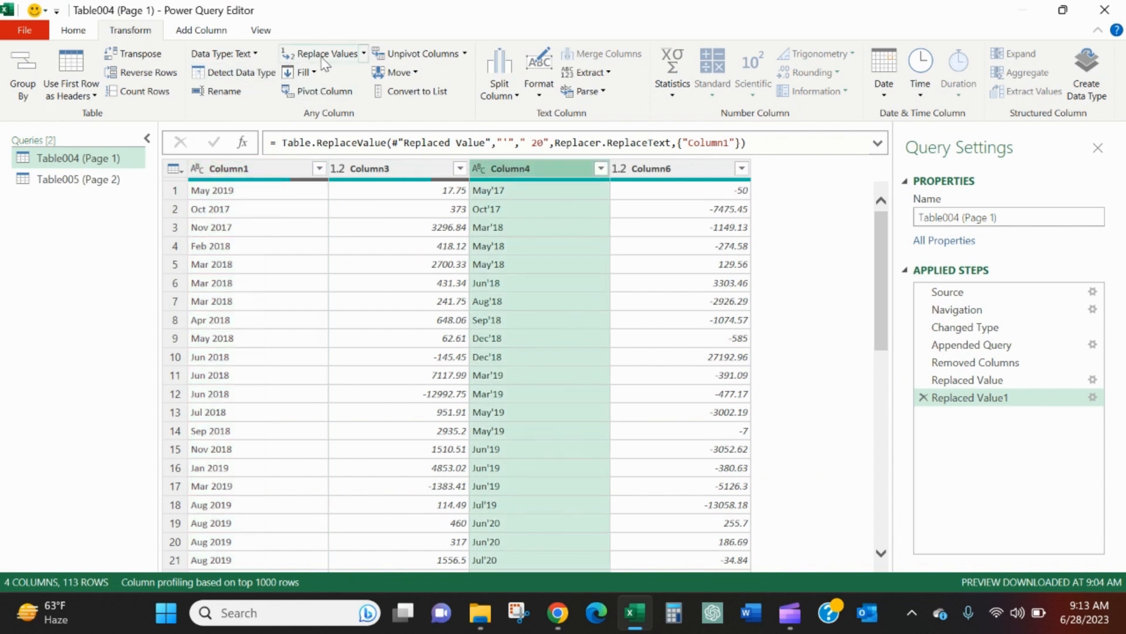
# Replace Column4's apostrophe with a space and 20 so May'17 reads May 2017.
pyautogui.click(325, 53)
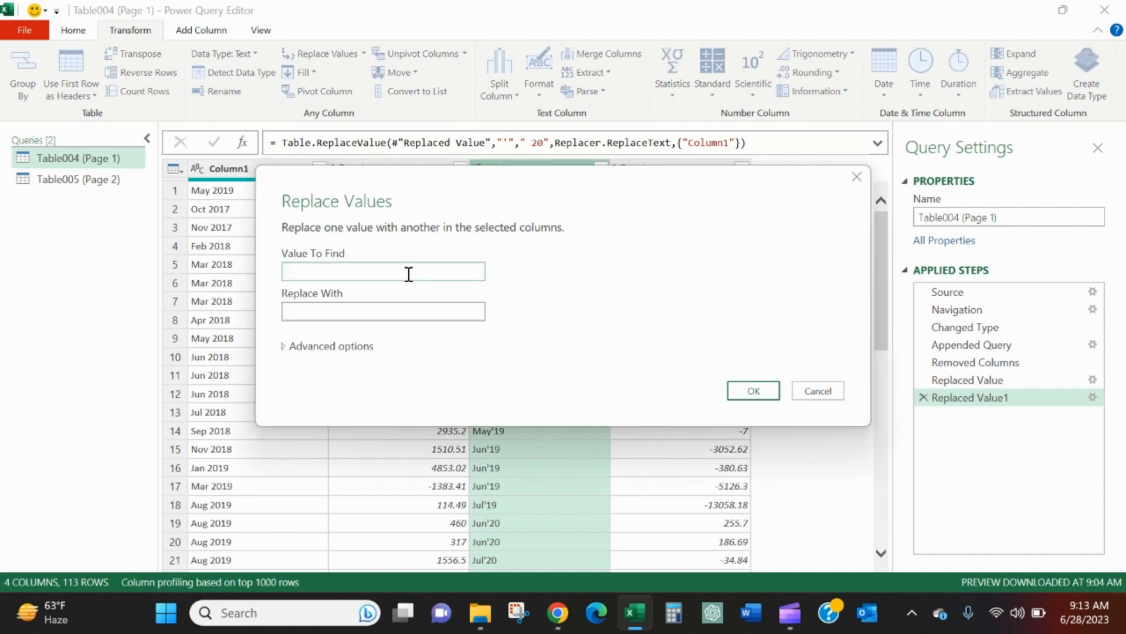
pyautogui.click(382, 310)
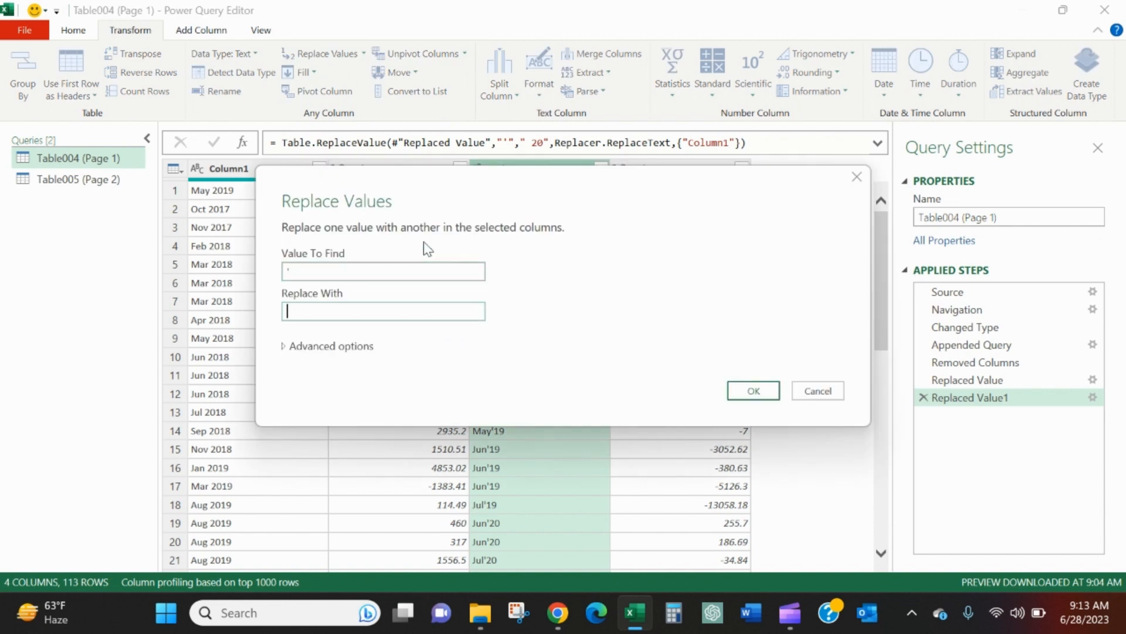
pyautogui.write('20')
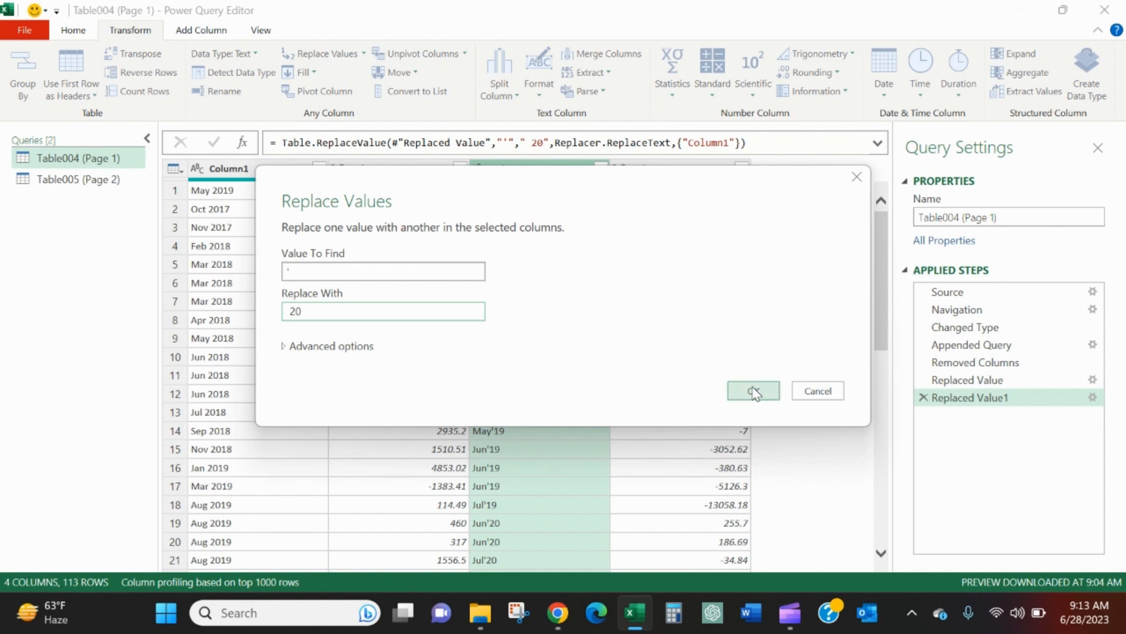
pyautogui.click(752, 390)
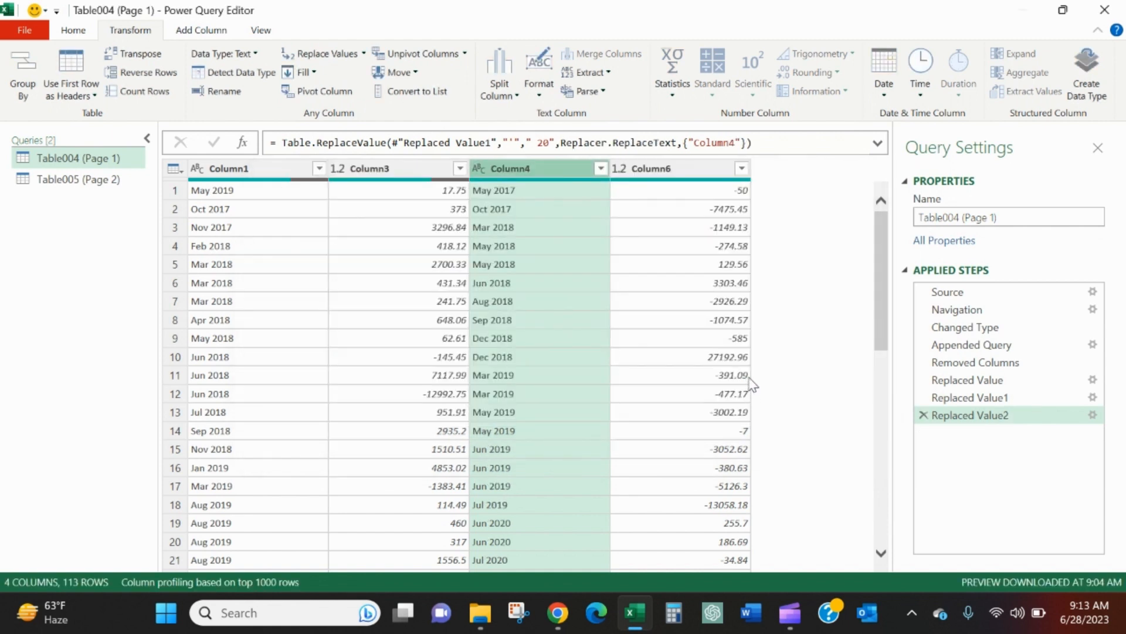
# Glance at the A/R label in the reconciliation PDF and return to the query editor.
pyautogui.click(230, 168)
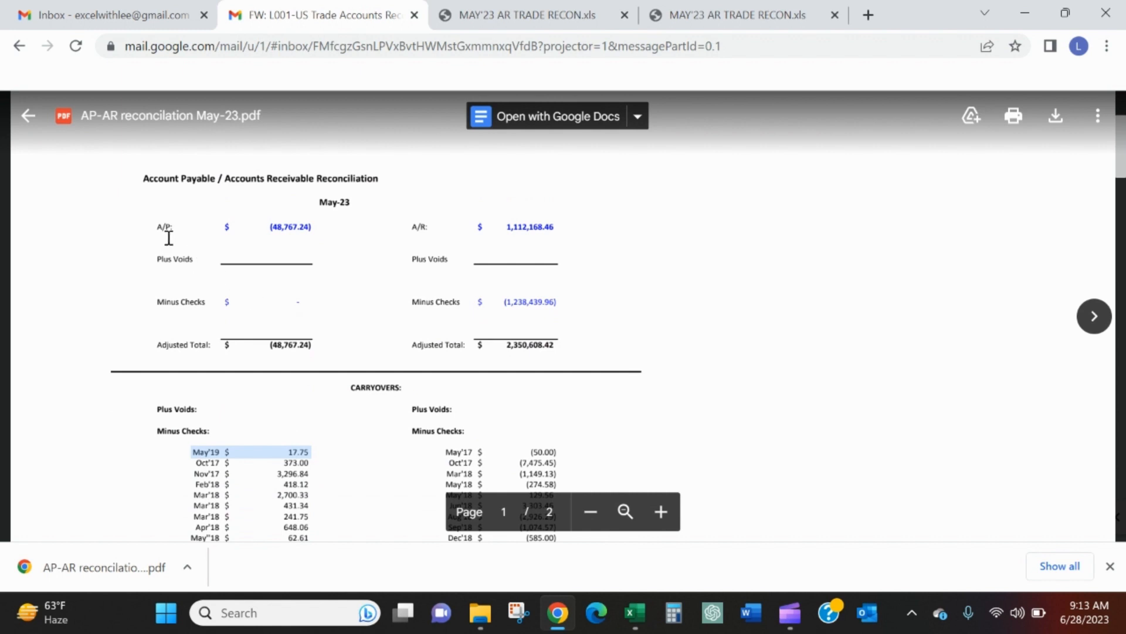
pyautogui.doubleClick(419, 227)
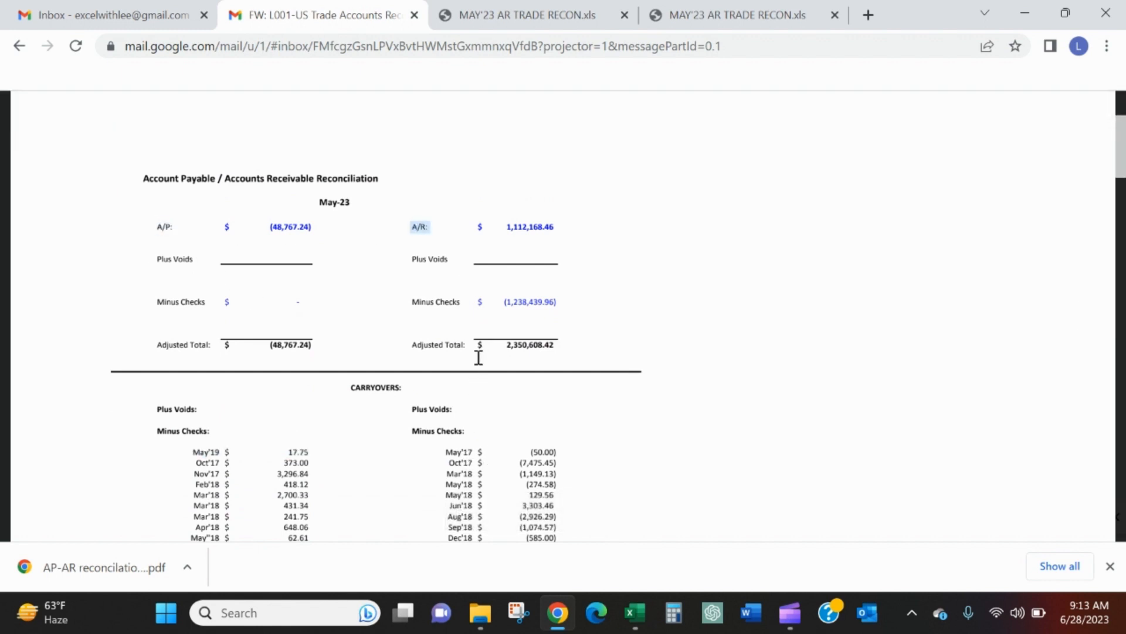
pyautogui.click(635, 612)
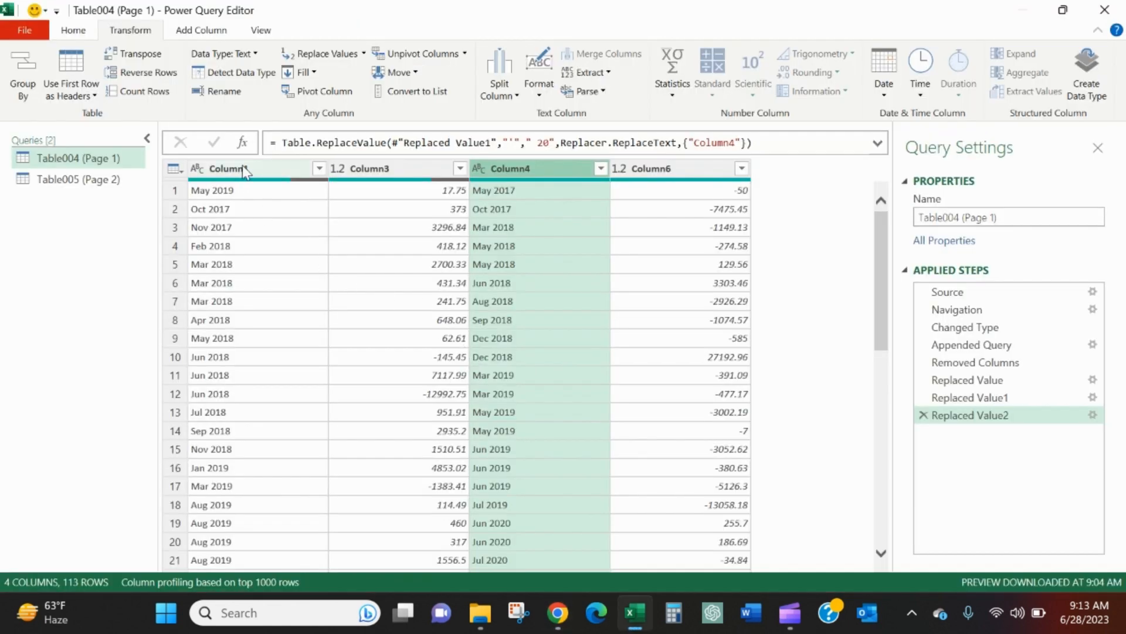
# Rename the columns to ap month, ap amt, ar month and ar amt.
pyautogui.write('ap month')
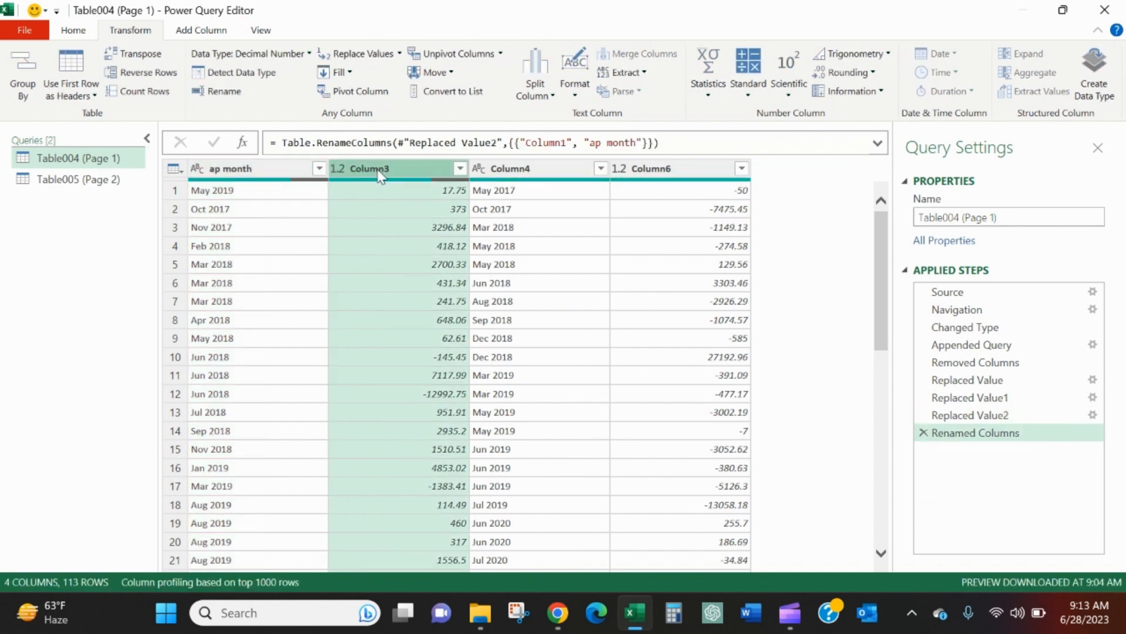
pyautogui.doubleClick(369, 168)
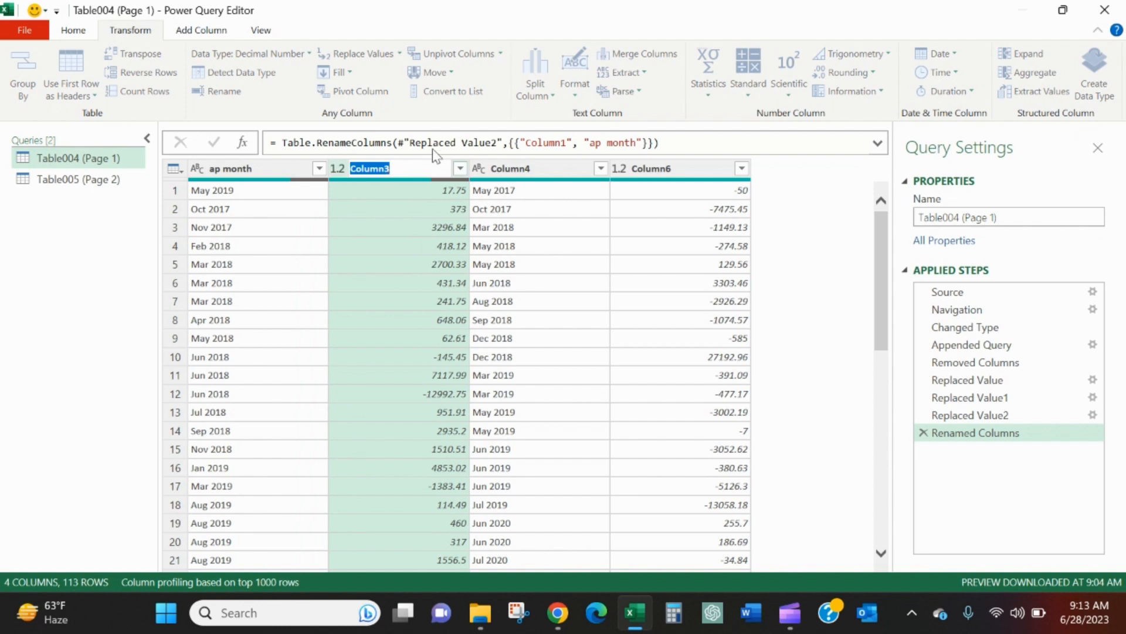
pyautogui.write('ap amt')
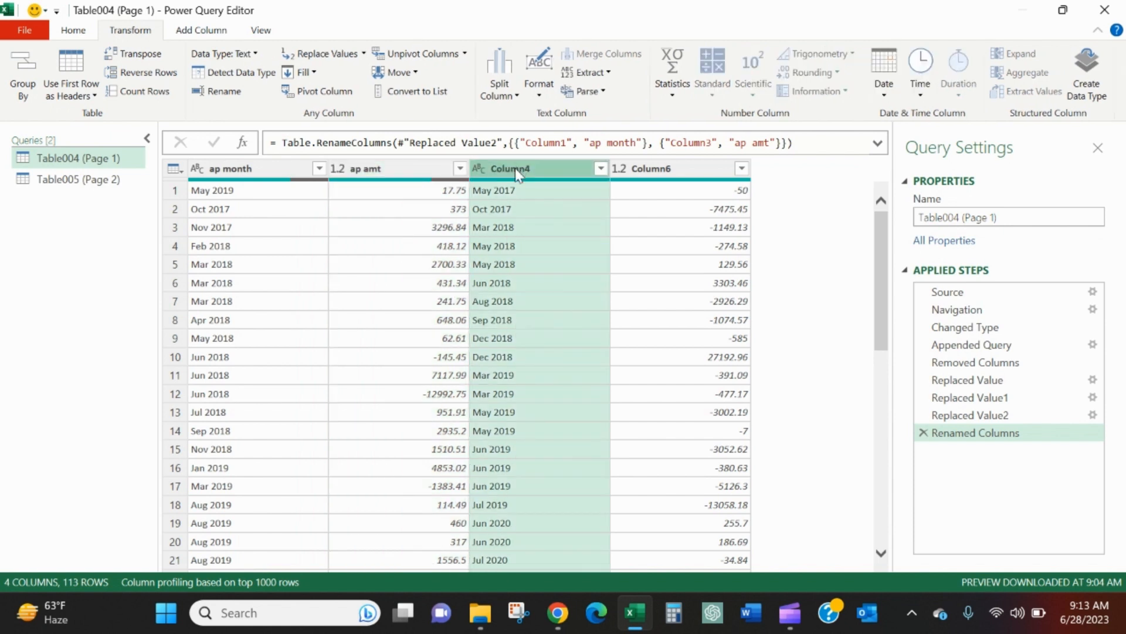
pyautogui.write('ar month')
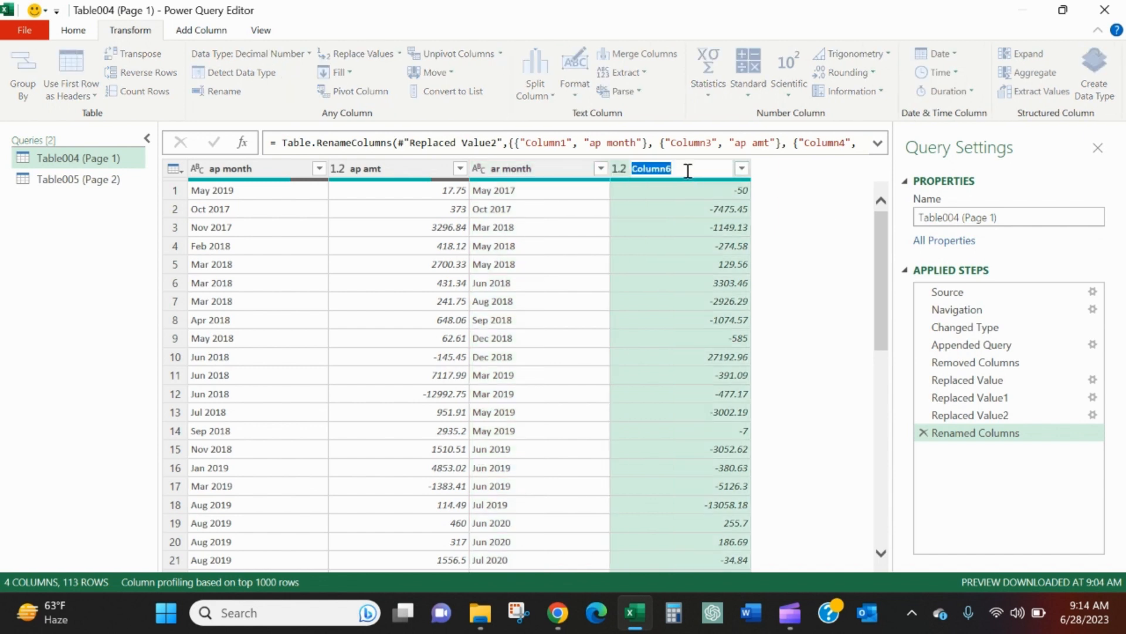
pyautogui.write('ar amt')
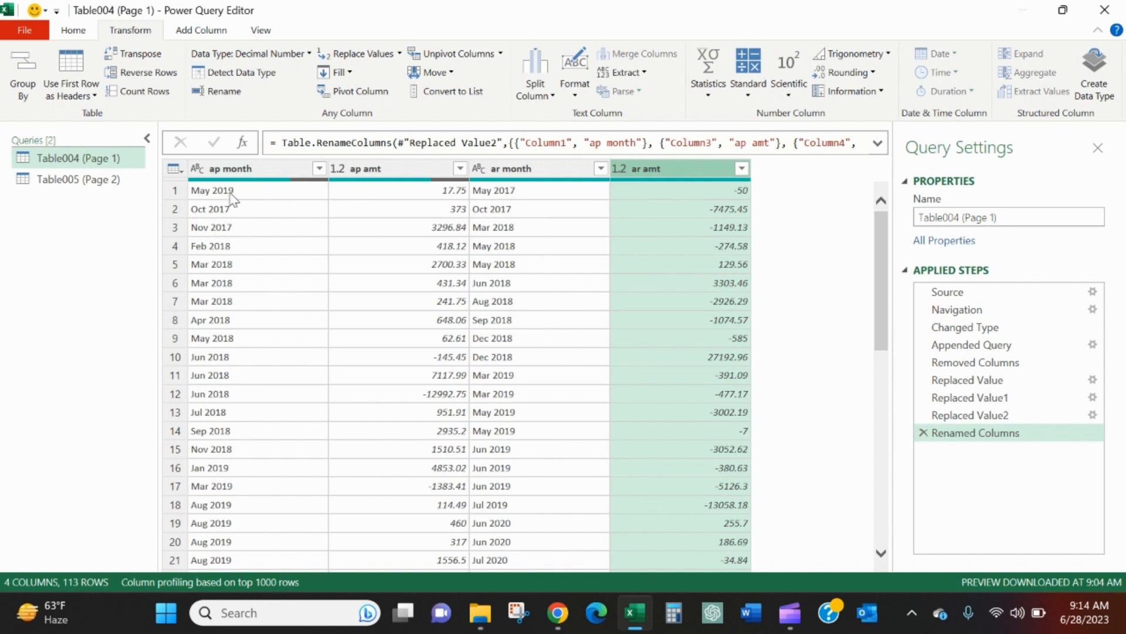
pyautogui.moveTo(237, 203)
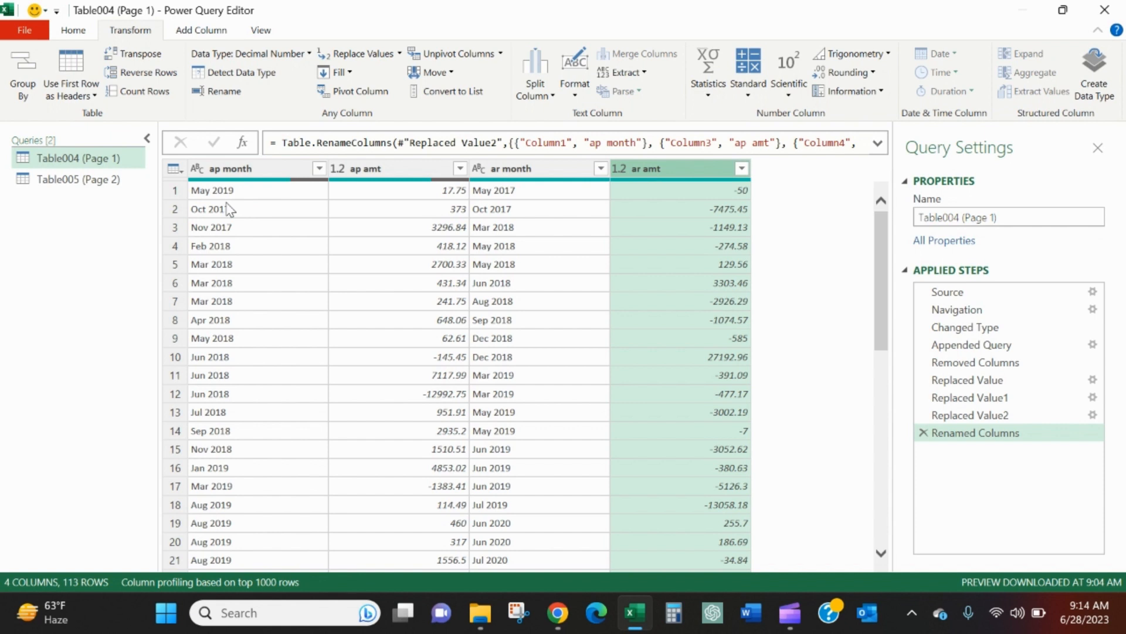
pyautogui.click(230, 167)
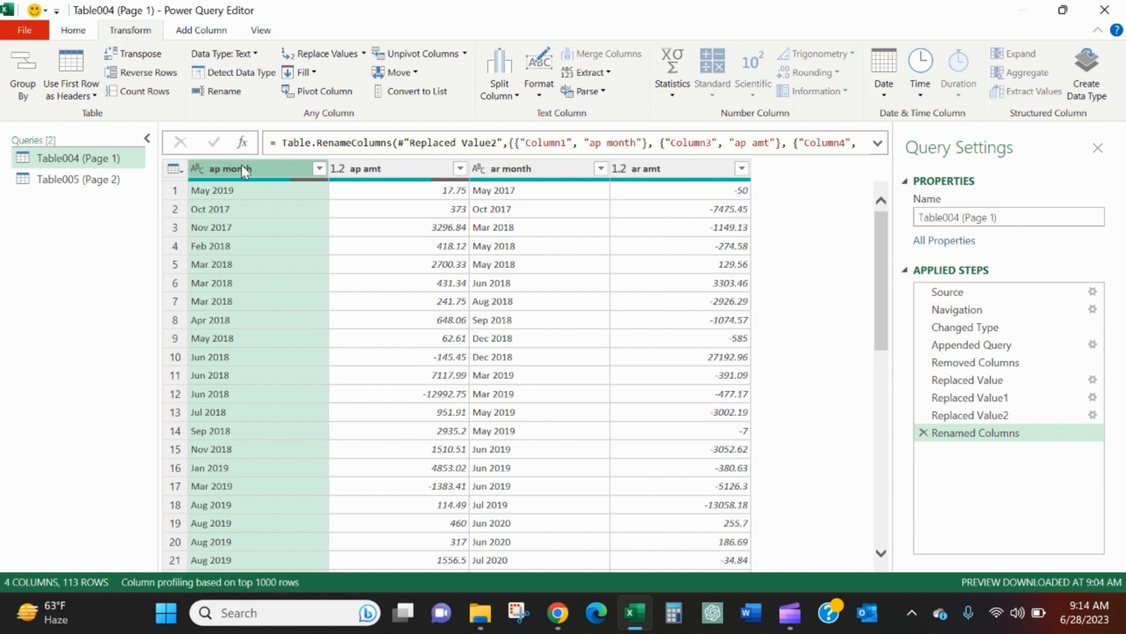
pyautogui.moveTo(226, 44)
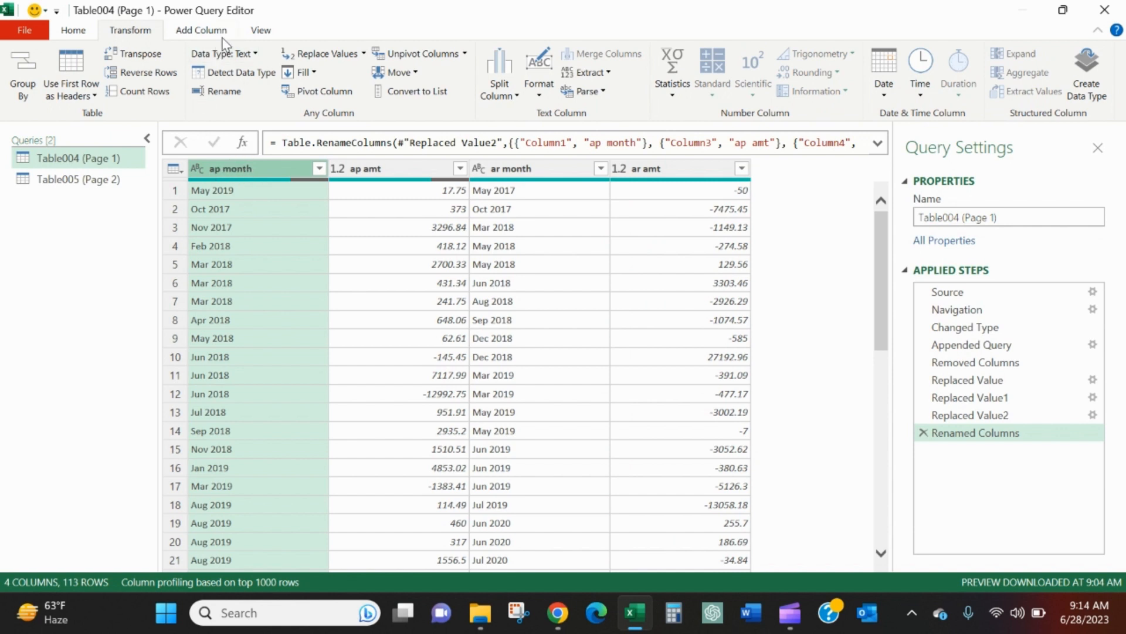
# Build an End of Month column from ap month using the example 5/31 and the End of Month suggestion.
pyautogui.click(201, 29)
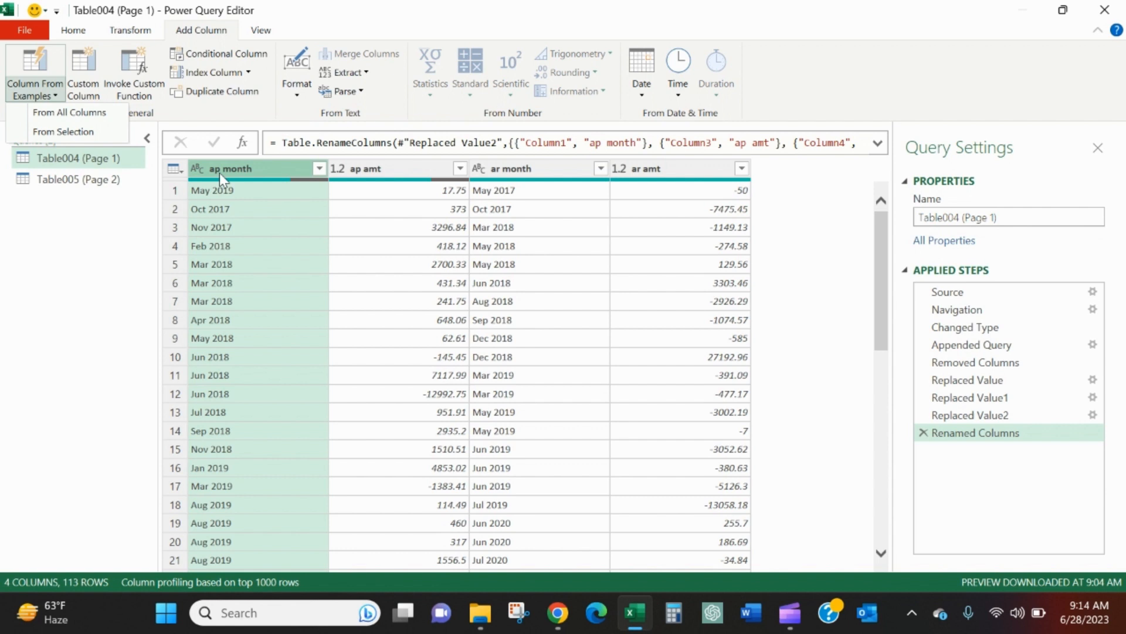
pyautogui.moveTo(63, 132)
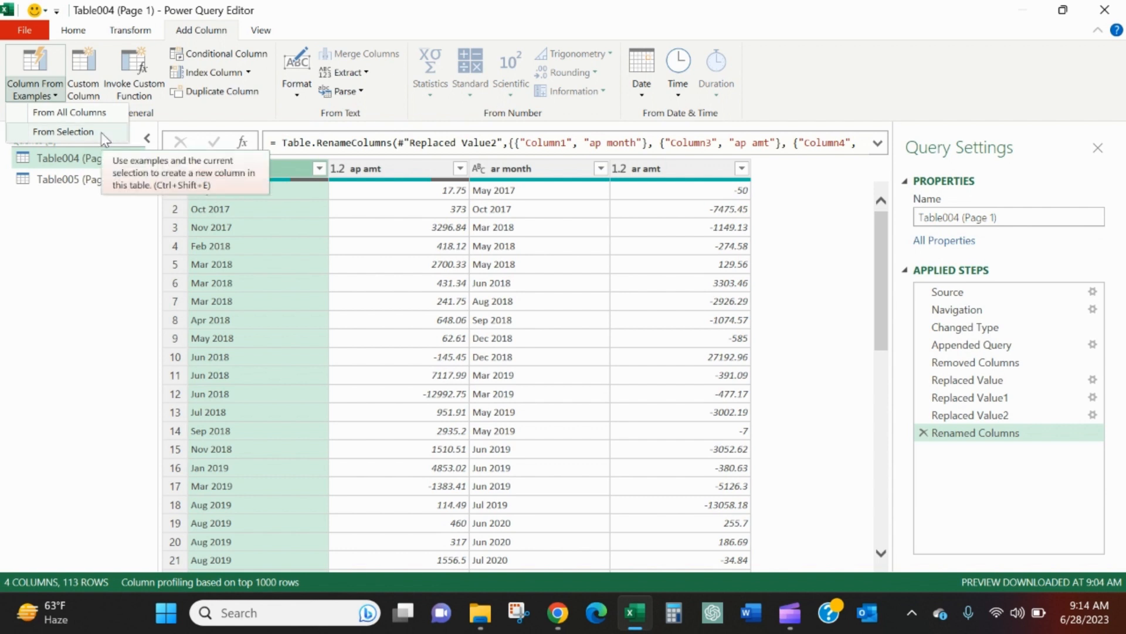
pyautogui.click(64, 132)
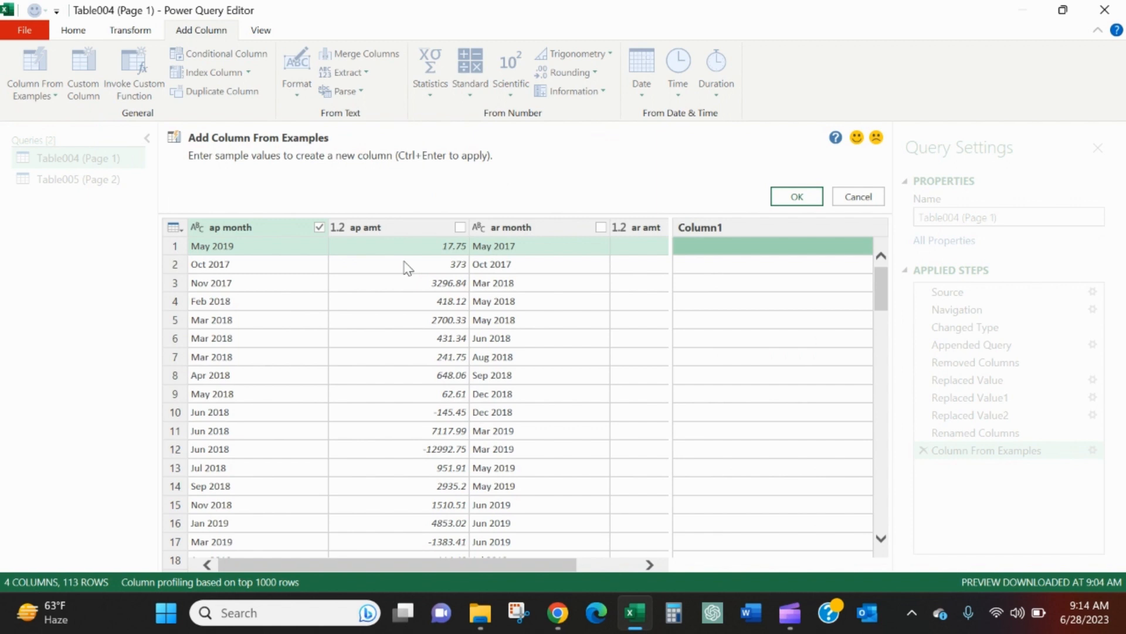
pyautogui.write('5/31')
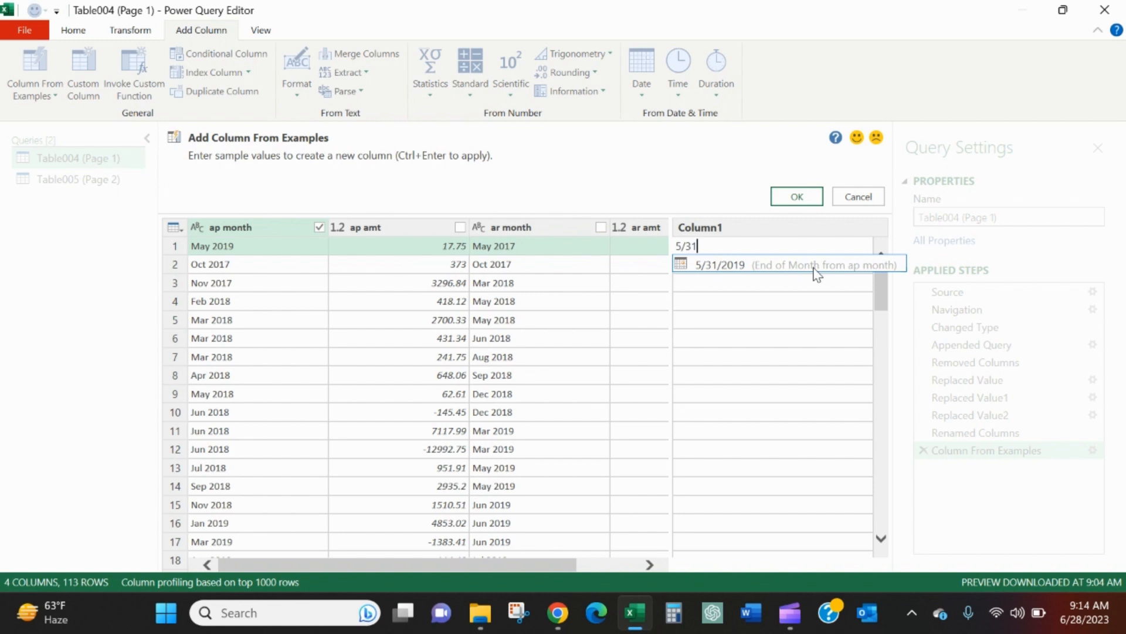
pyautogui.click(790, 264)
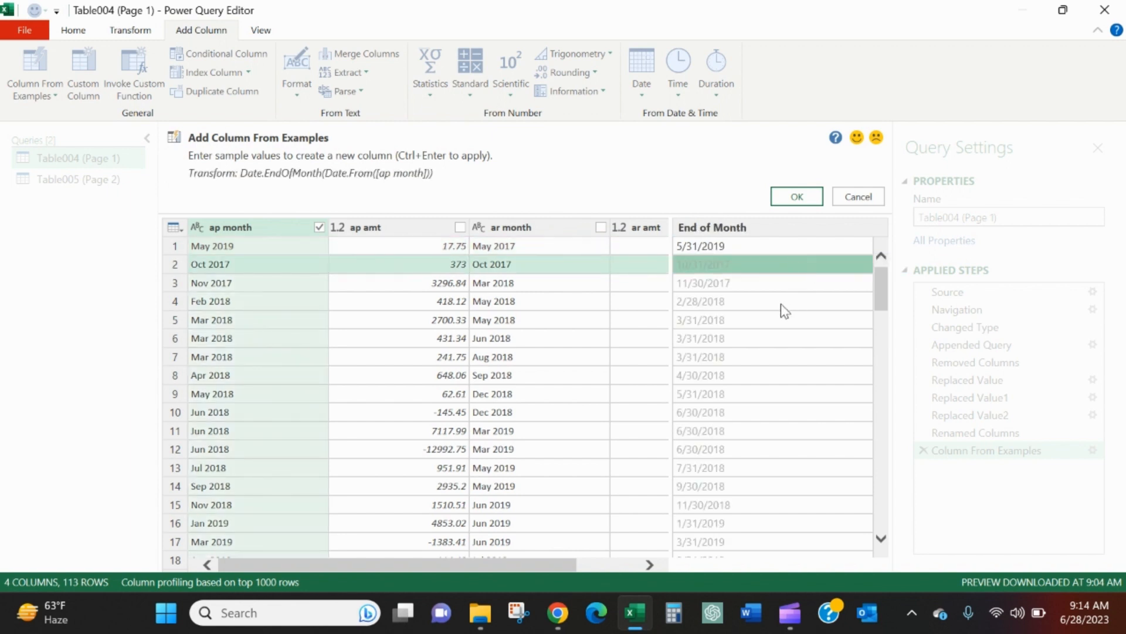
pyautogui.scroll(-3)
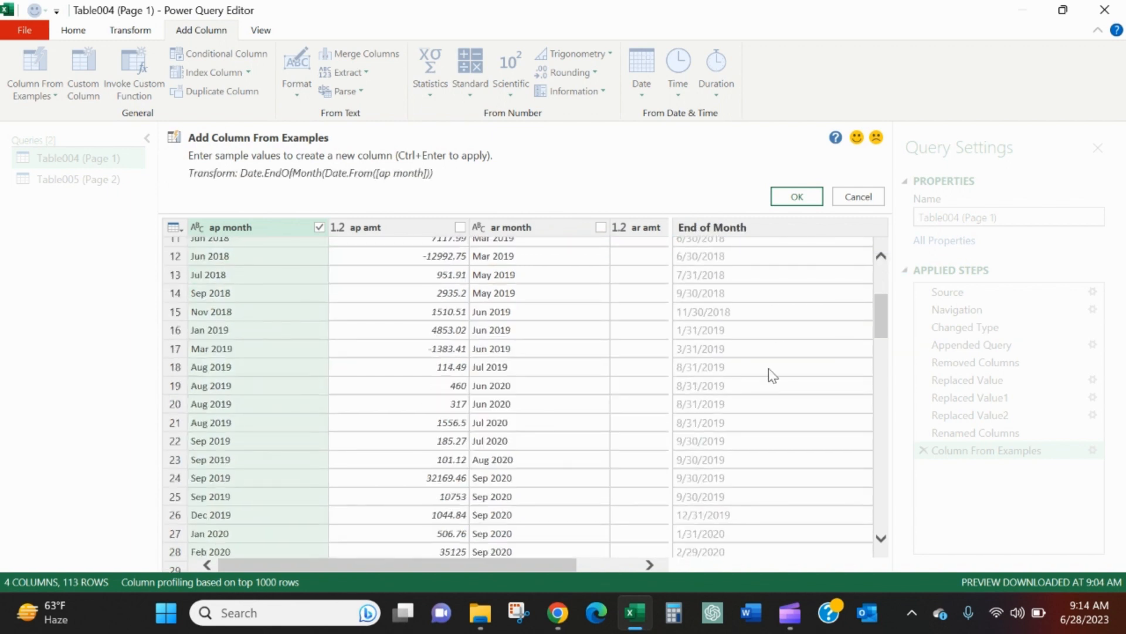
pyautogui.moveTo(325, 446)
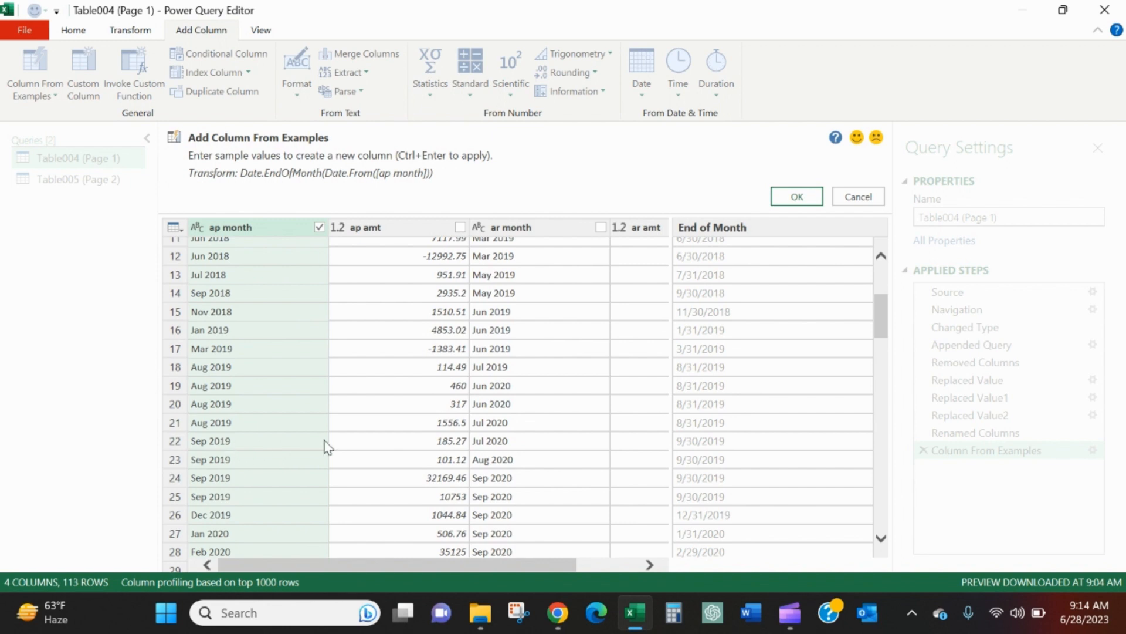
pyautogui.moveTo(707, 451)
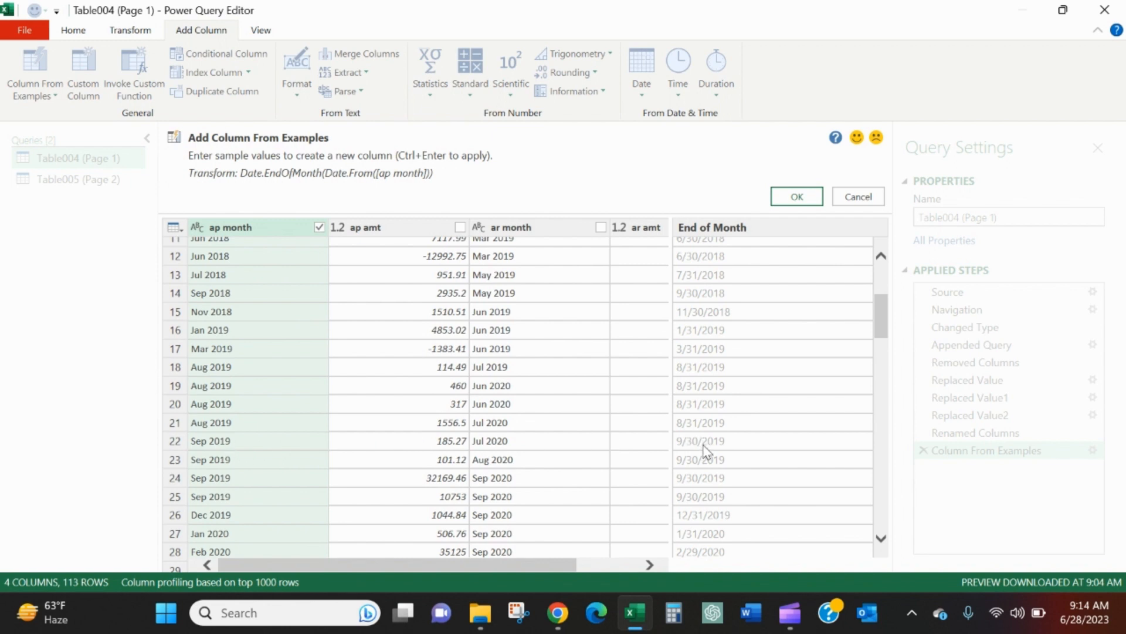
pyautogui.moveTo(802, 216)
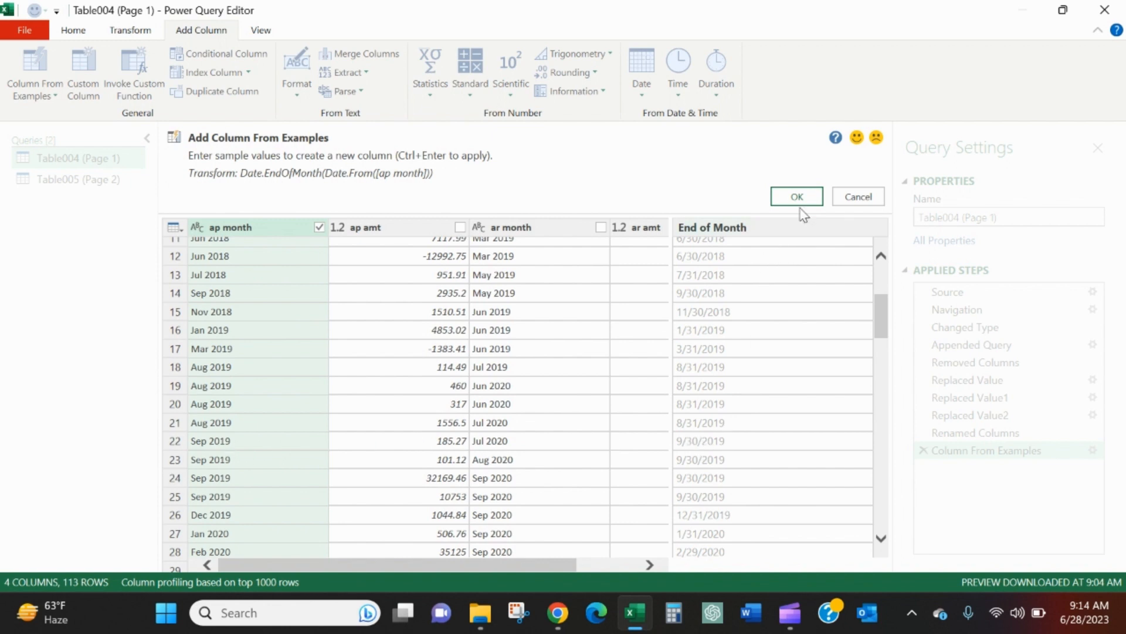
pyautogui.click(795, 196)
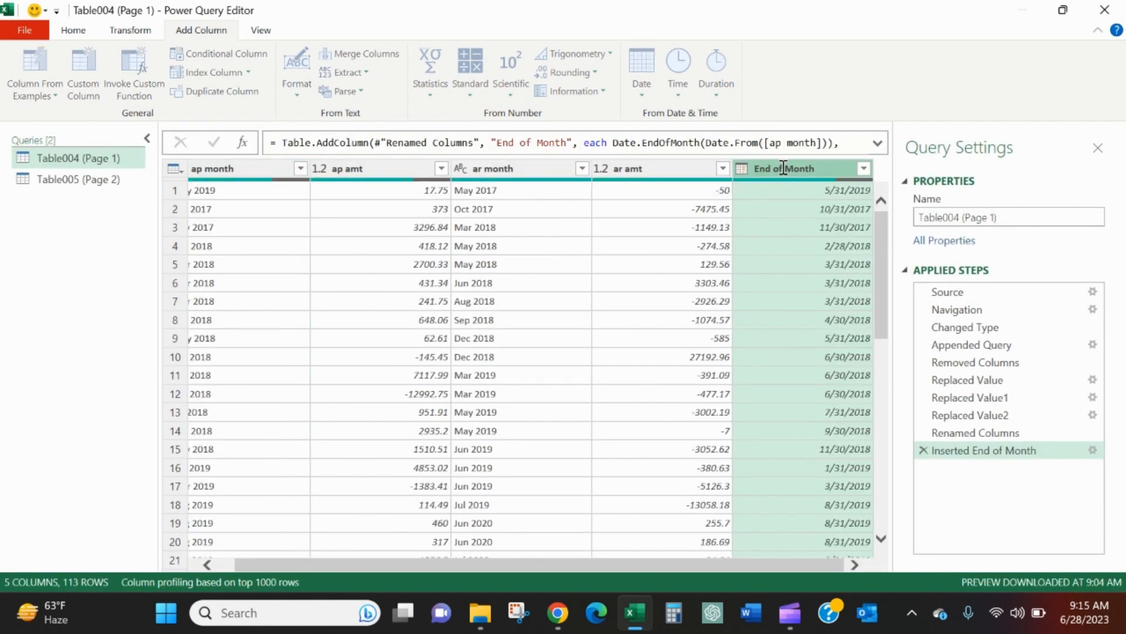
# Rename End of Month to ap date, move it to the front and remove the ap month column.
pyautogui.write('ap date')
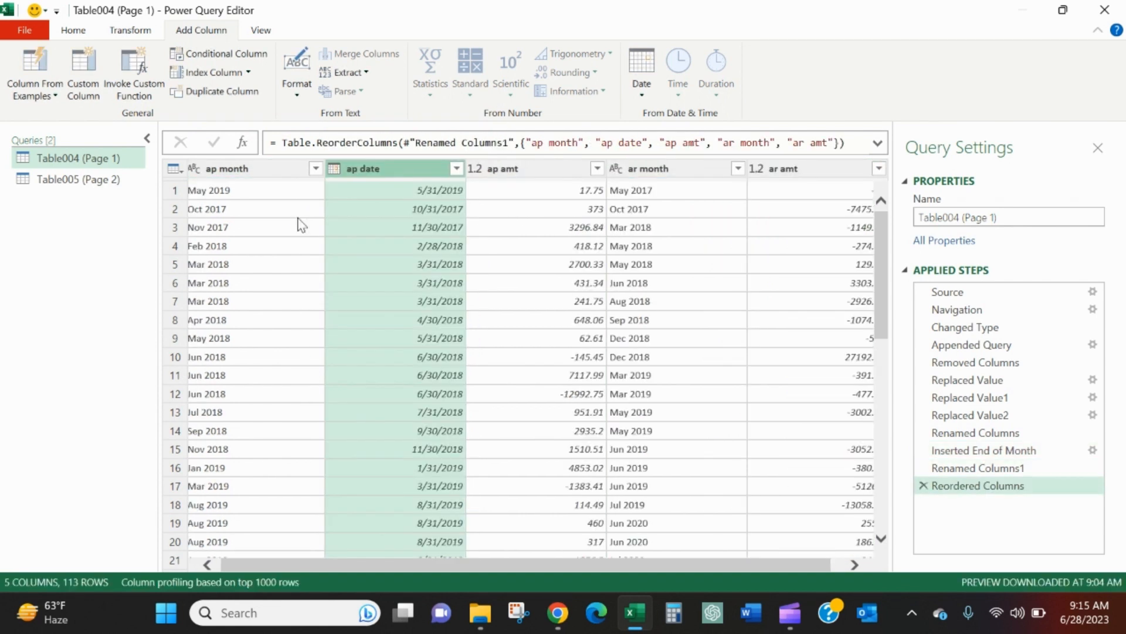
pyautogui.click(237, 168)
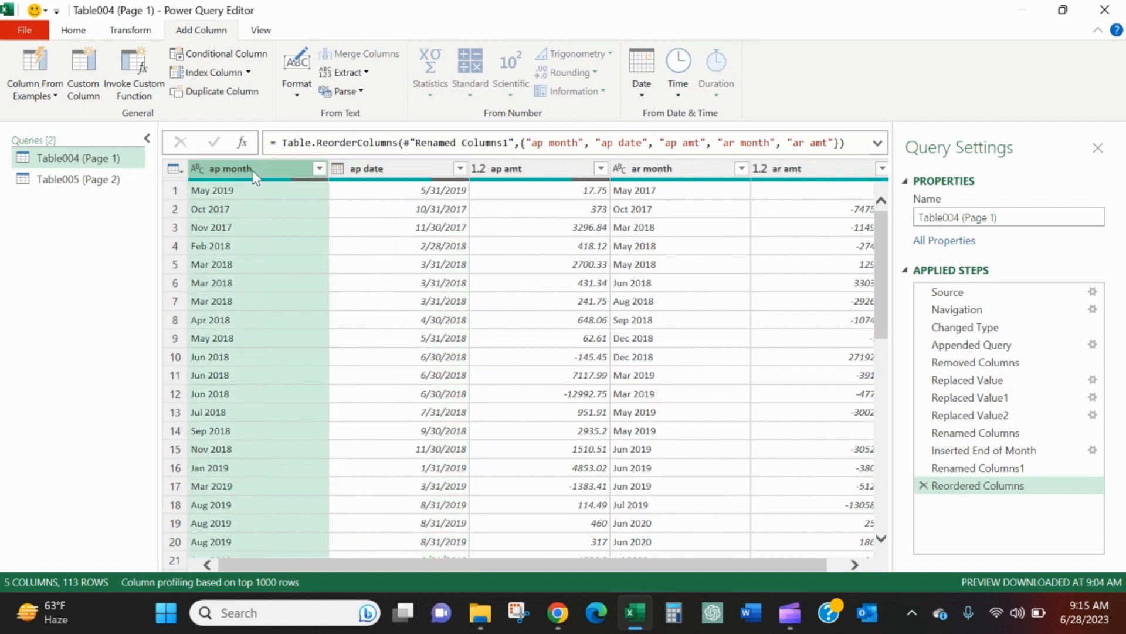
pyautogui.rightClick(255, 168)
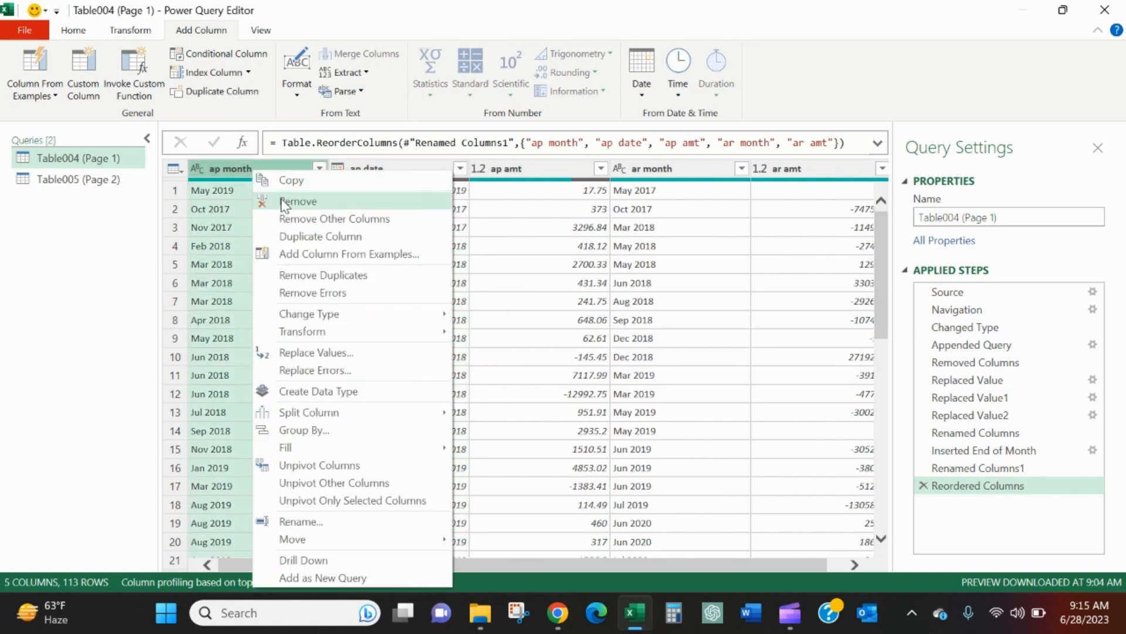
pyautogui.click(296, 201)
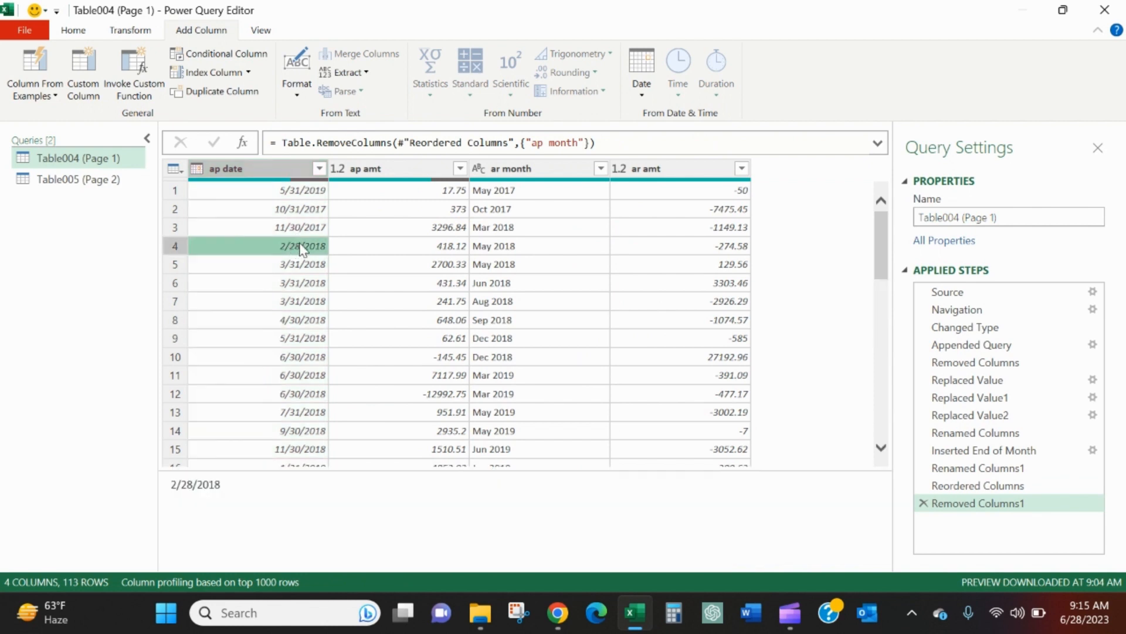
pyautogui.click(301, 227)
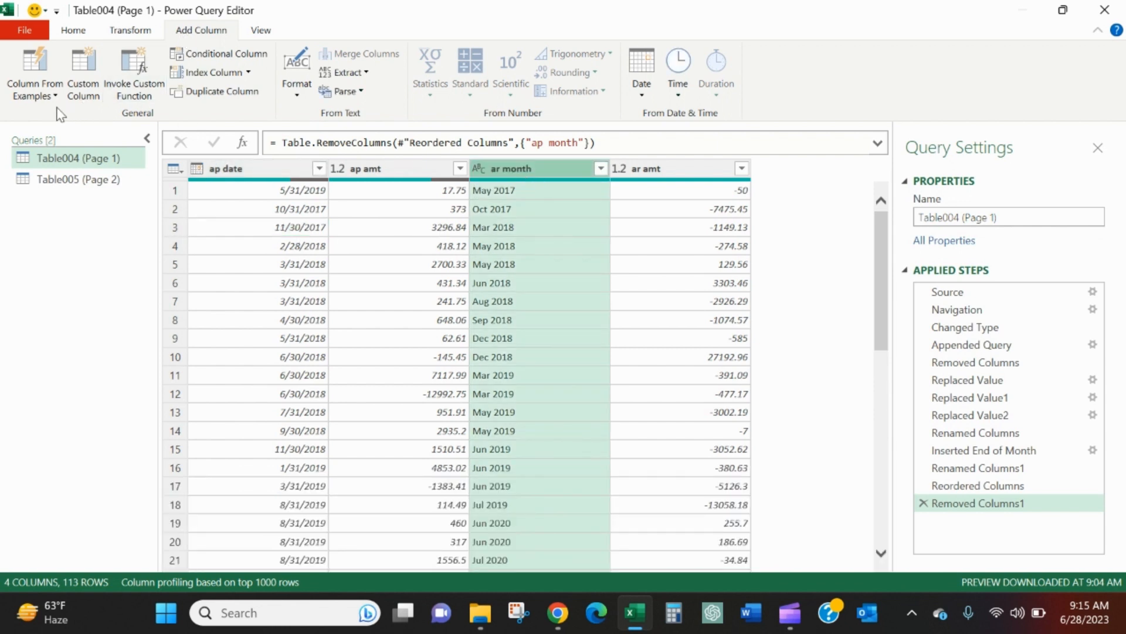
# Build an End of Month column from ar month using the example 5/31.
pyautogui.click(34, 72)
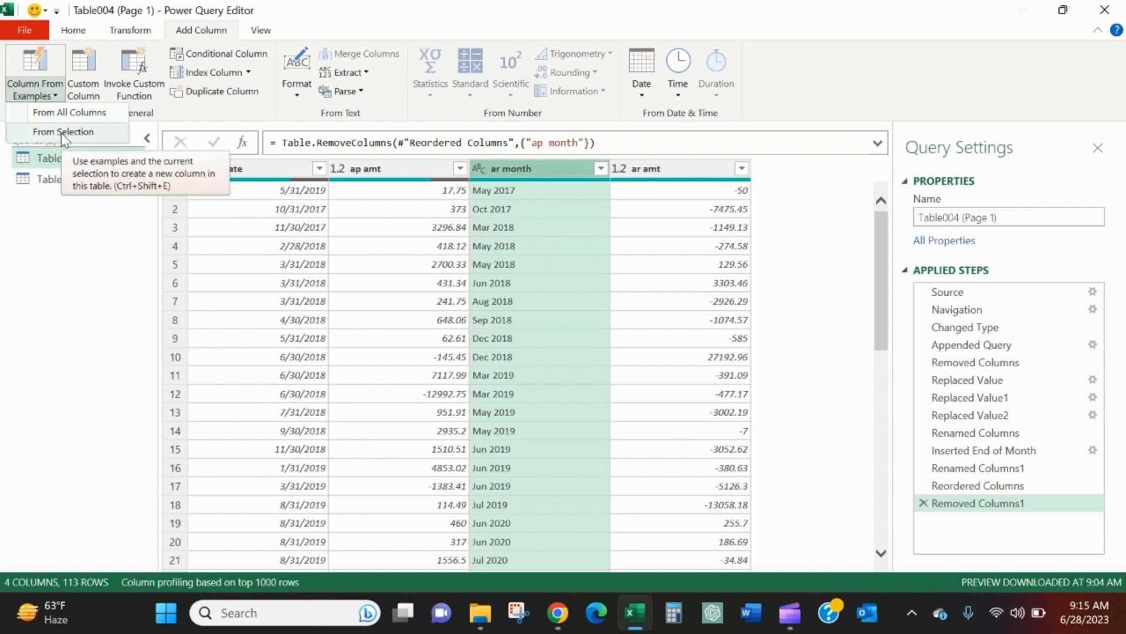
pyautogui.click(63, 132)
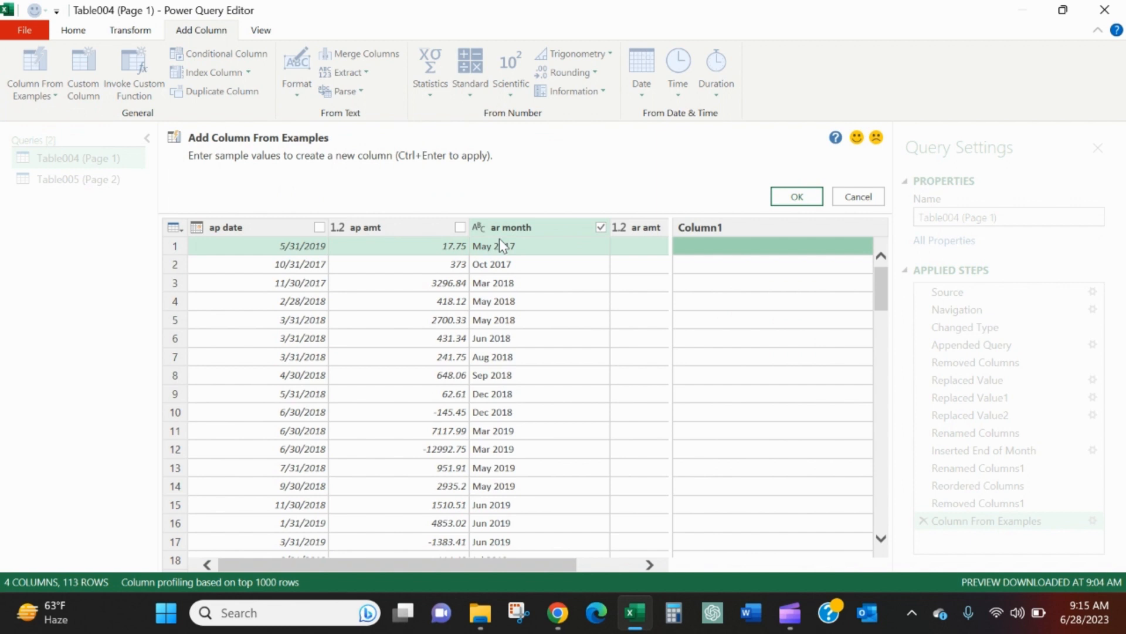
pyautogui.write('5/31/2017')
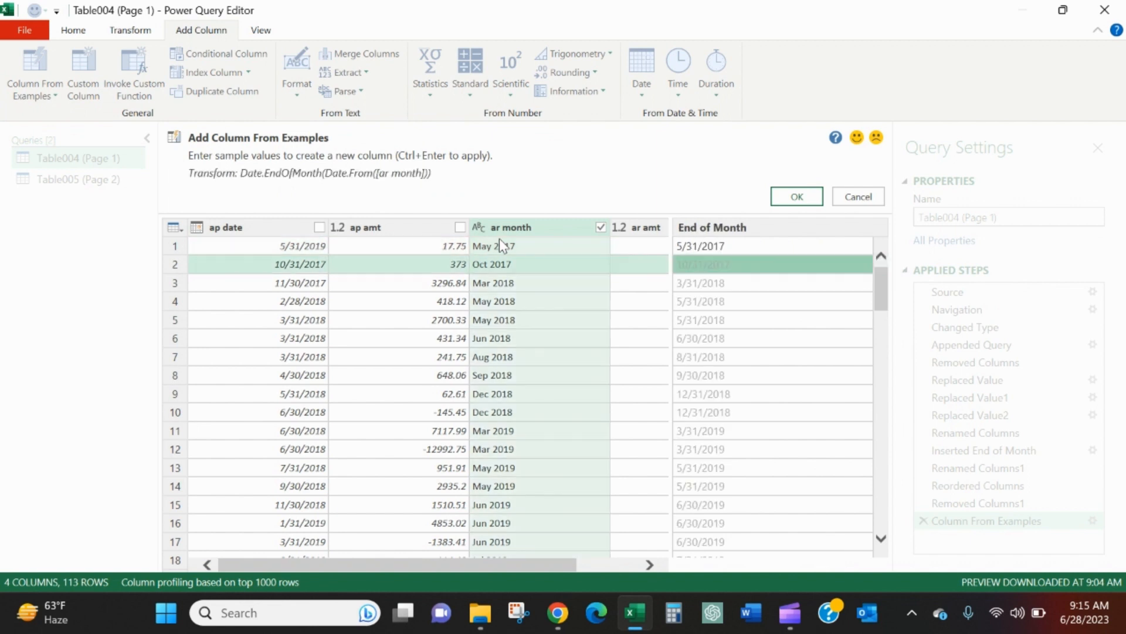
pyautogui.scroll(-3)
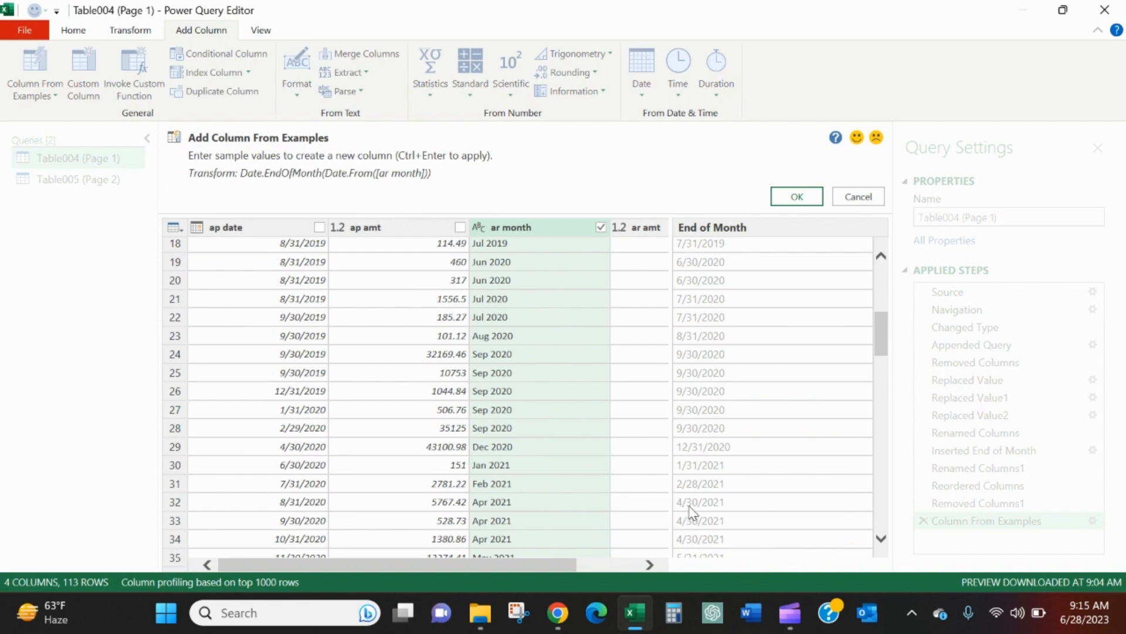
pyautogui.click(796, 196)
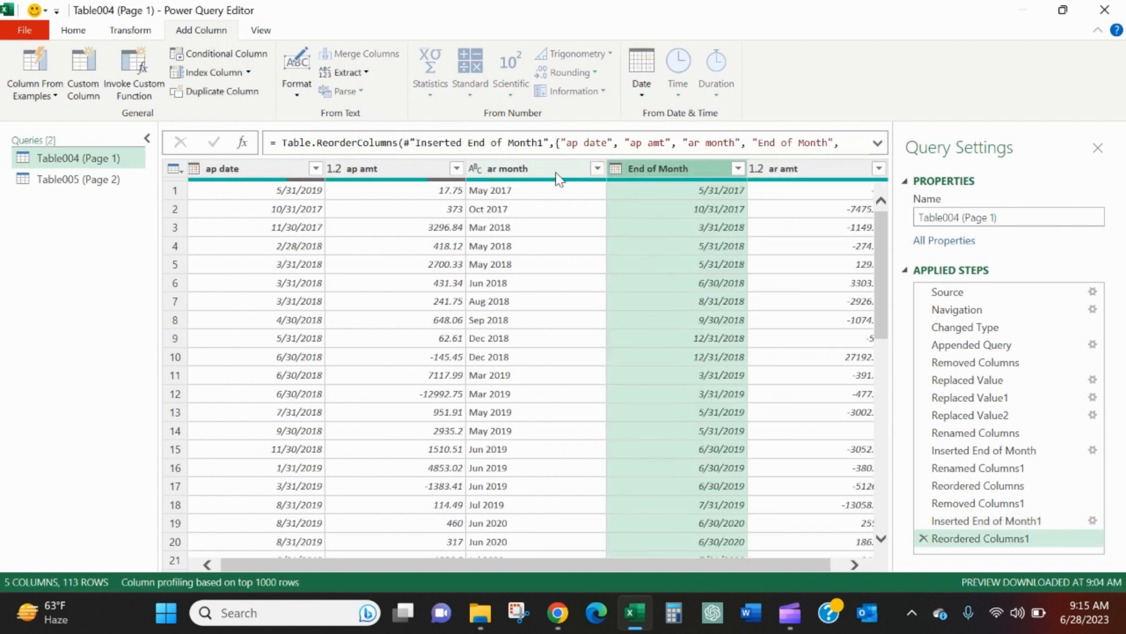
# Remove the ar month text column, leaving ap date, ap amt, End of Month and ar amt.
pyautogui.rightClick(535, 168)
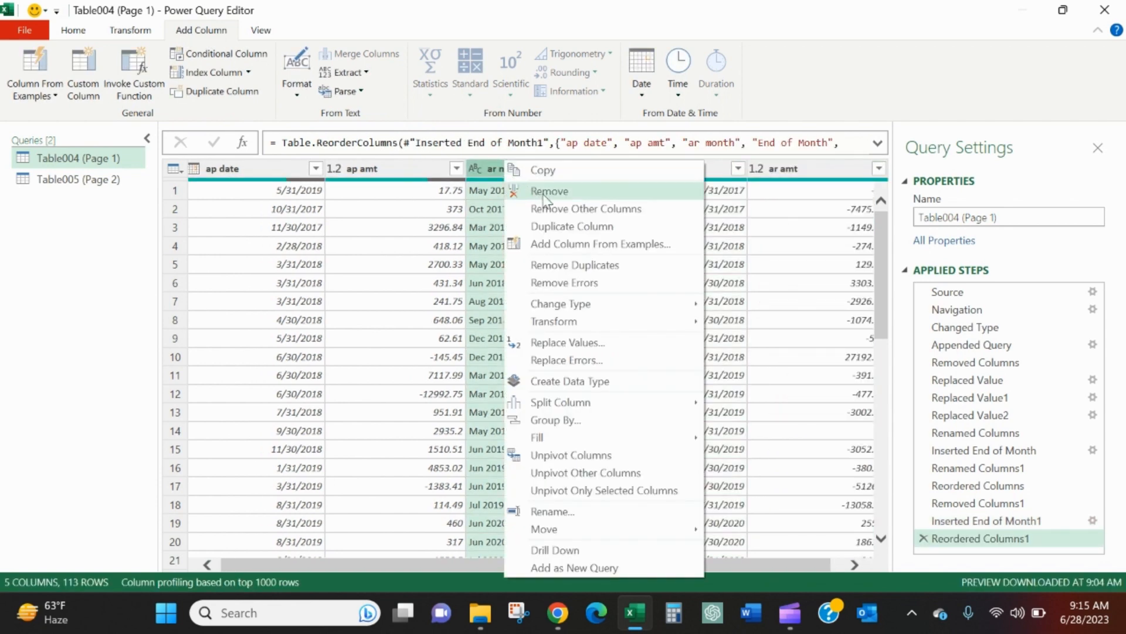
pyautogui.click(549, 191)
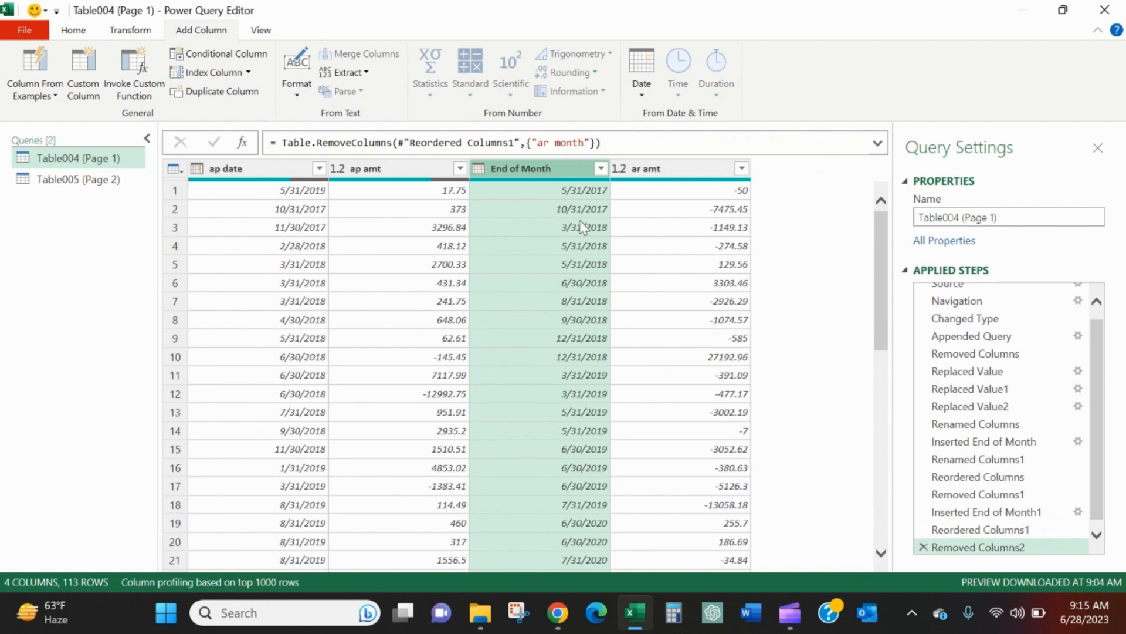
pyautogui.scroll(-3)
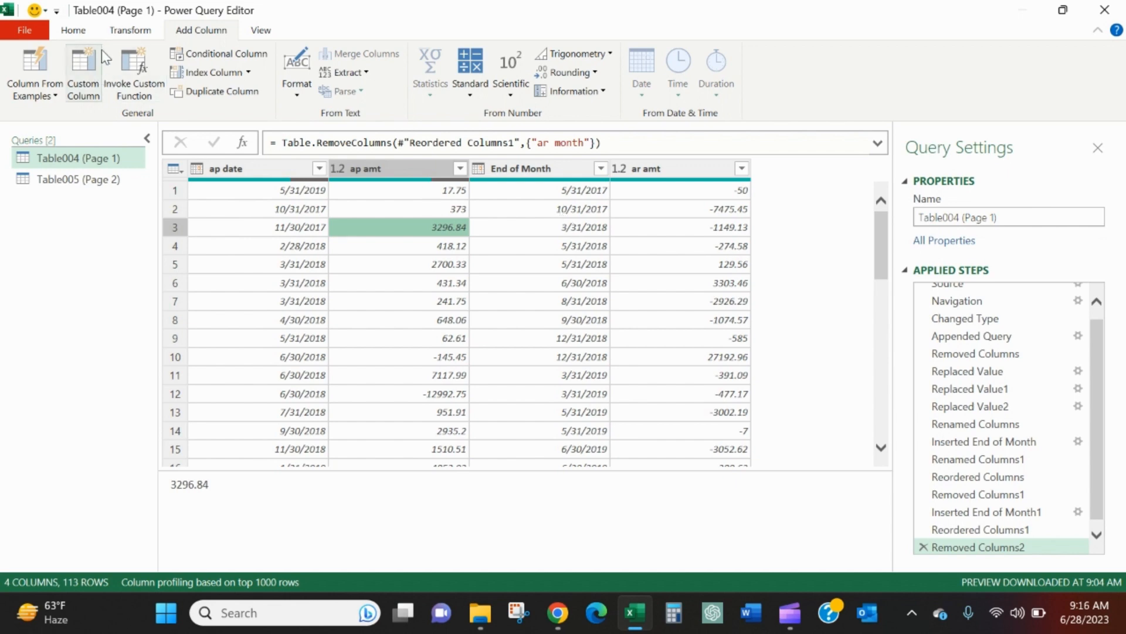
# Close & Load the Table004 query into the workbook and delete the empty Sheet1.
pyautogui.click(72, 29)
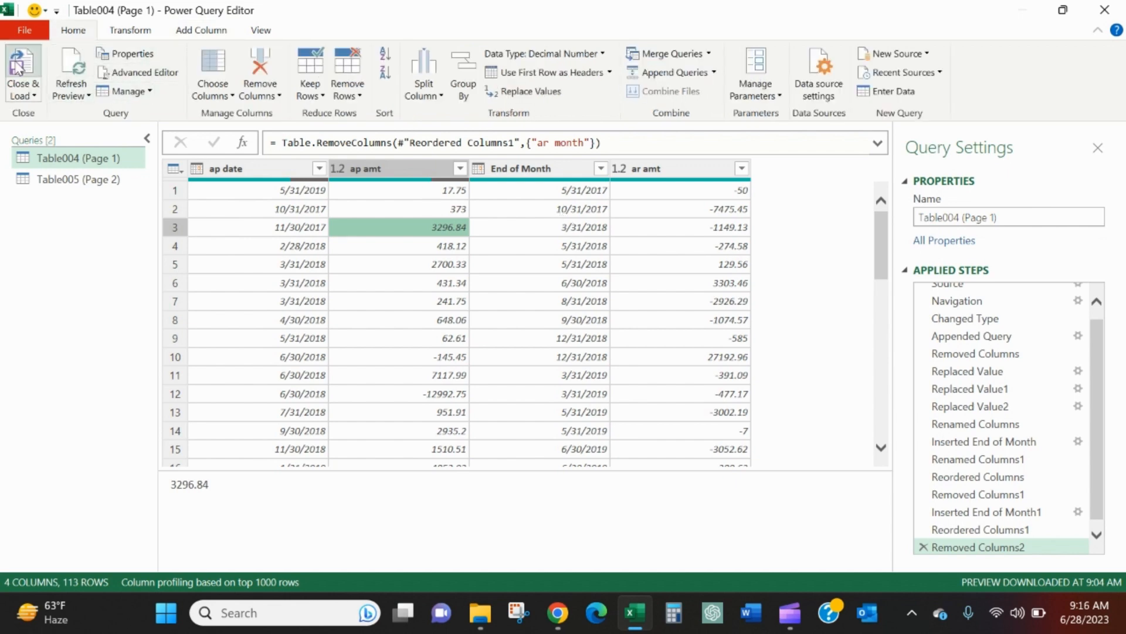
pyautogui.click(23, 68)
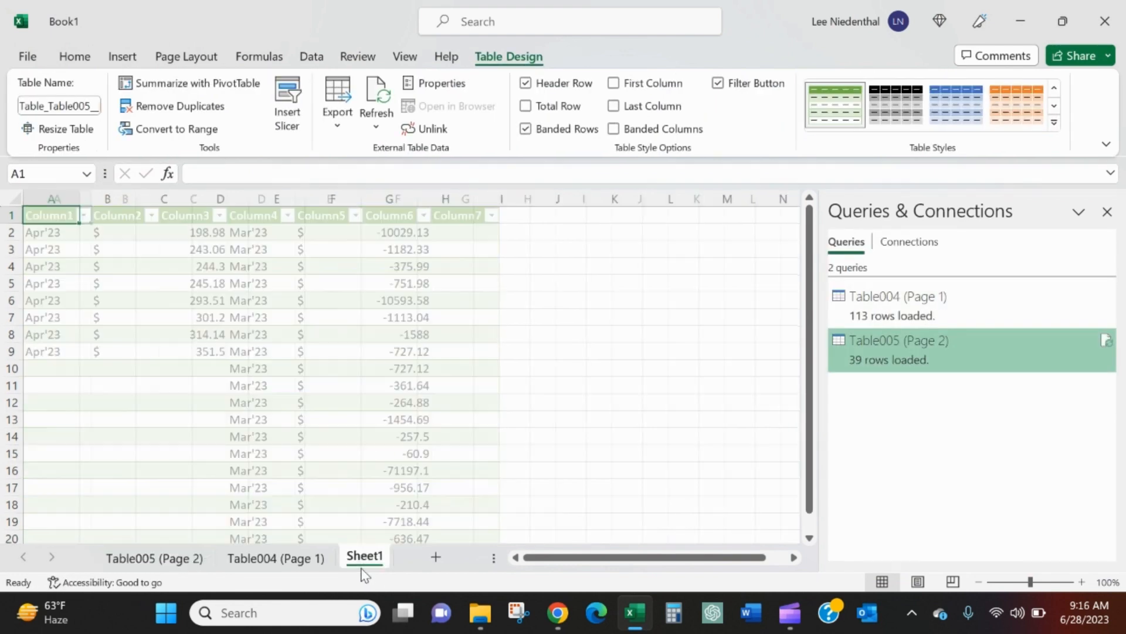
pyautogui.rightClick(364, 556)
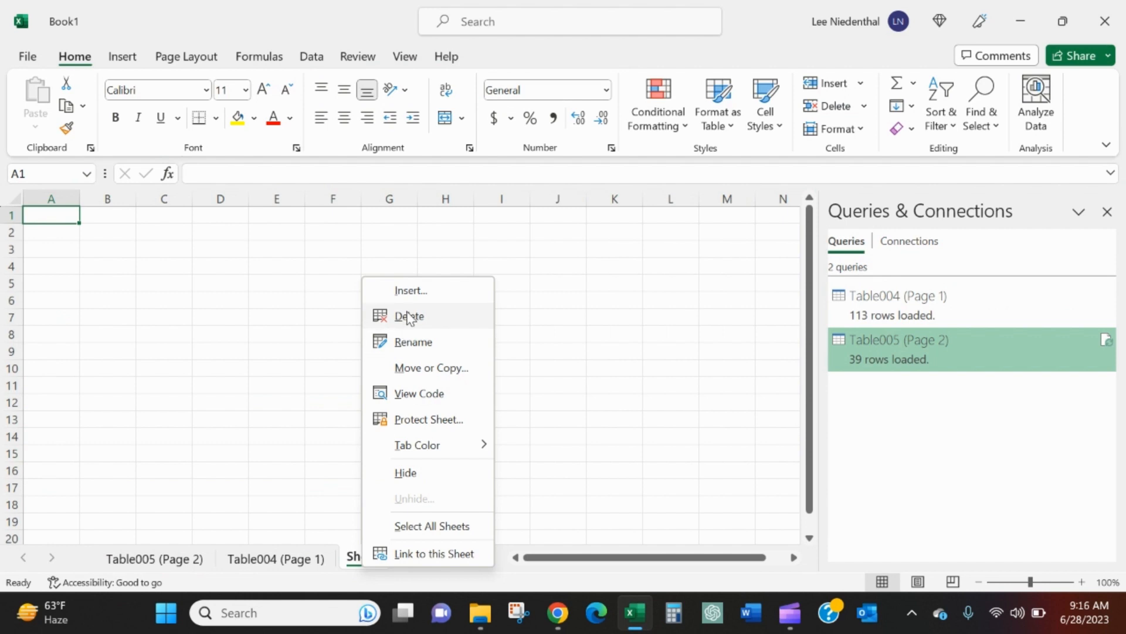
pyautogui.click(274, 558)
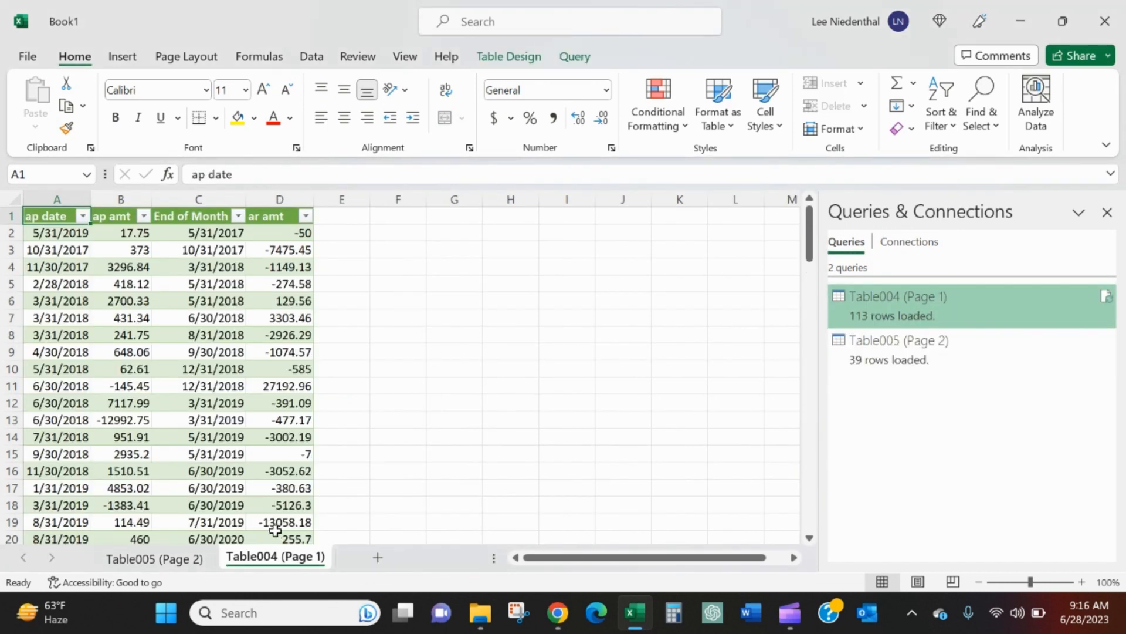
pyautogui.moveTo(524, 481)
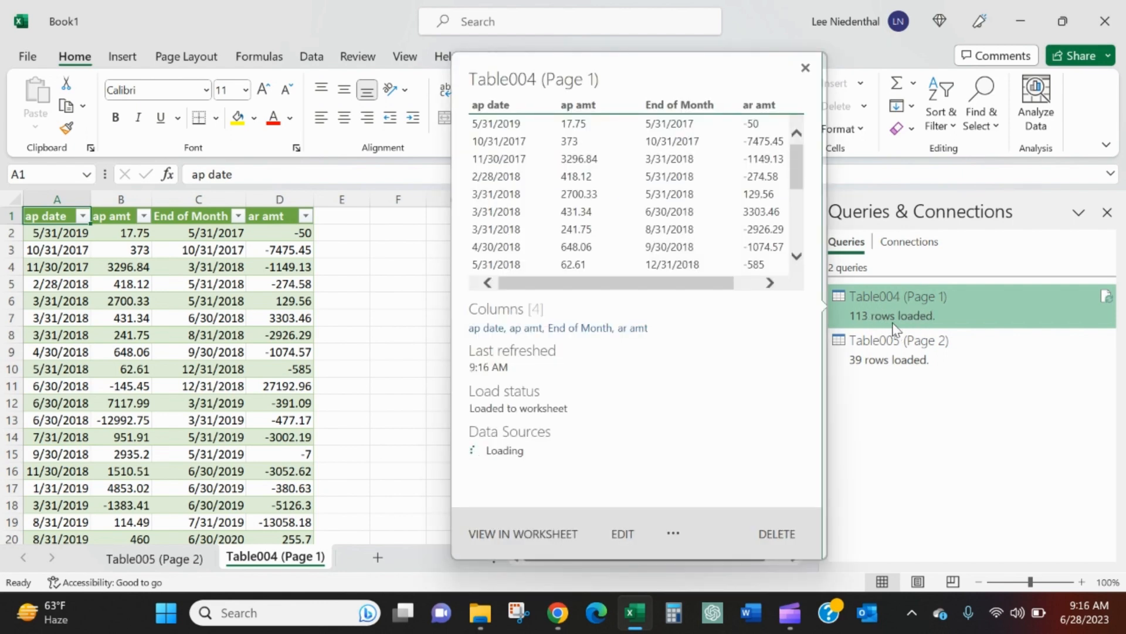
# Delete the Table005 sheet and rename the remaining sheet PDF TO EXCEL.
pyautogui.click(899, 340)
pyautogui.write('PDF TO EXCEL')
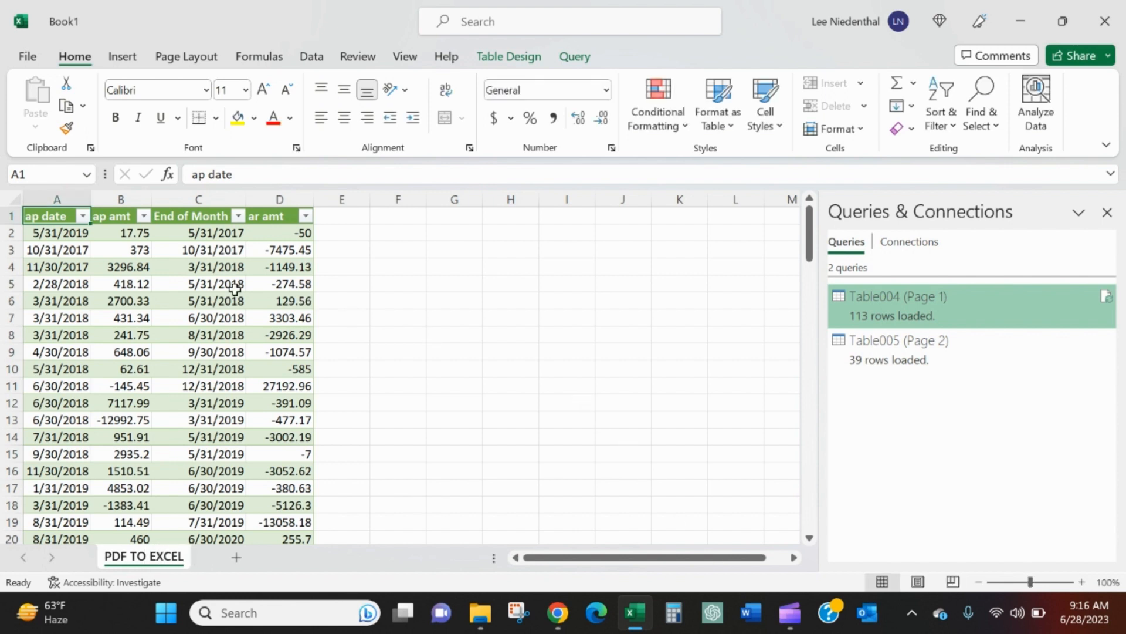
pyautogui.click(342, 216)
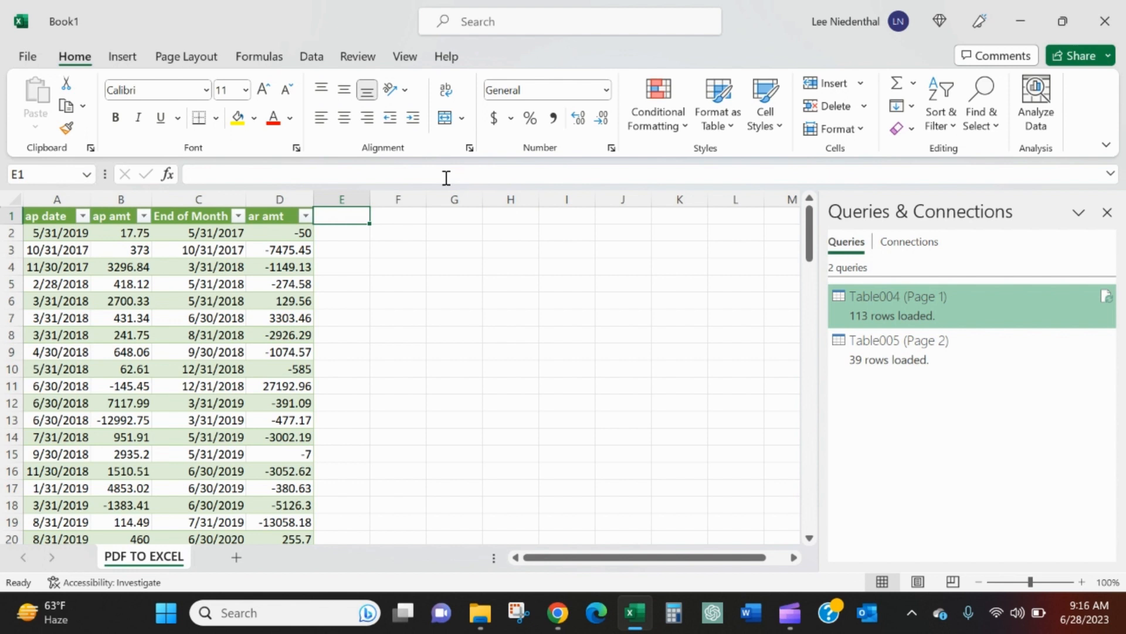
# Add an AP header in E1 with =YEAR([@[ap date]]) below it.
pyautogui.write('AP Mon')
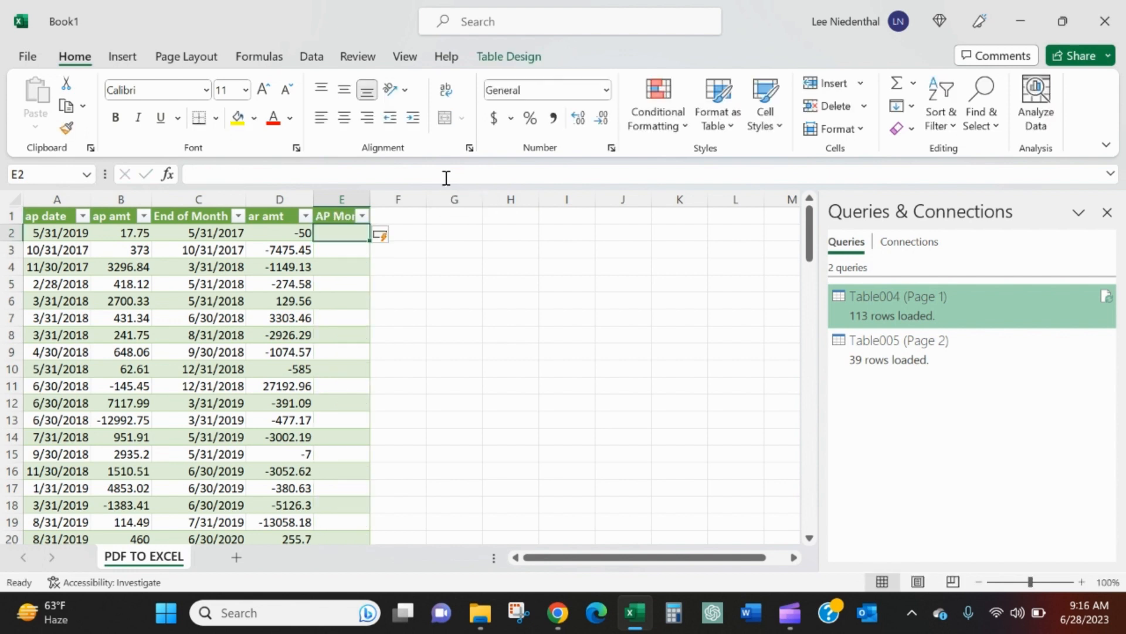
pyautogui.write('=year(')
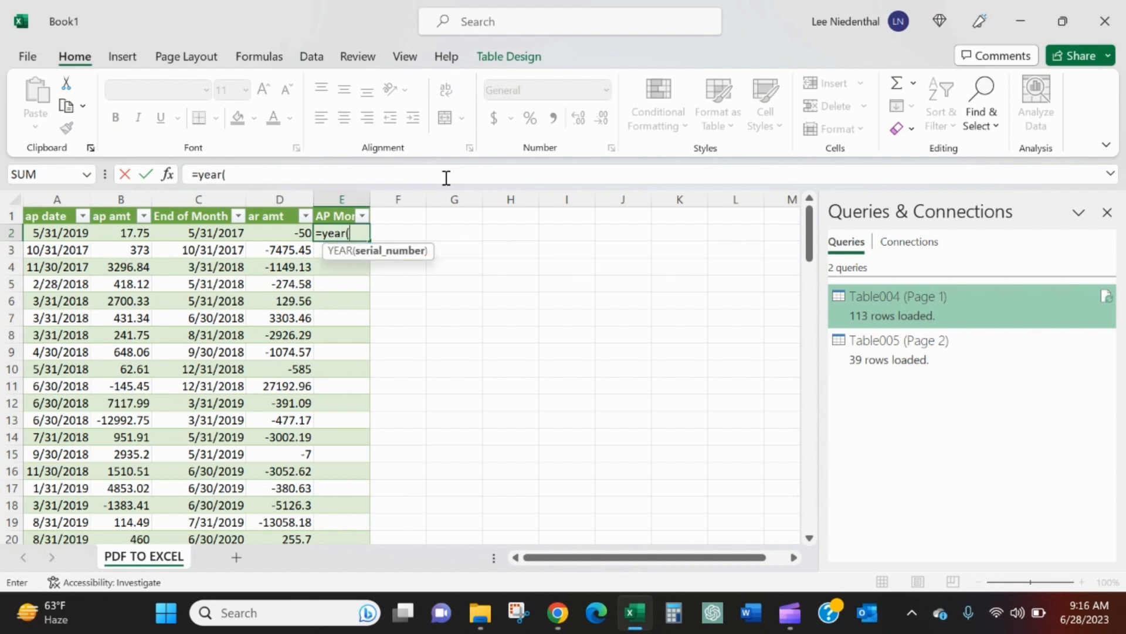
pyautogui.click(57, 232)
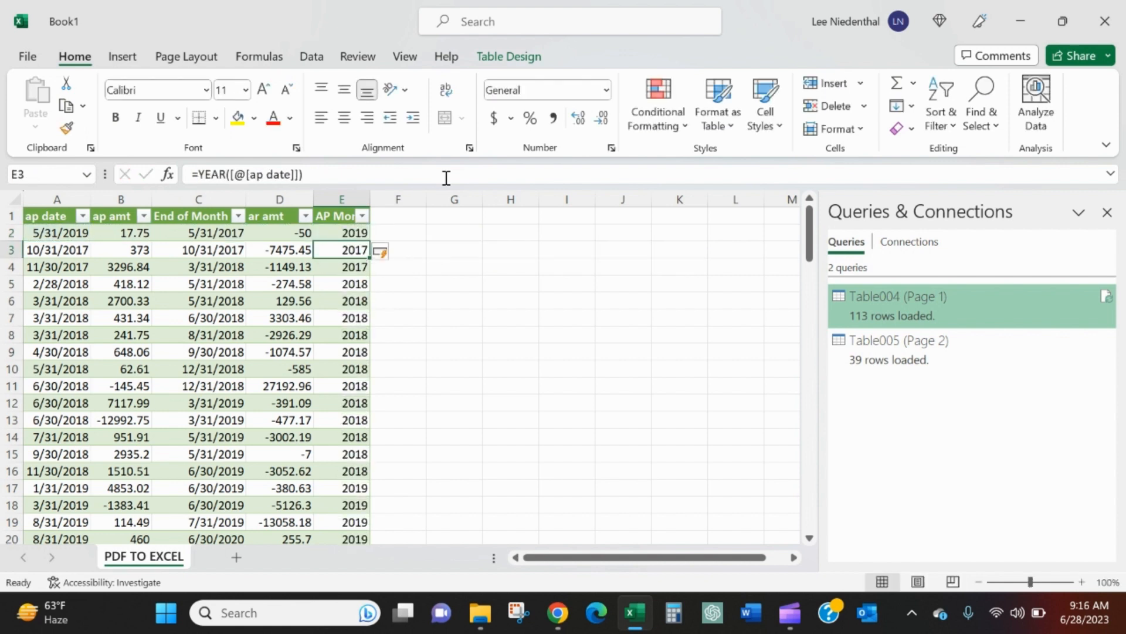
# Add an AR Year header in F1, rename E1 to AP Year, and start =YEAR([@[End of Month]]) in F2.
pyautogui.click(398, 215)
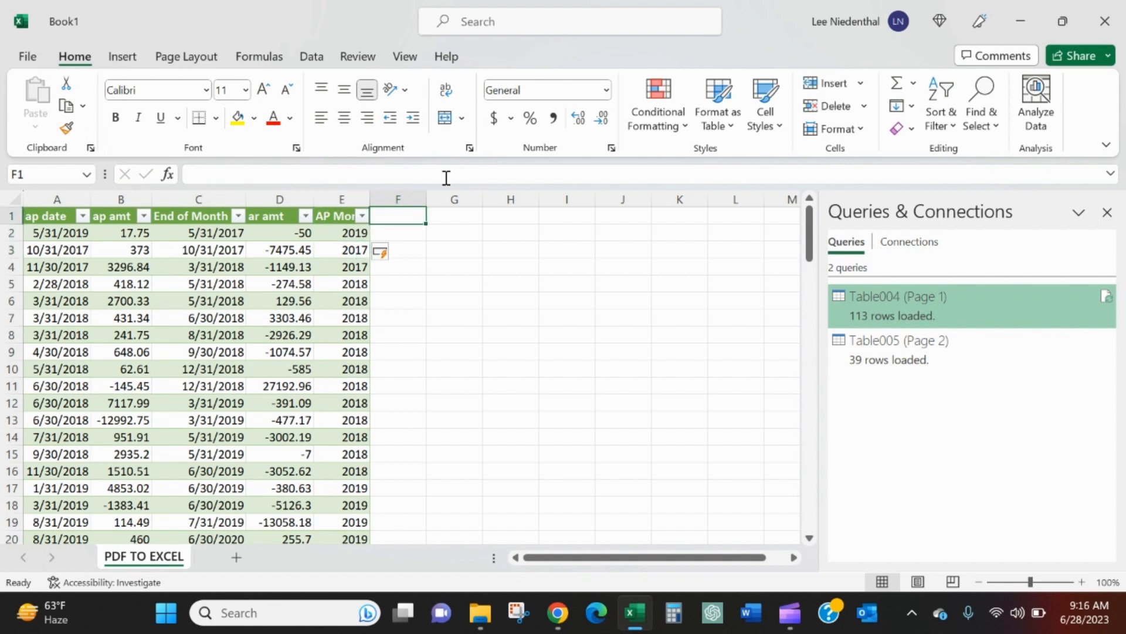
pyautogui.write('AR Year')
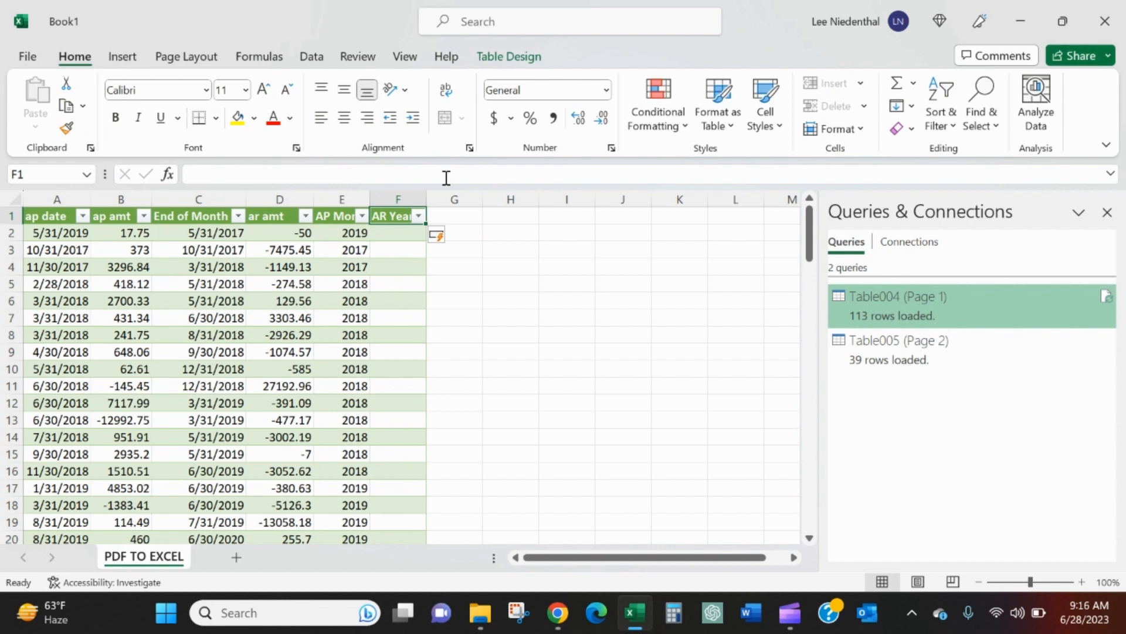
pyautogui.doubleClick(340, 216)
pyautogui.write('=')
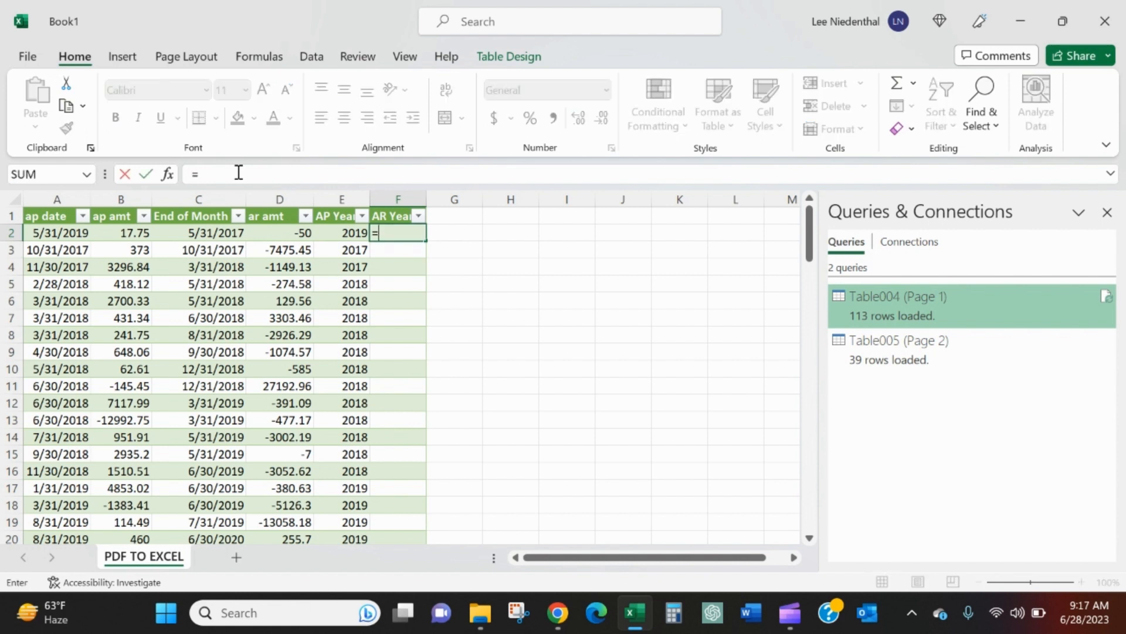
pyautogui.write('year(')
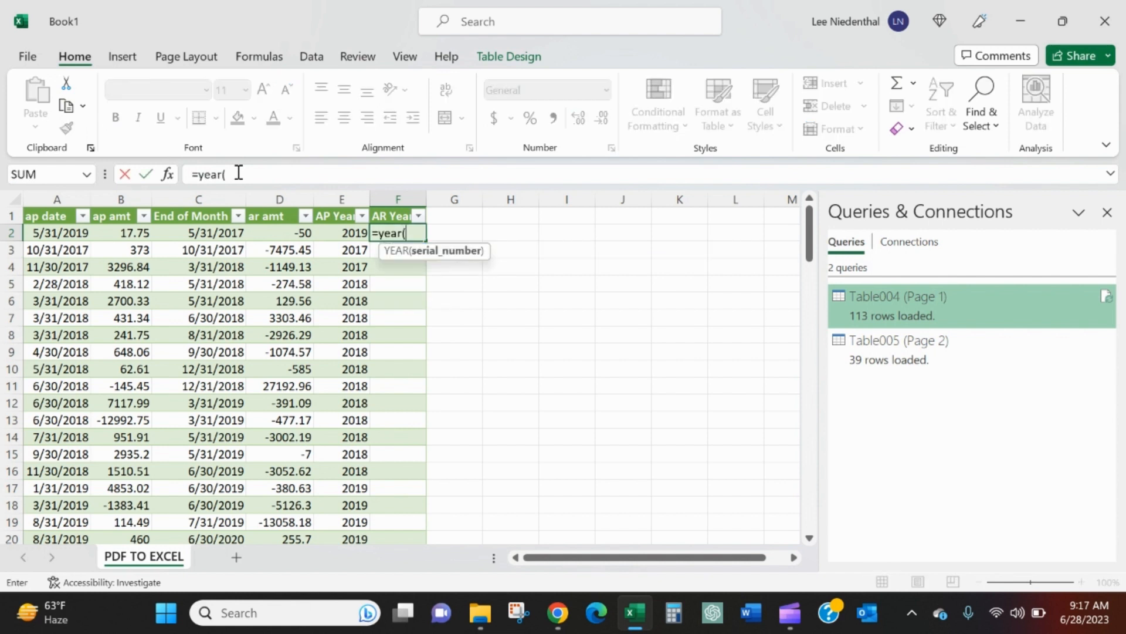
pyautogui.click(198, 233)
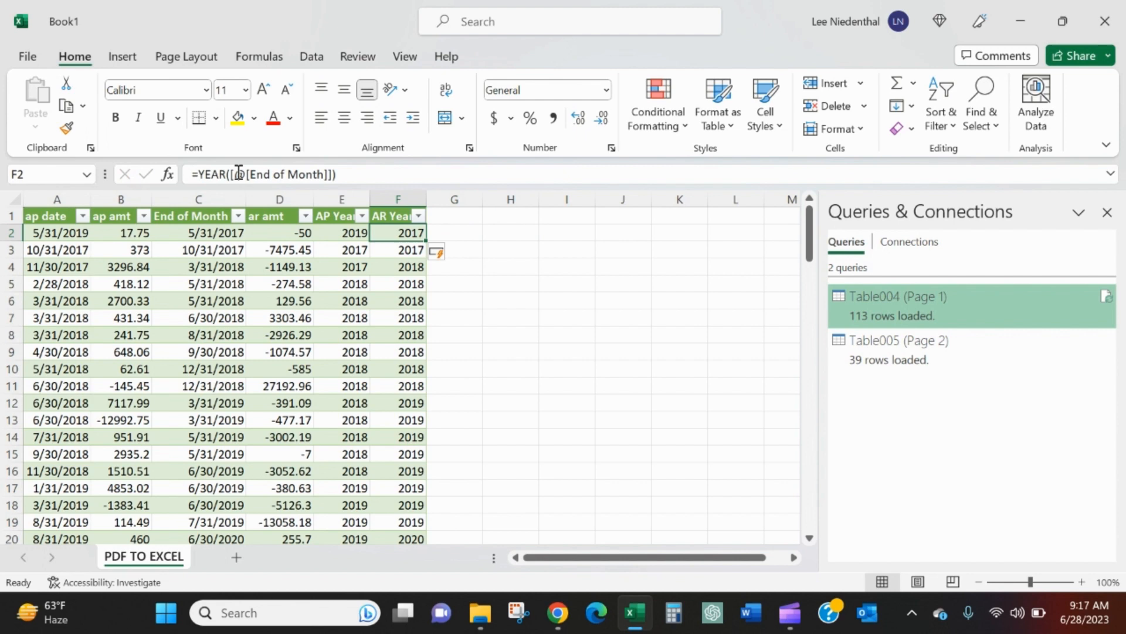
# Copy the AP Year values to column H and remove duplicates via Data > Remove Duplicates.
pyautogui.click(342, 215)
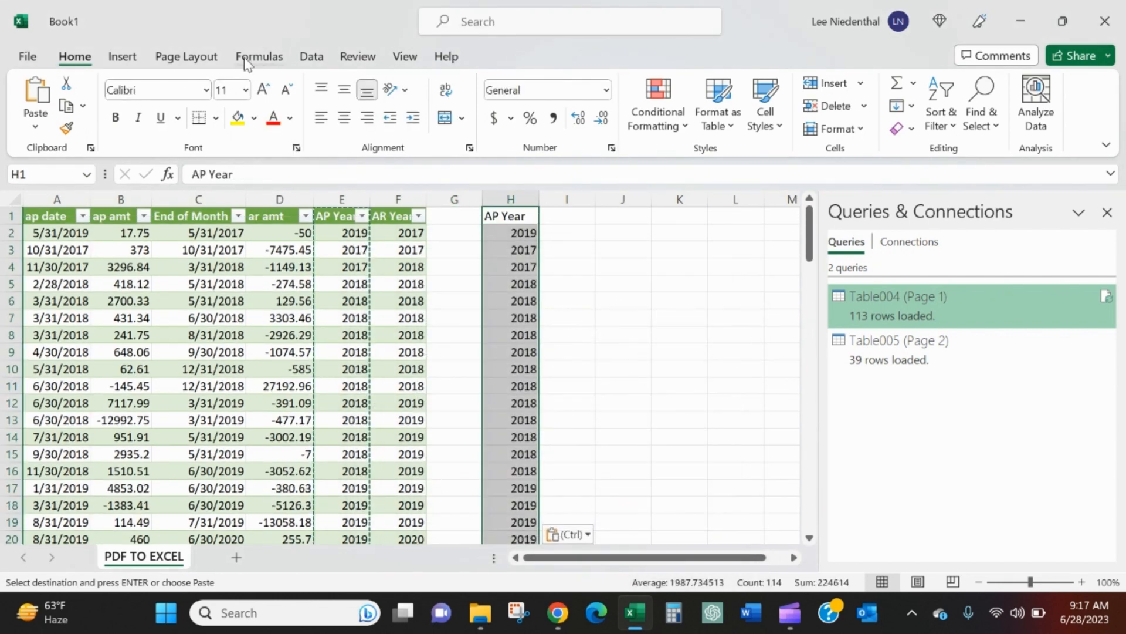
pyautogui.moveTo(440, 47)
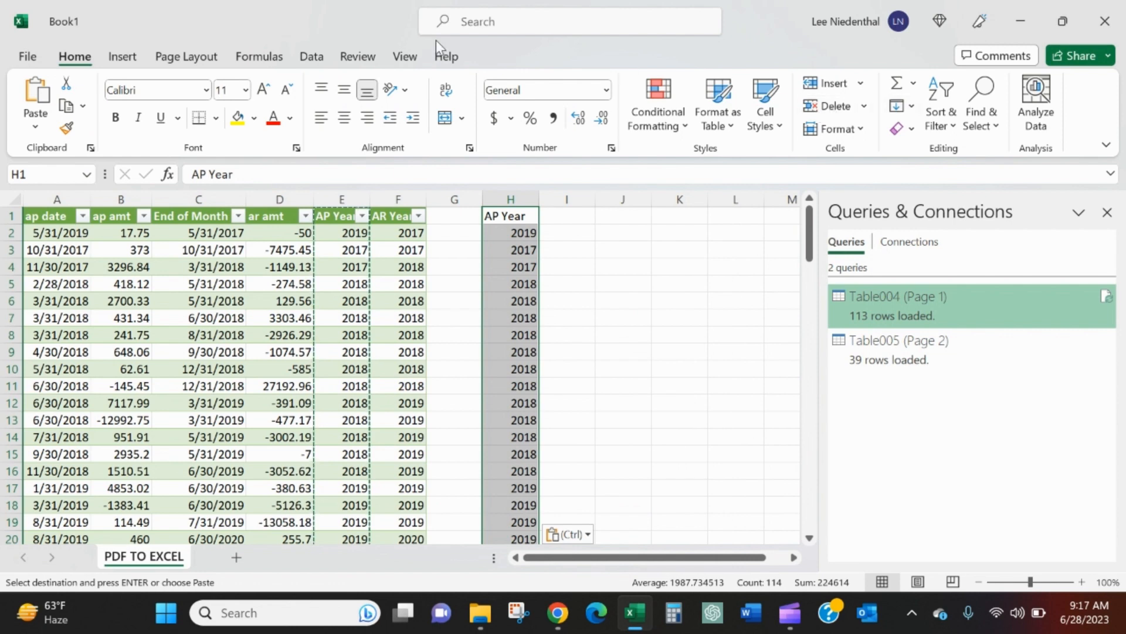
pyautogui.click(311, 56)
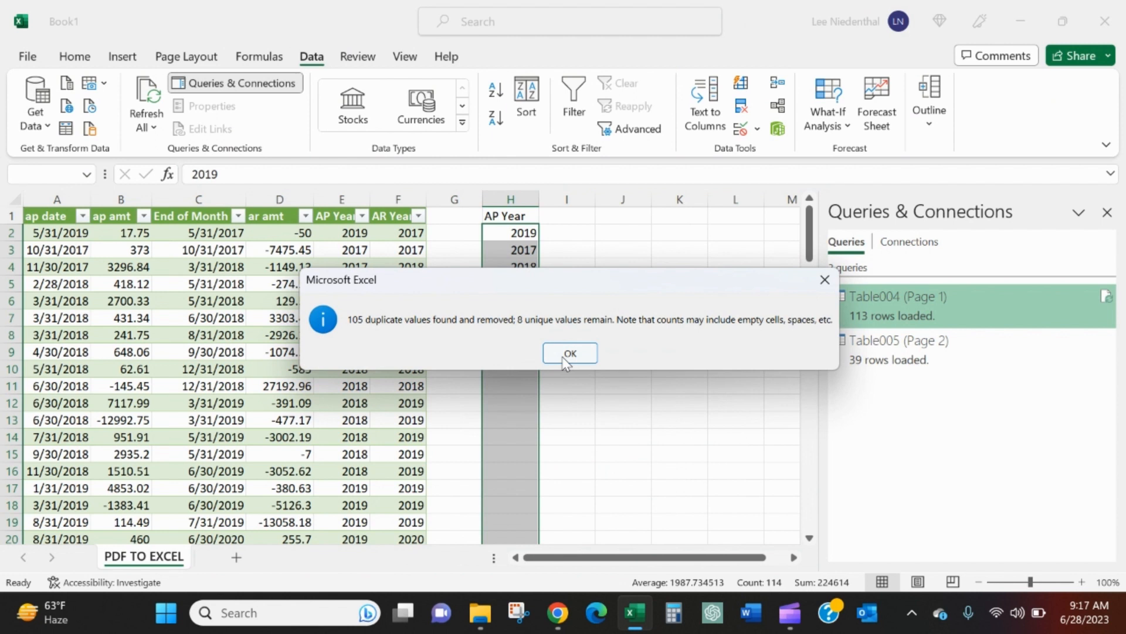
pyautogui.click(570, 353)
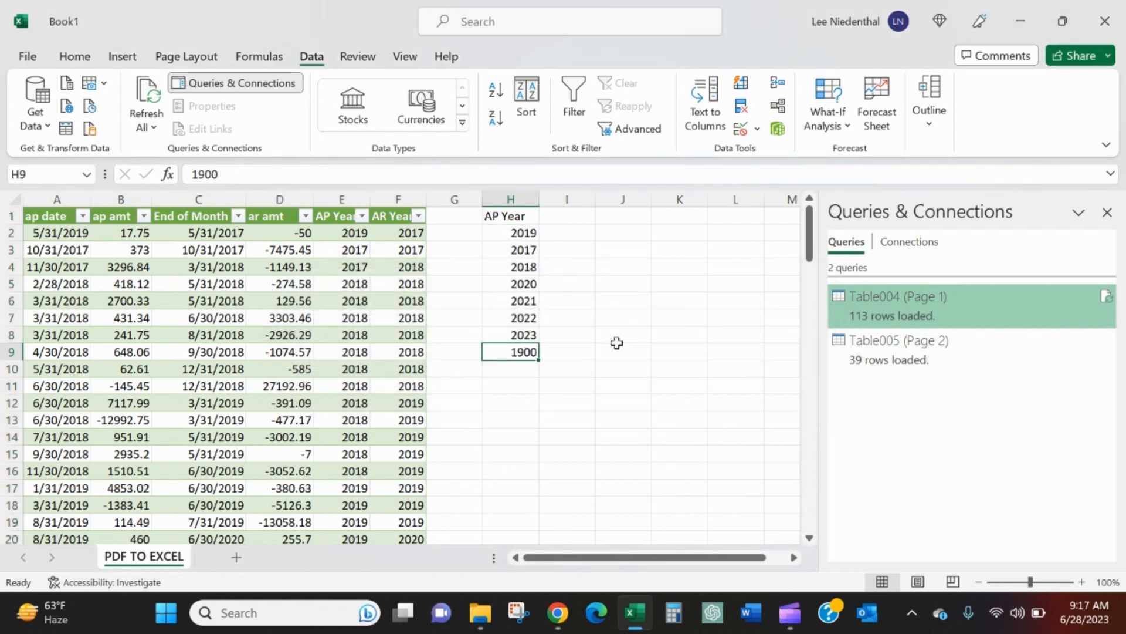
pyautogui.moveTo(603, 324)
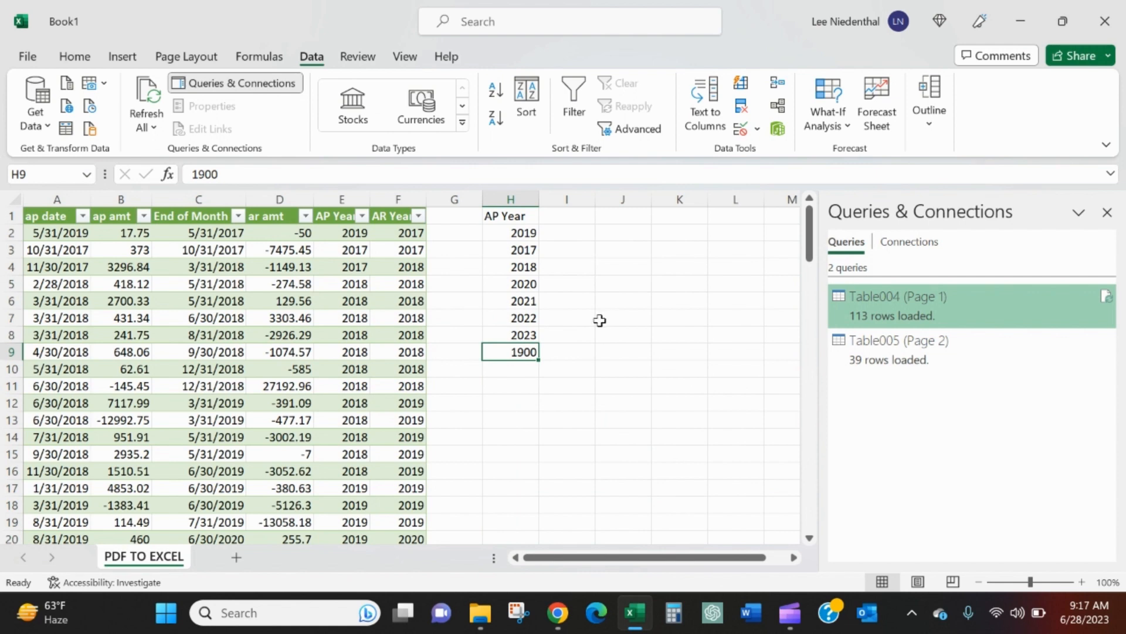
# Delete the stray 1900 entry and sort the year list ascending from 2017 to 2023.
pyautogui.click(198, 402)
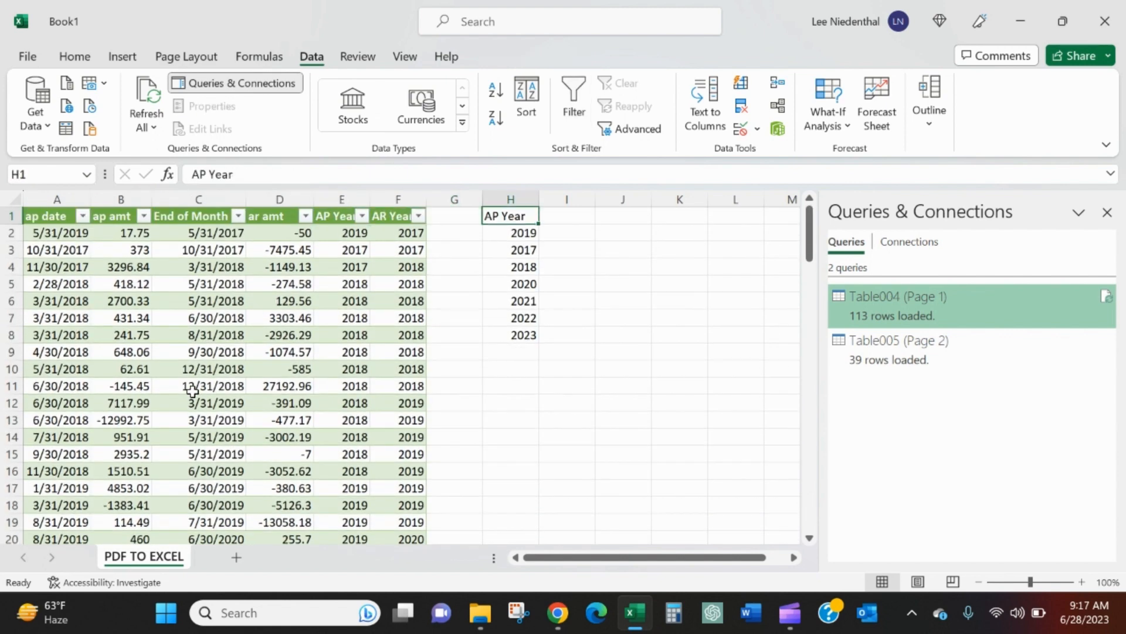
pyautogui.moveTo(501, 162)
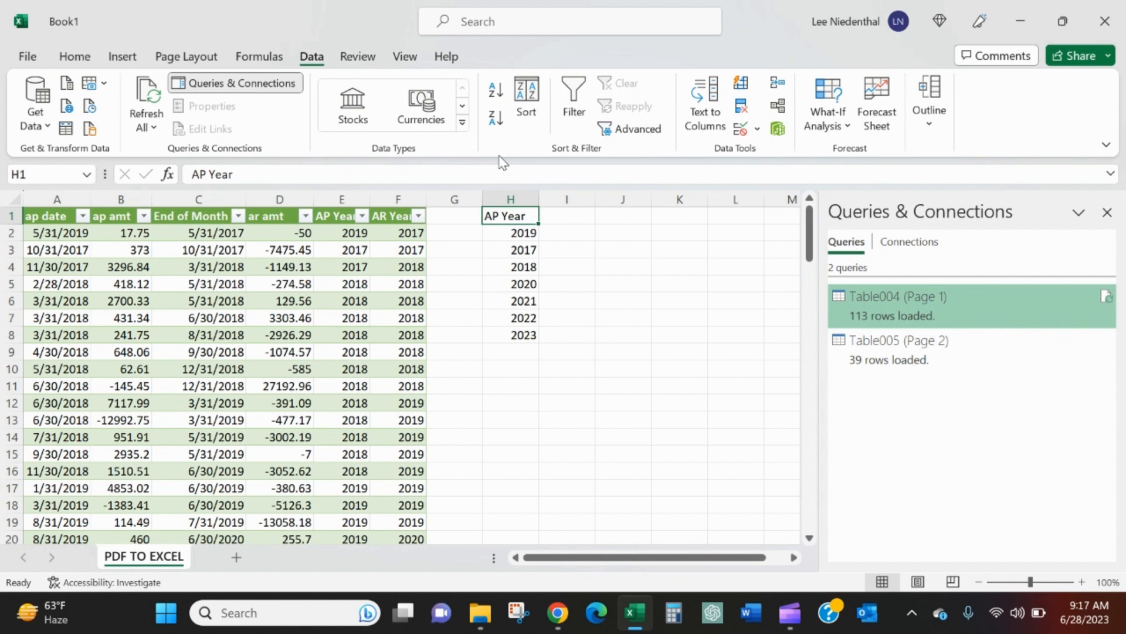
pyautogui.click(530, 216)
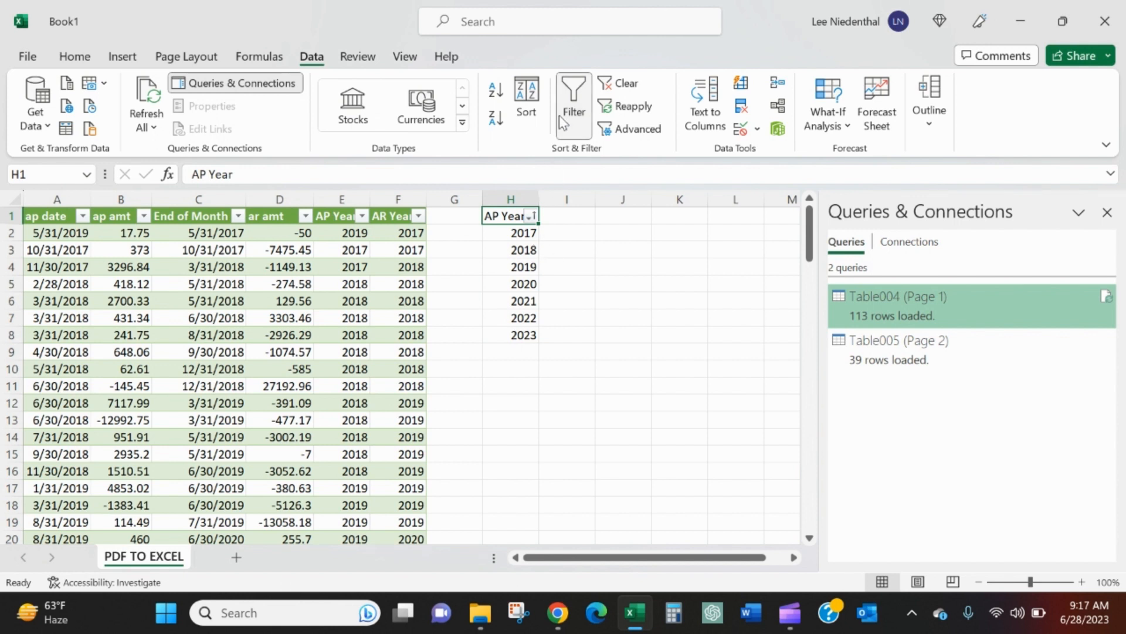
# Add AP Amt, AR Year, AR Amt and Net Amt headers in I1 to L1.
pyautogui.click(566, 216)
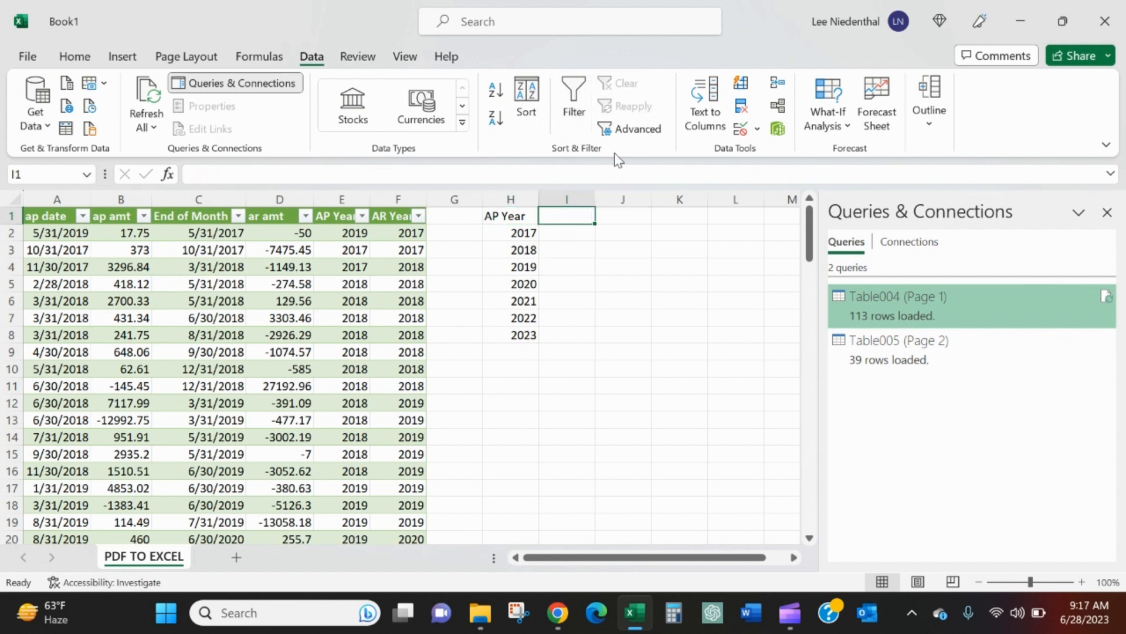
pyautogui.write('AP Amt')
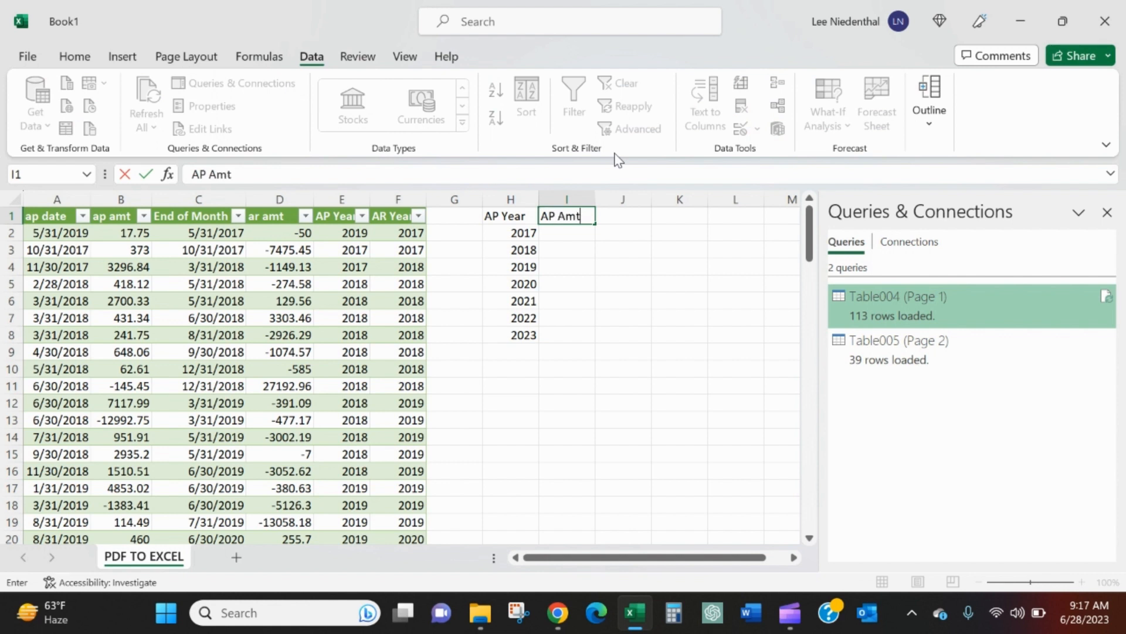
pyautogui.write('AR Year')
pyautogui.click(680, 215)
pyautogui.write('AR Amt')
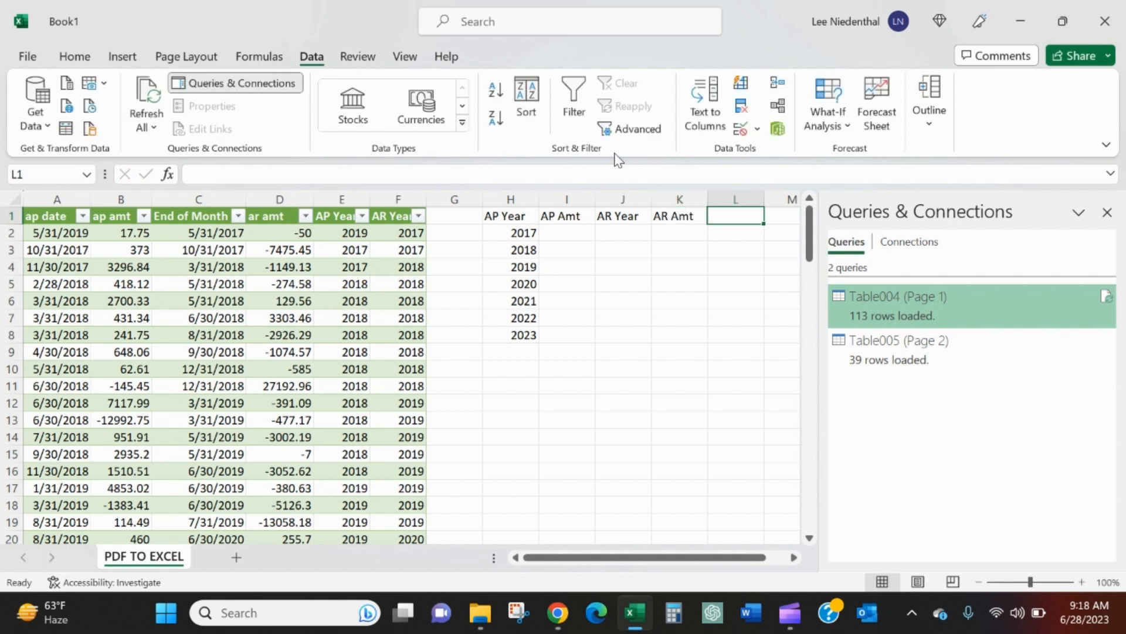
pyautogui.write('Net Amt')
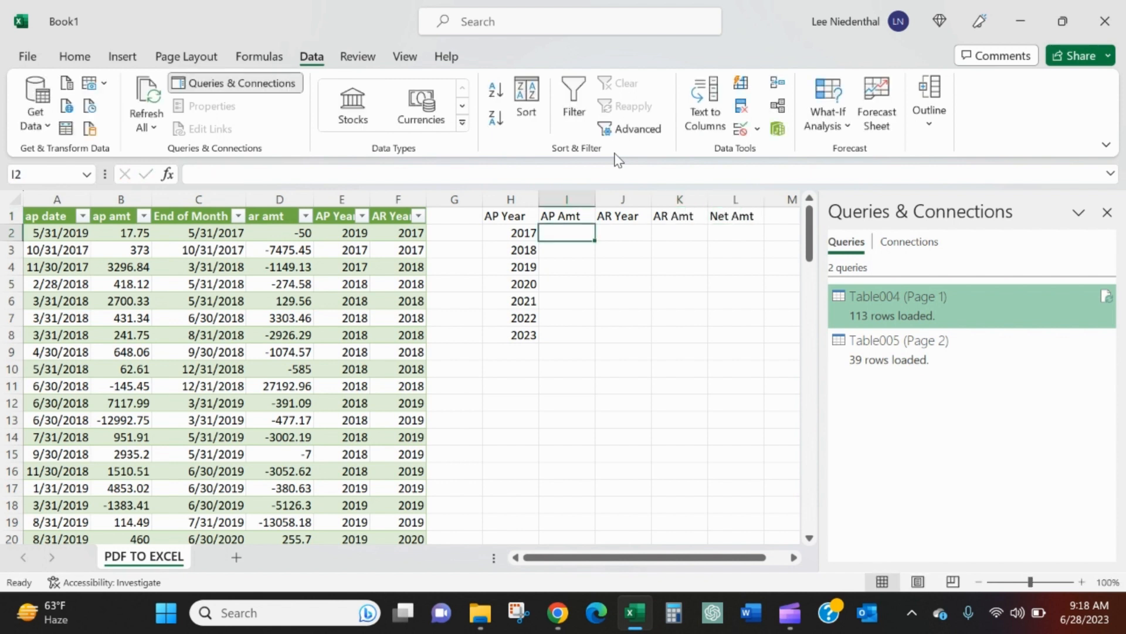
# Enter =SUMIF(E:E,H2,B:B) in I2 and fill the AP Amt totals down to I8.
pyautogui.write('=sumif(')
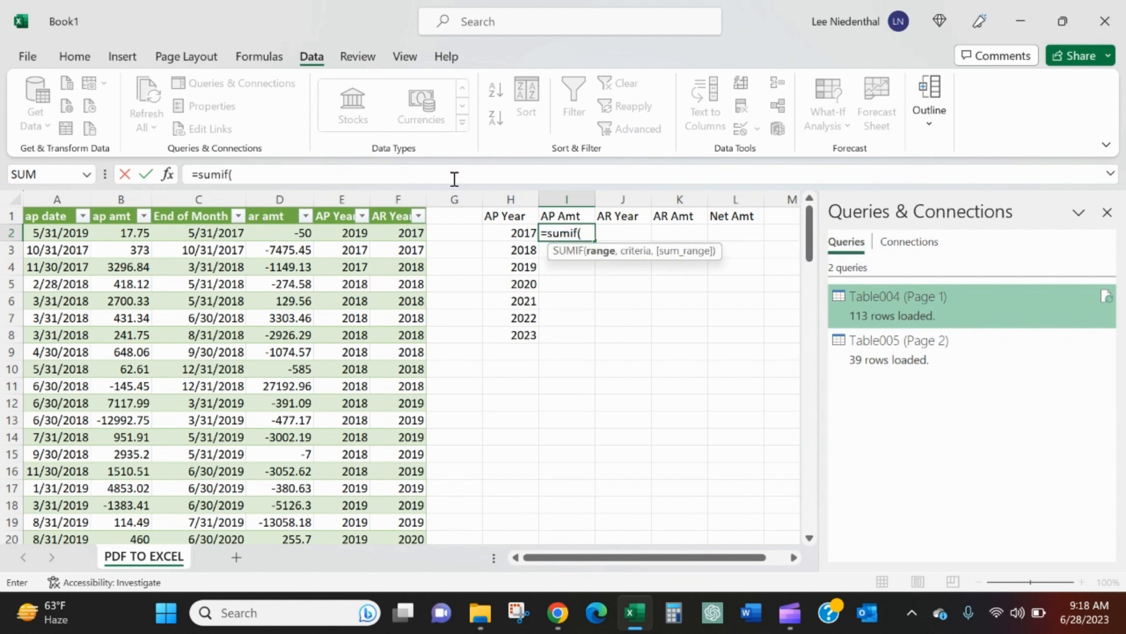
pyautogui.click(340, 216)
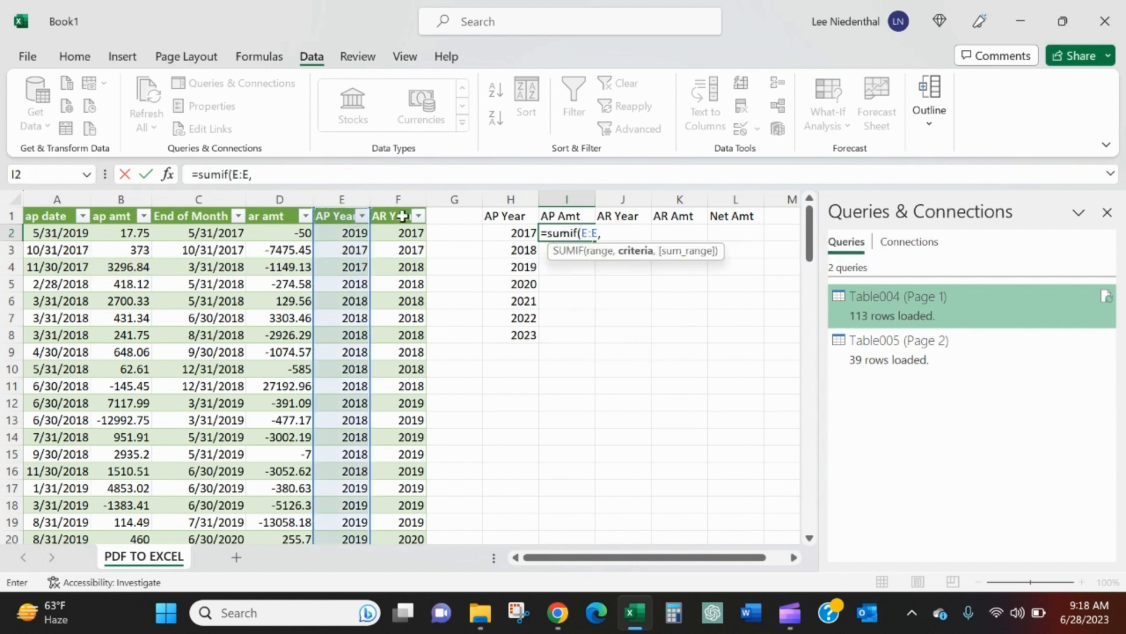
pyautogui.click(510, 232)
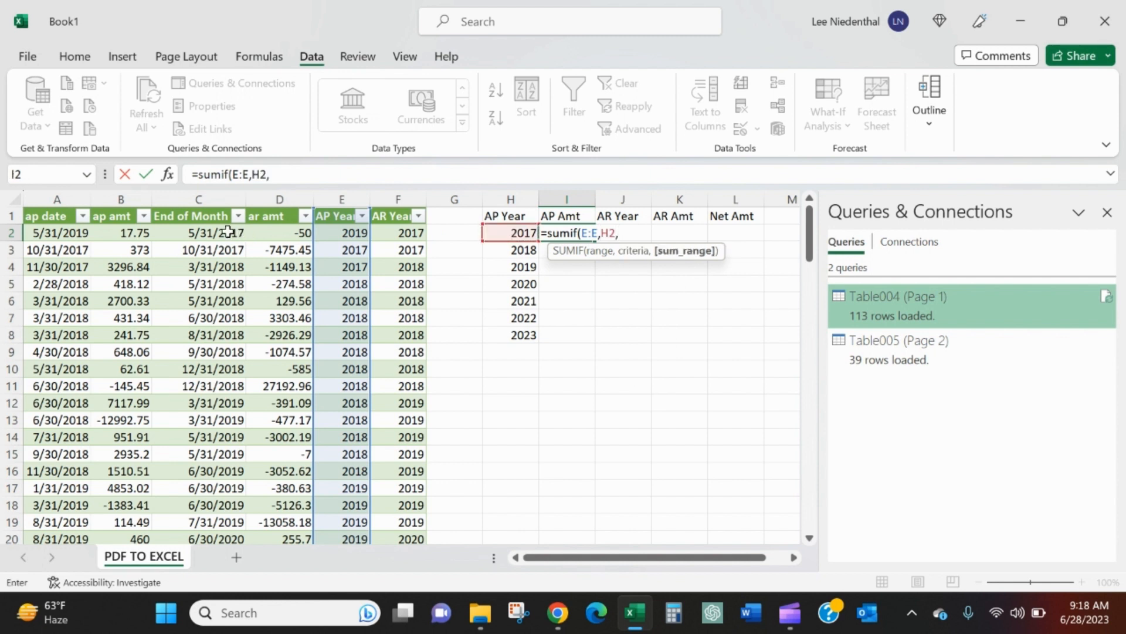
pyautogui.click(121, 200)
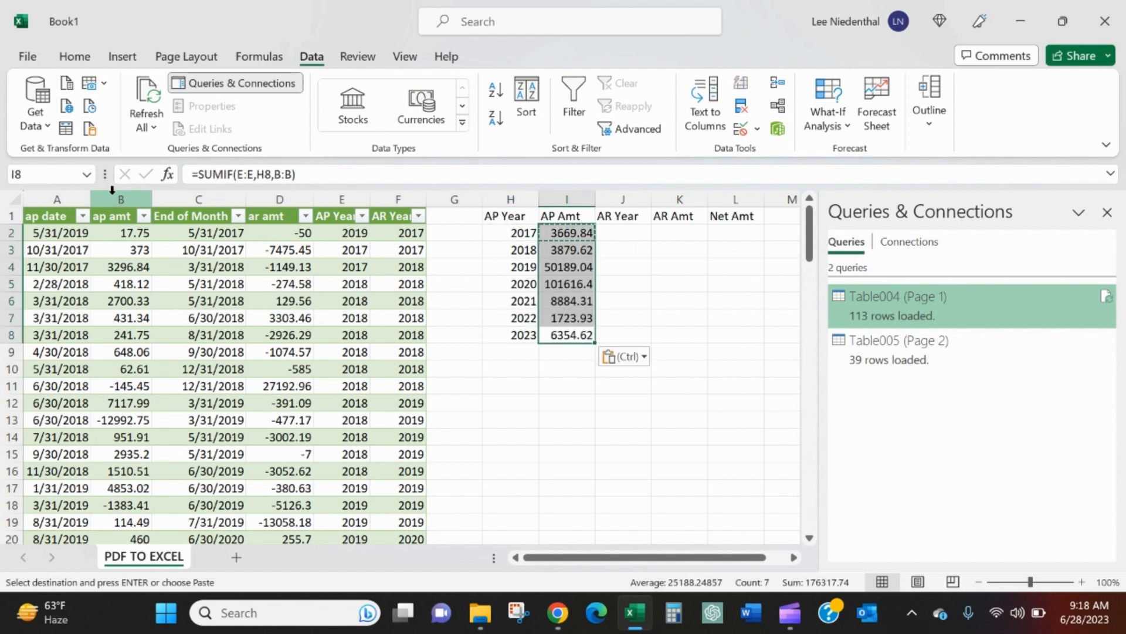
pyautogui.click(622, 232)
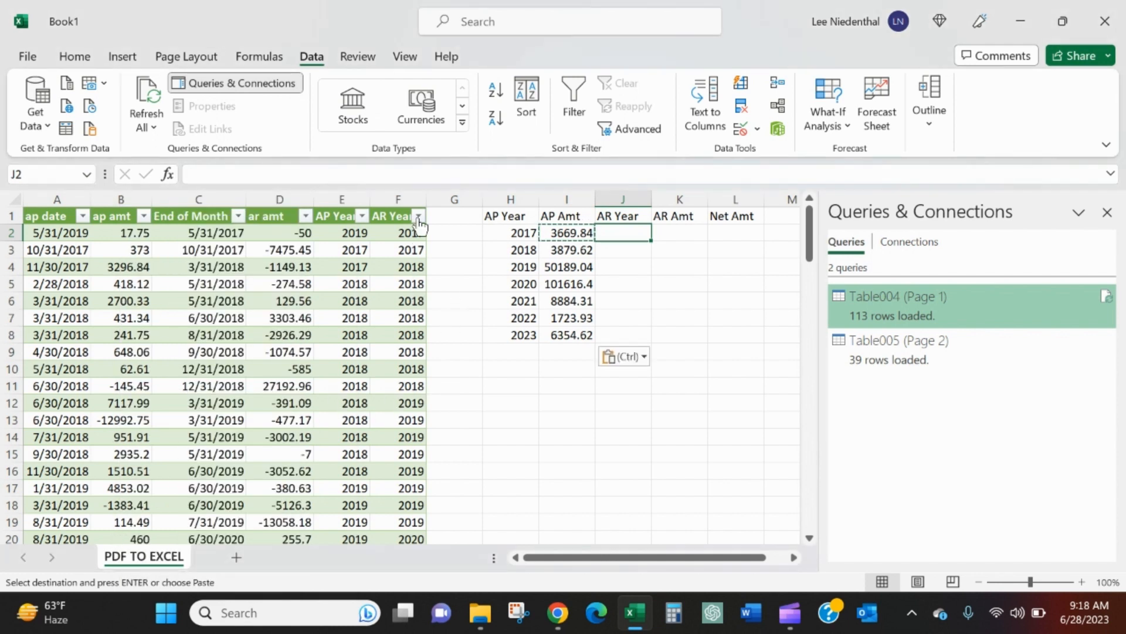
# Copy the years 2017–2023 from H2:H8 into the AR Year column at J2.
pyautogui.click(418, 216)
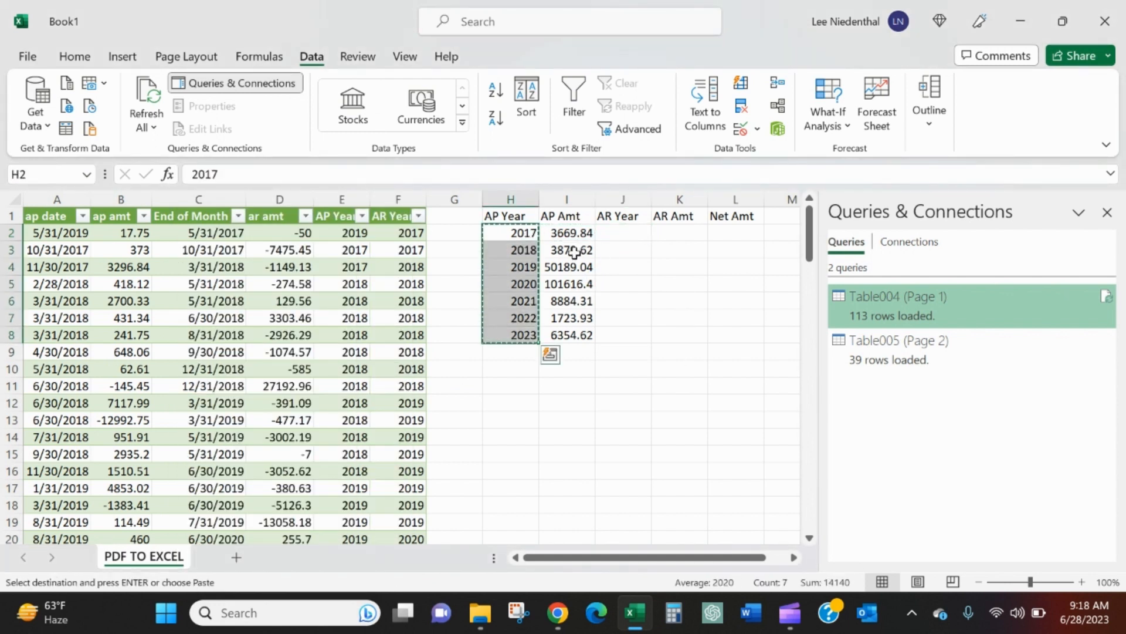
pyautogui.click(623, 233)
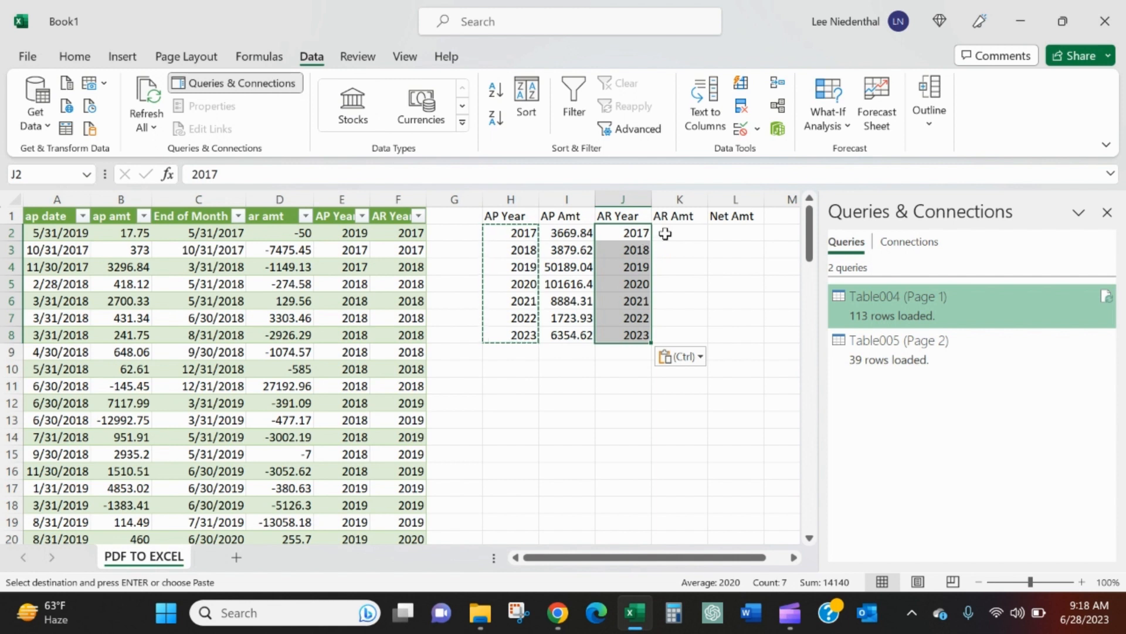
# Enter =SUMIF(F:F,J2,D:D) in K2 and fill the AR Amt totals down to K8.
pyautogui.write('=sumif(')
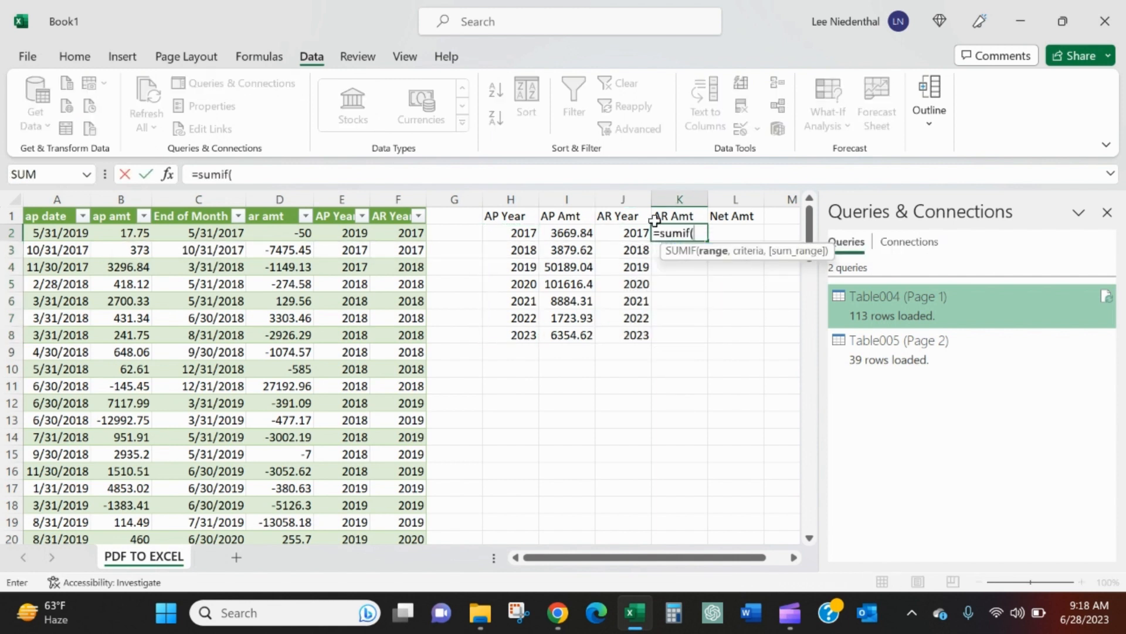
pyautogui.click(398, 199)
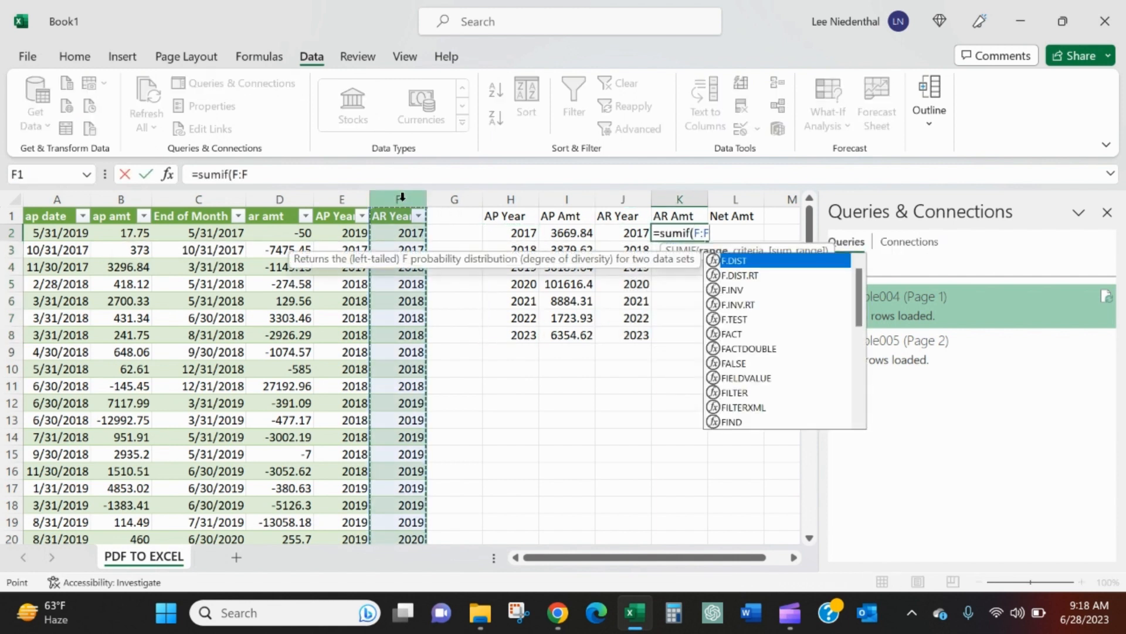
pyautogui.write(',')
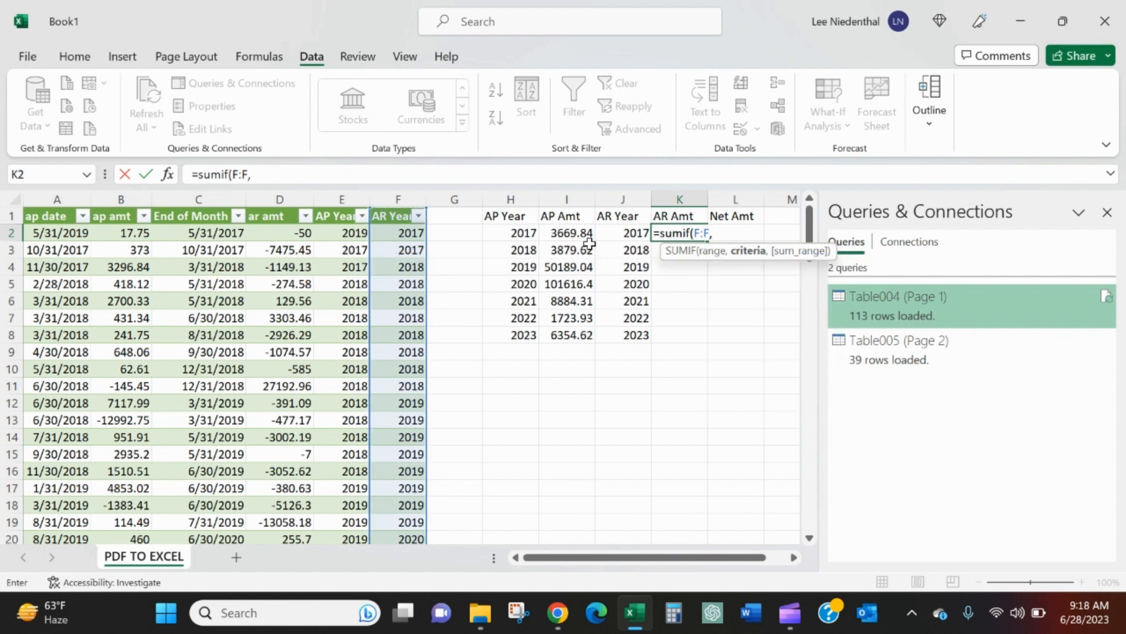
pyautogui.click(634, 233)
pyautogui.write('=')
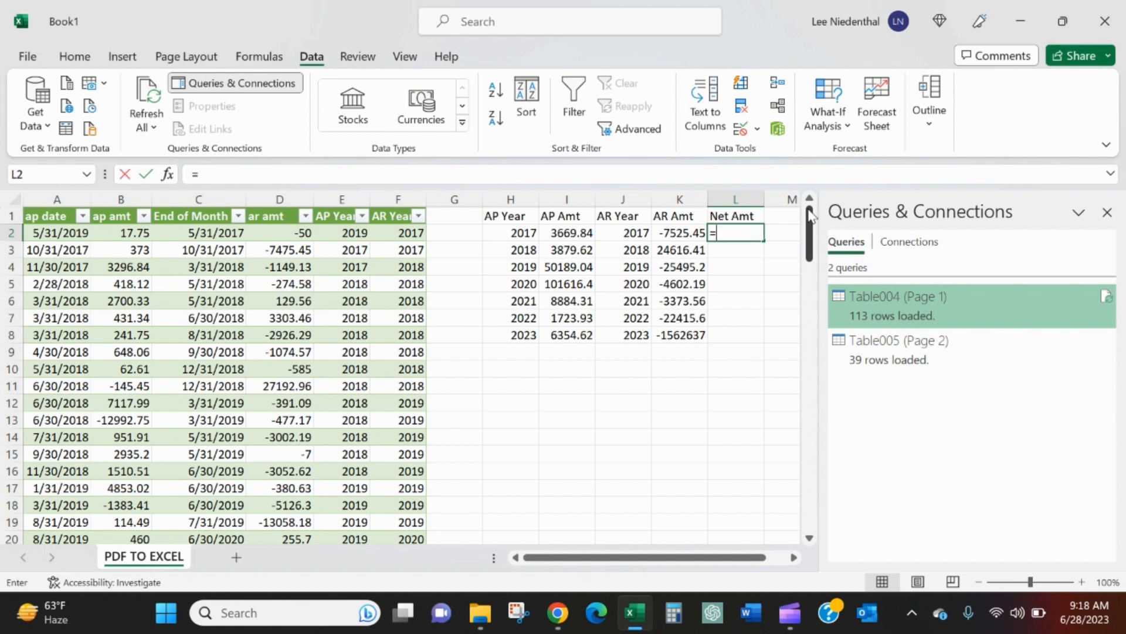
# Enter =SUM(I2,K2) in L2 and fill the yearly Net Amt down column L.
pyautogui.write('sum(')
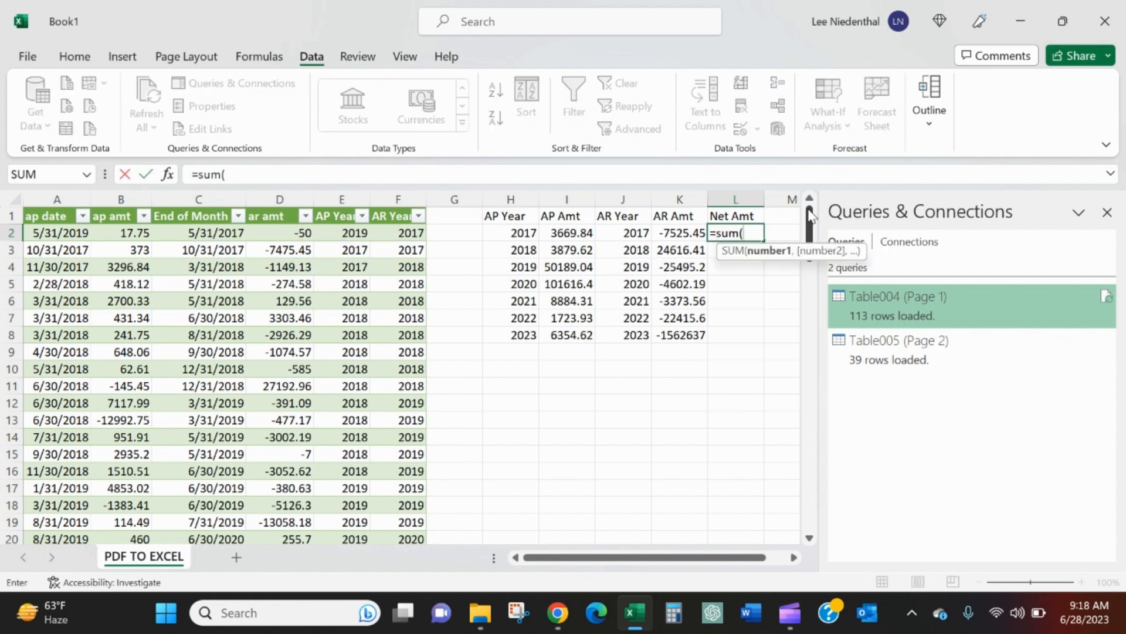
pyautogui.click(565, 233)
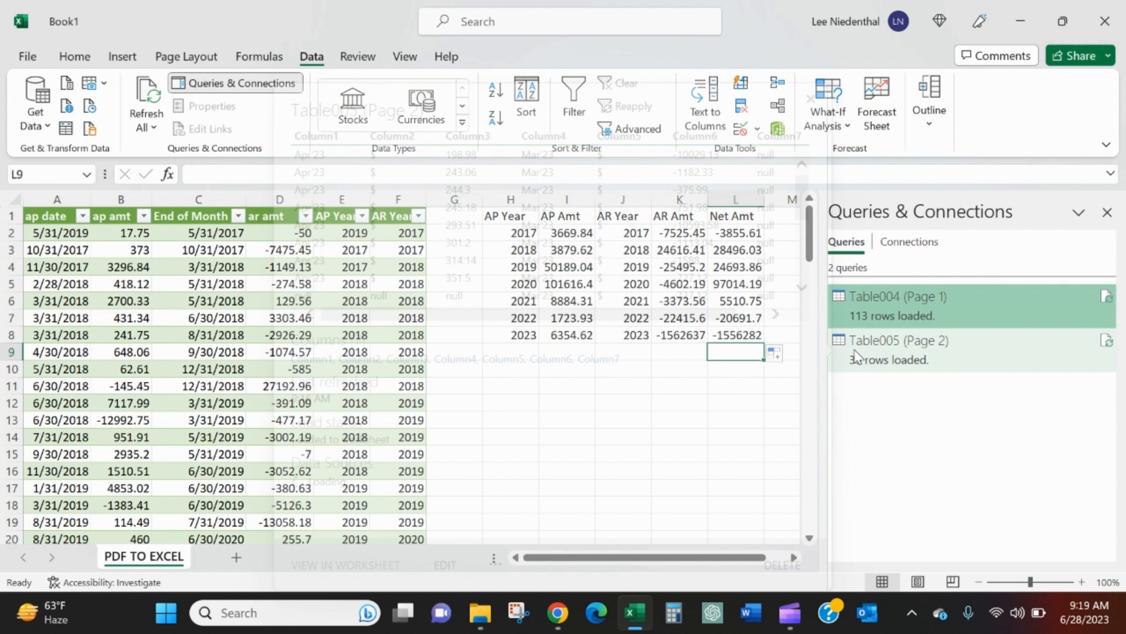
# Total the net amounts with =SUM(L2:L8) in L9 and copy the total under AP Amt and AR Amt.
pyautogui.write('=sum(')
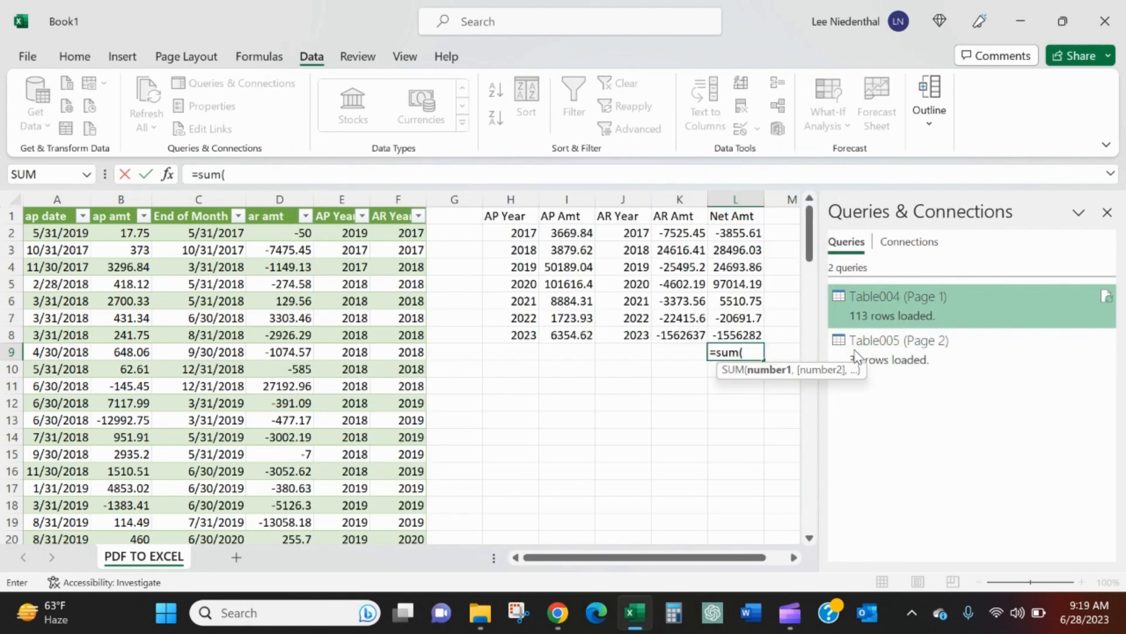
pyautogui.moveTo(734, 233); pyautogui.dragTo(734, 335)
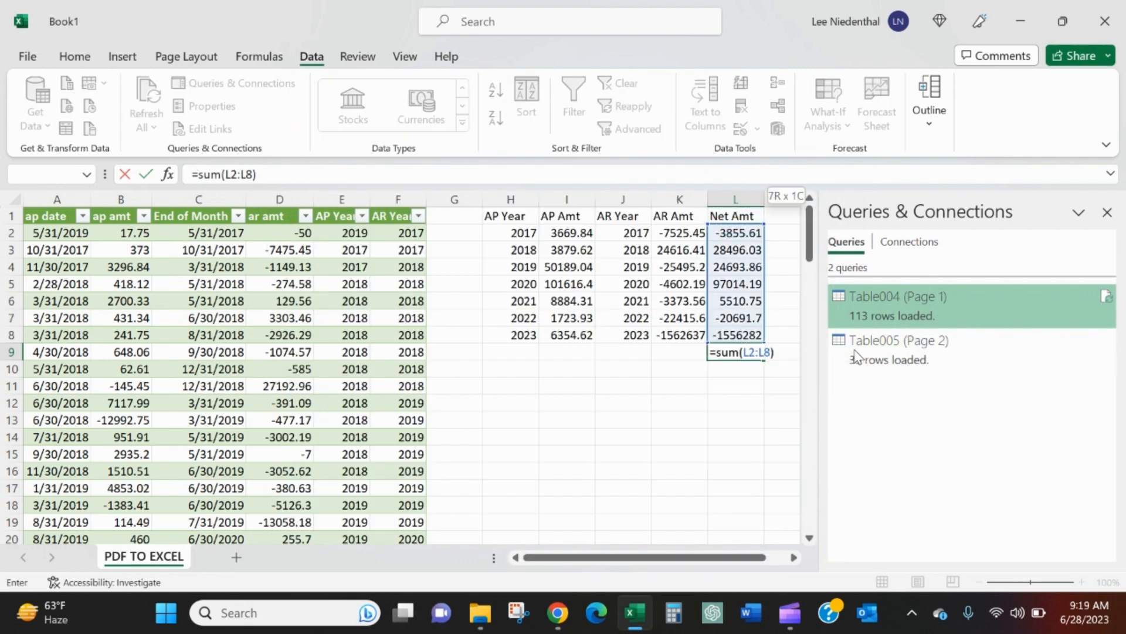
pyautogui.click(897, 341)
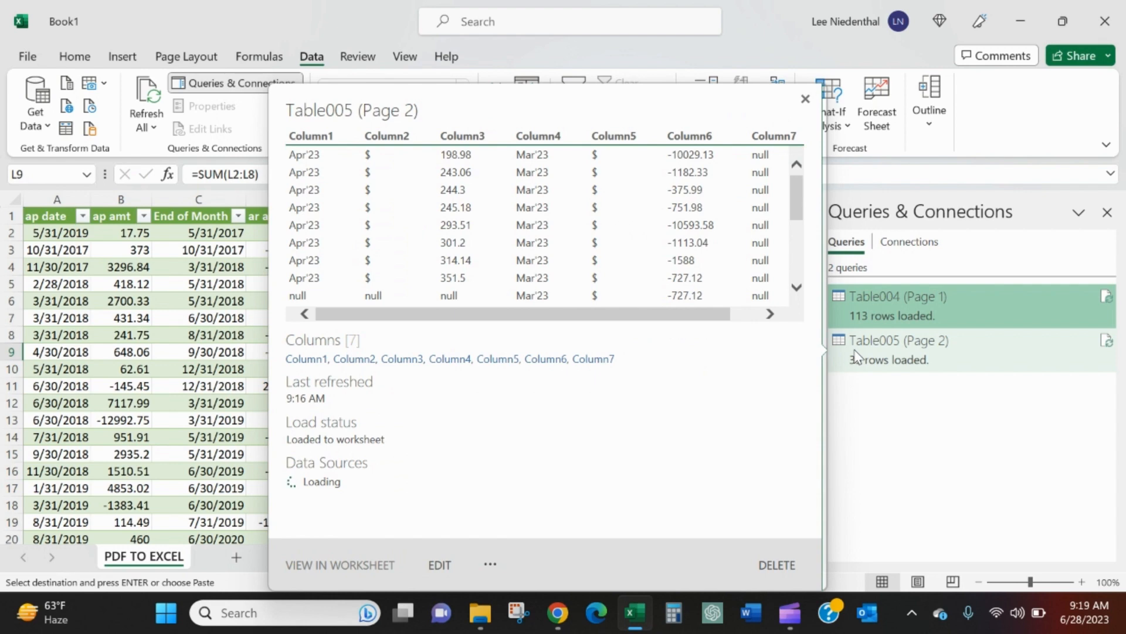
pyautogui.click(805, 98)
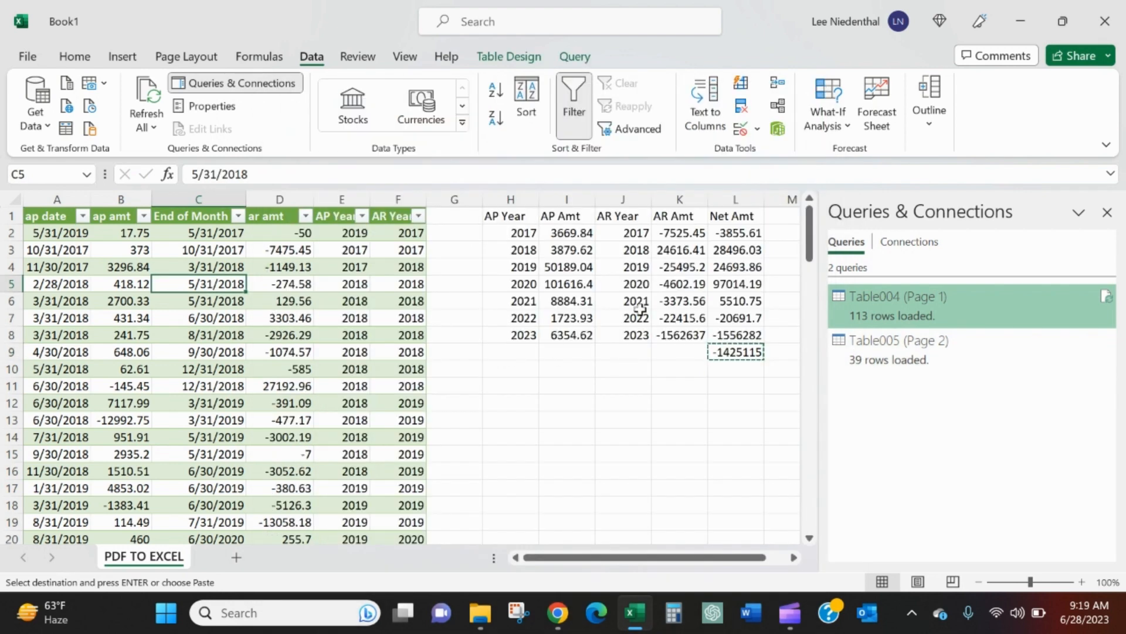
pyautogui.click(679, 352)
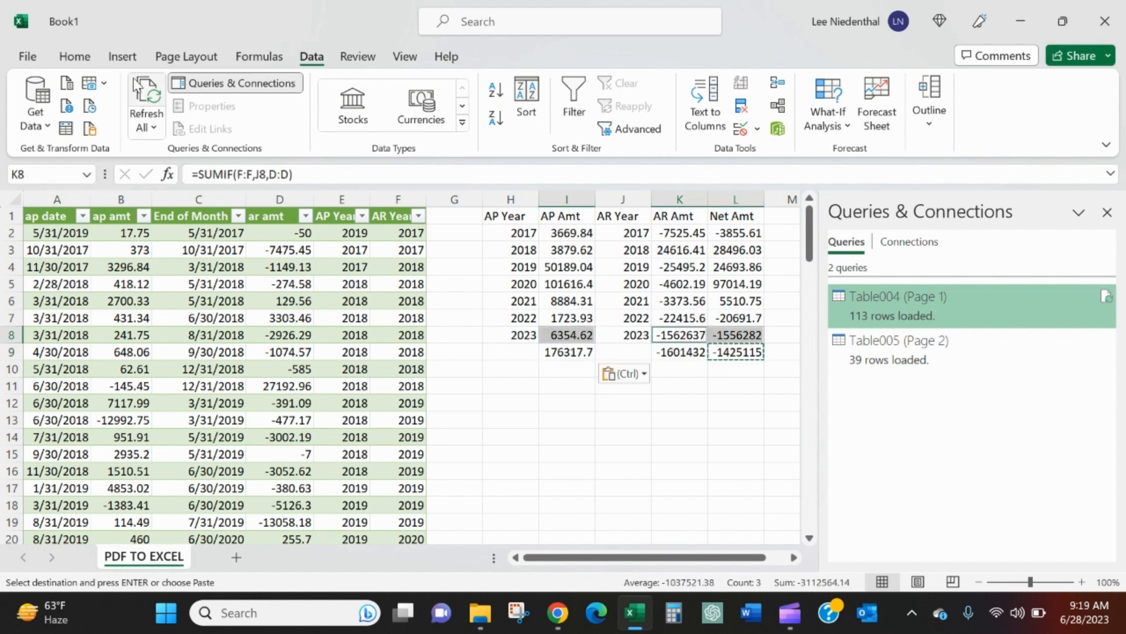
# Format the summary amounts as Accounting, underline the 2023 row, and close the Queries pane.
pyautogui.click(74, 56)
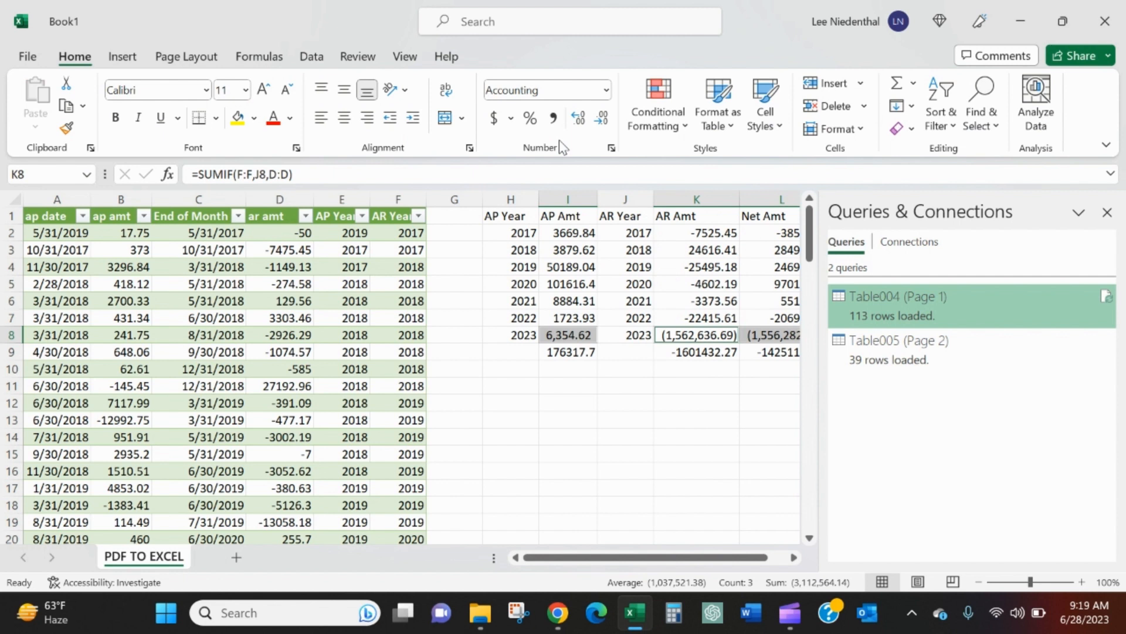
pyautogui.click(1107, 213)
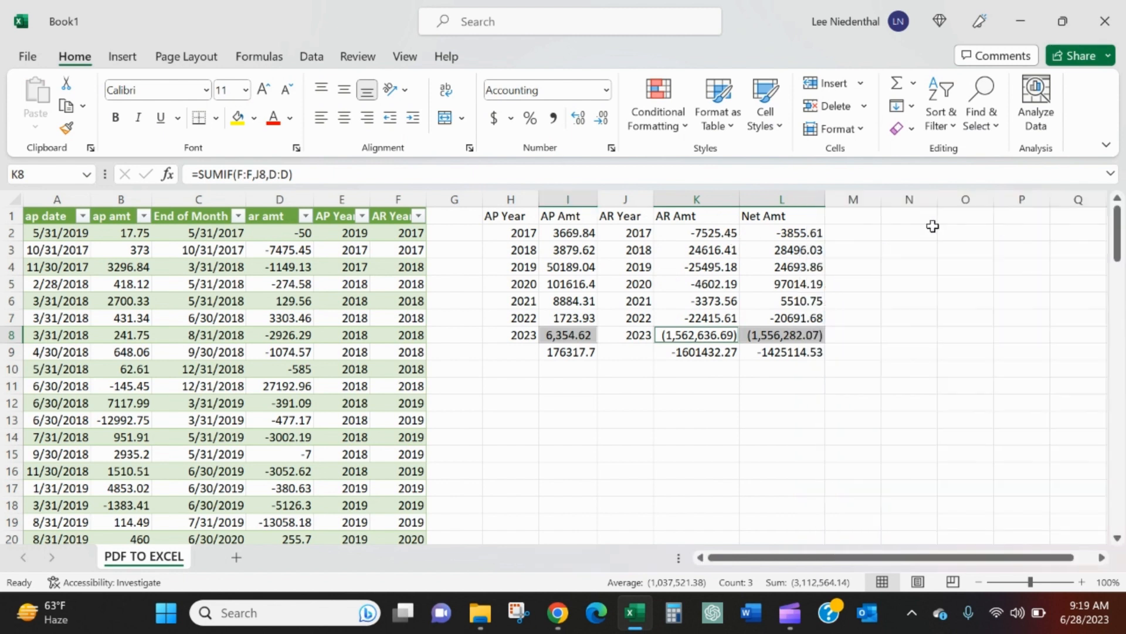
pyautogui.click(566, 199)
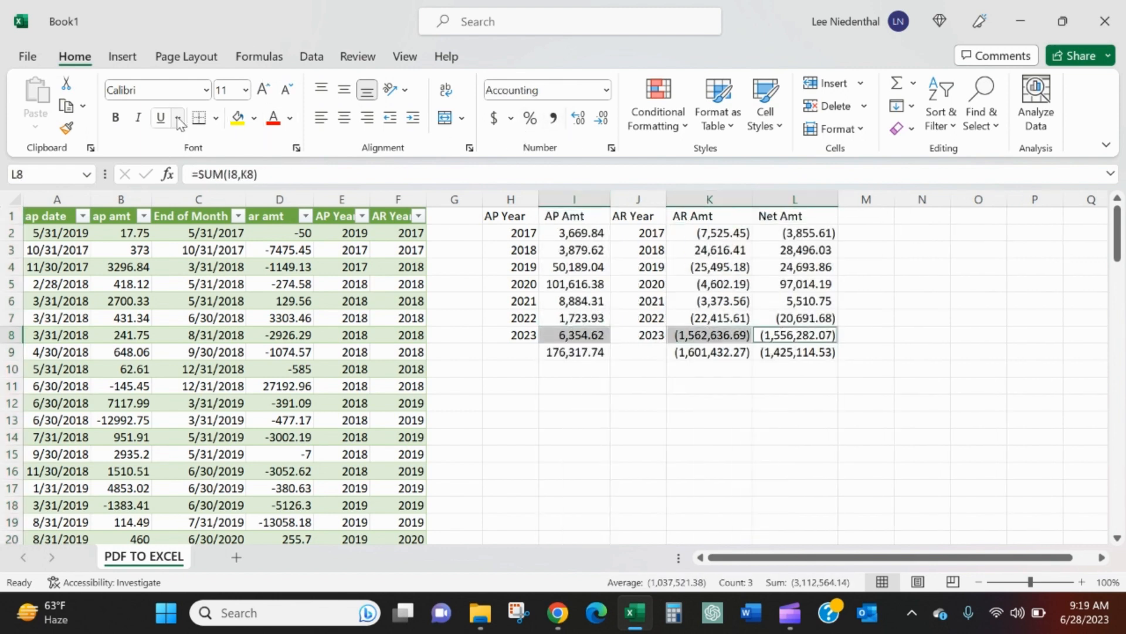
pyautogui.click(709, 387)
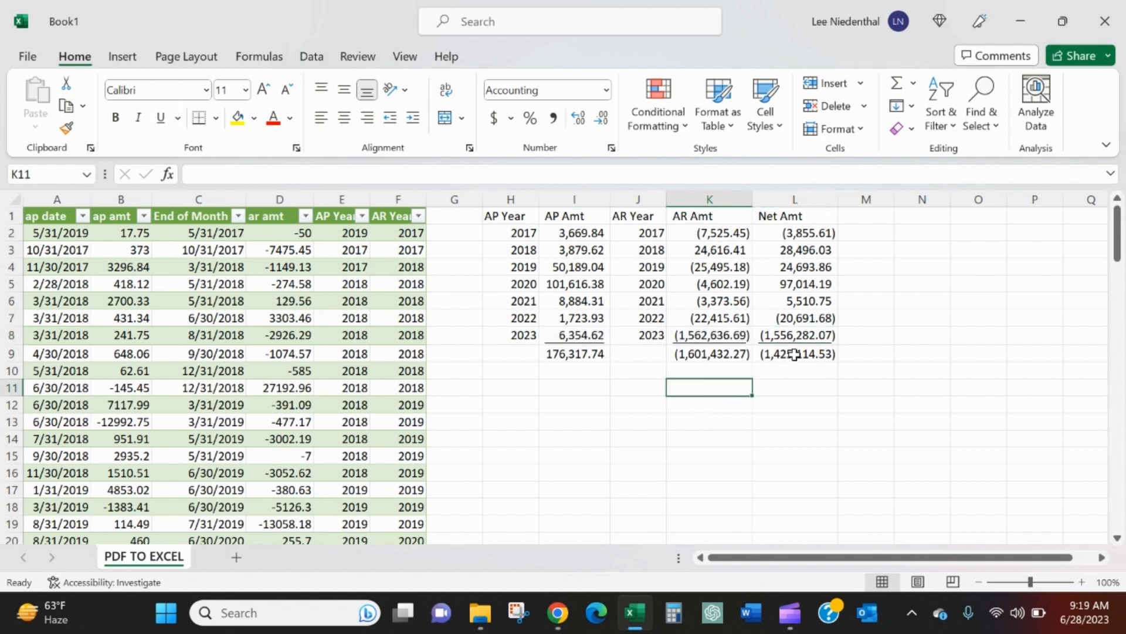
pyautogui.click(796, 353)
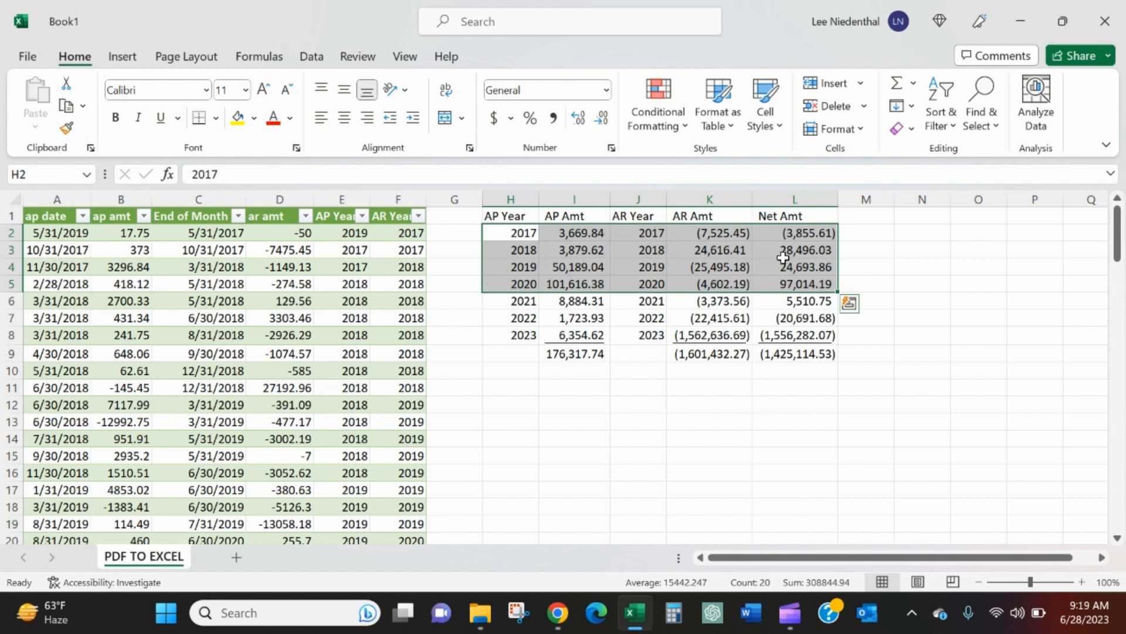
# Check the net formulas and confirm the L9 total (1,425,114.53) matches the PDF in Gmail.
pyautogui.click(794, 232)
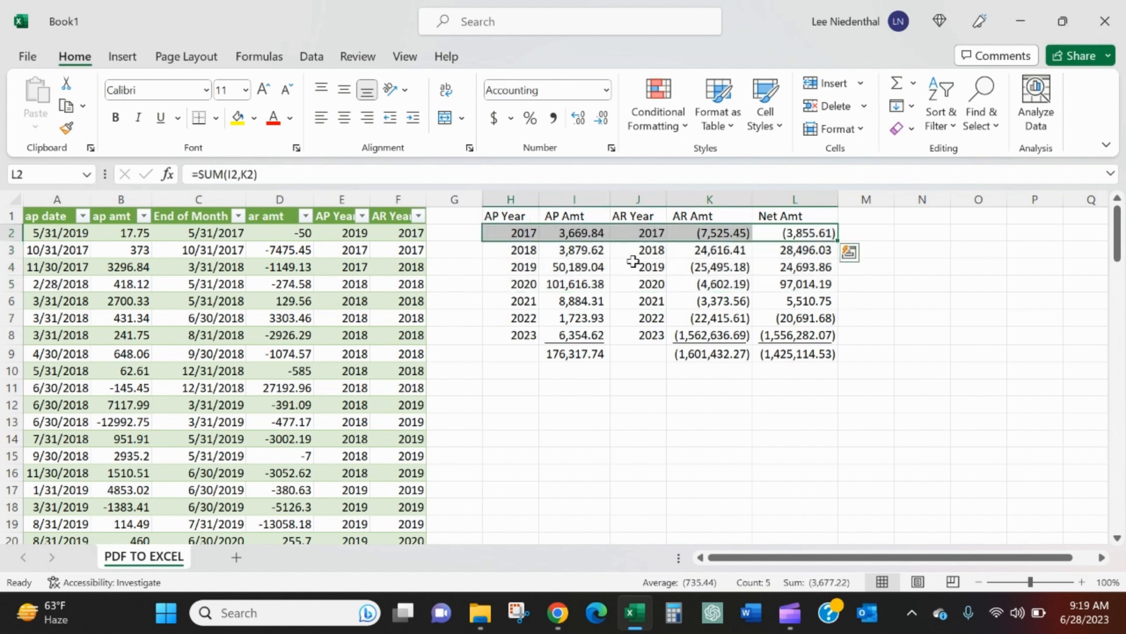
pyautogui.moveTo(732, 266)
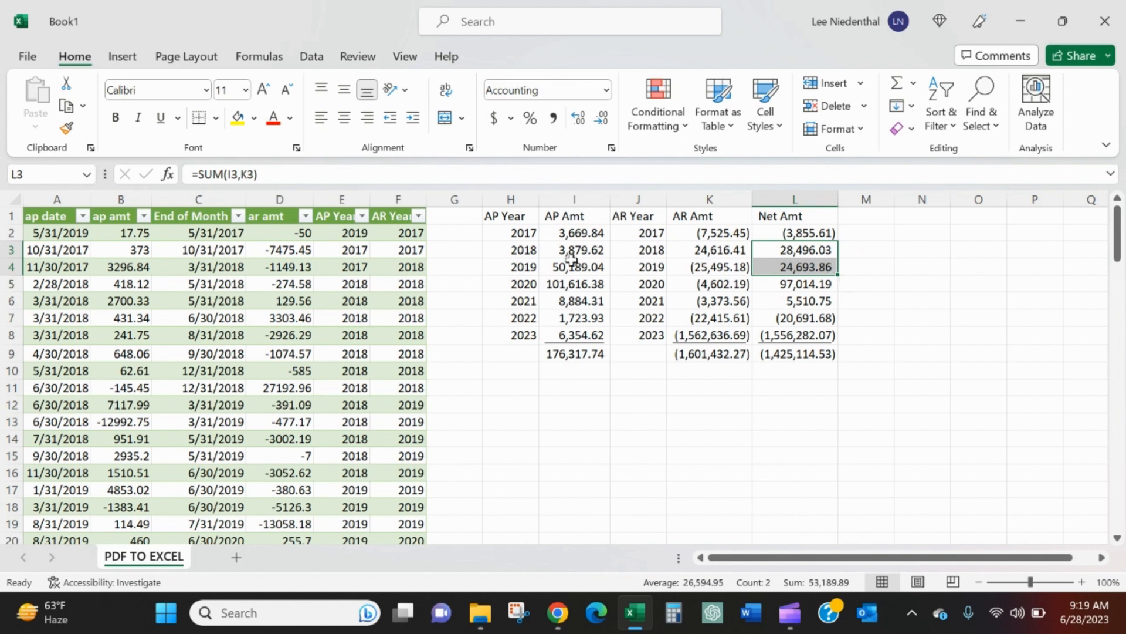
pyautogui.moveTo(618, 255)
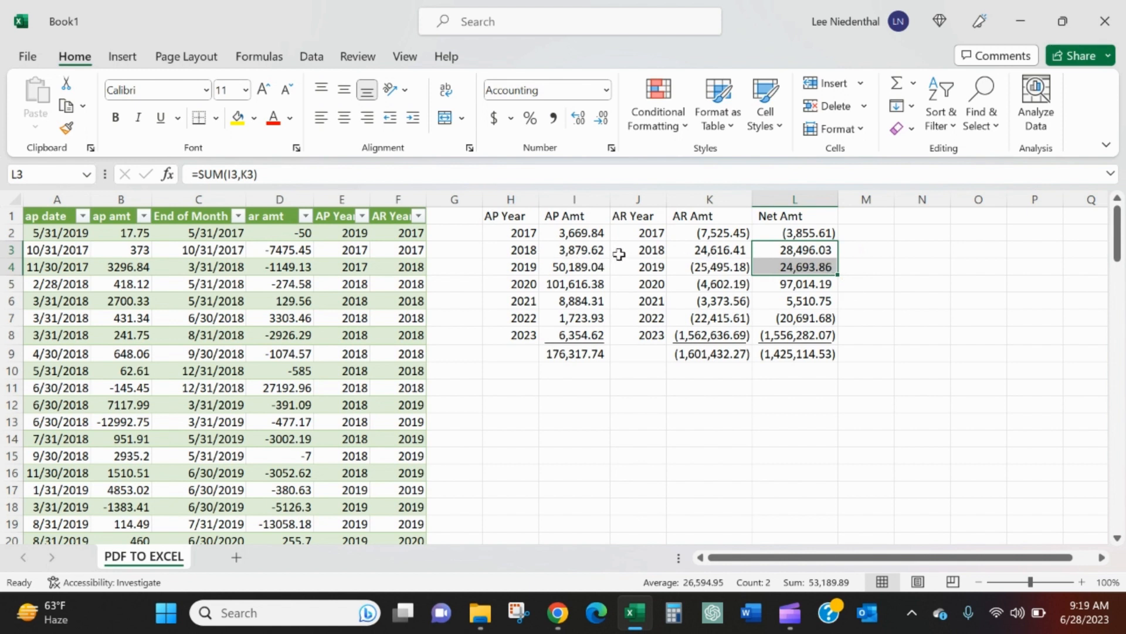
pyautogui.click(794, 353)
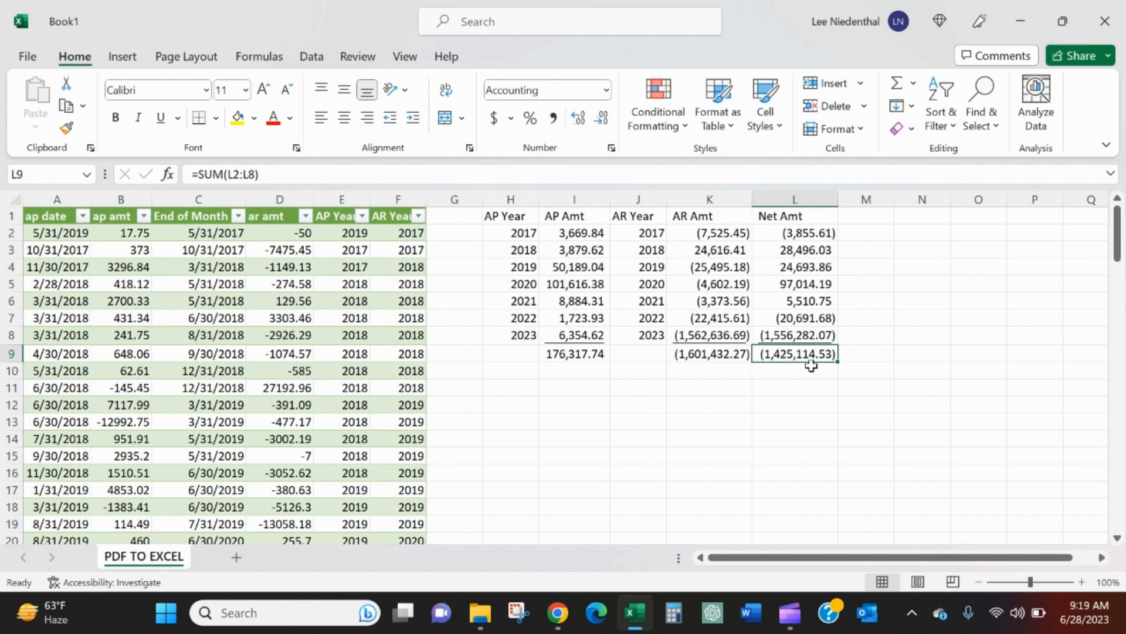
pyautogui.click(556, 612)
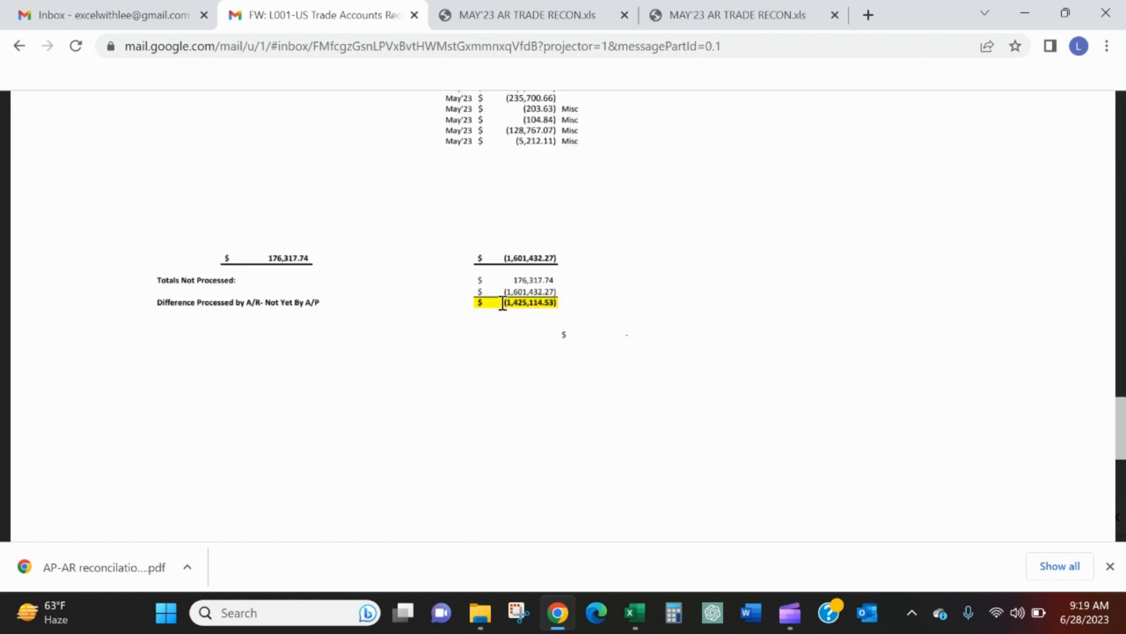
pyautogui.moveTo(602, 303)
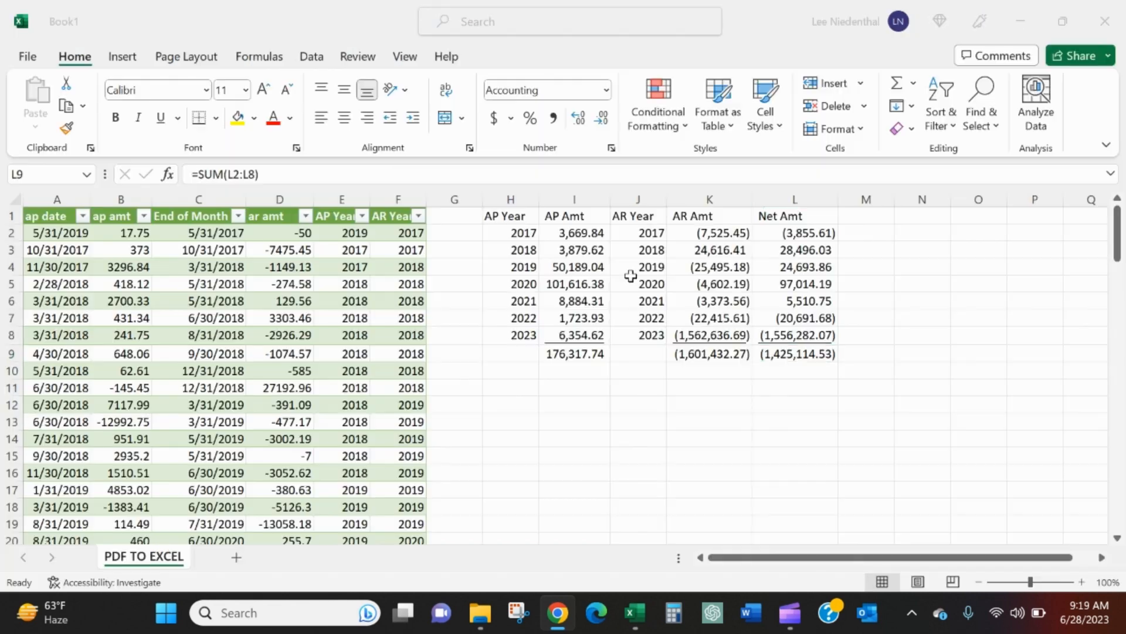
pyautogui.click(796, 353)
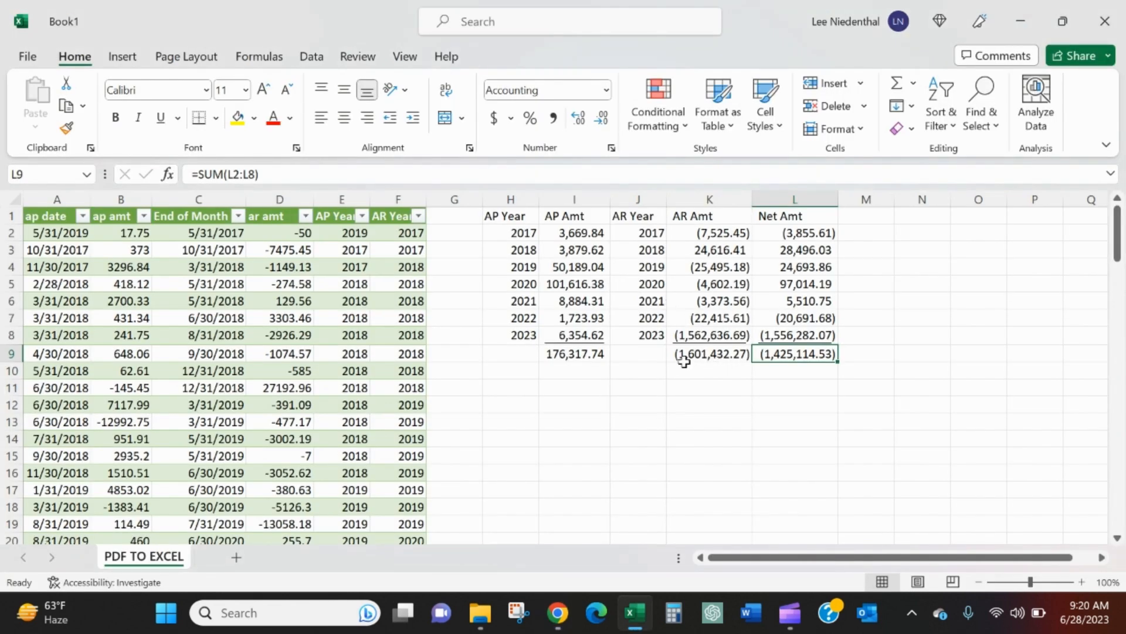
pyautogui.moveTo(788, 613)
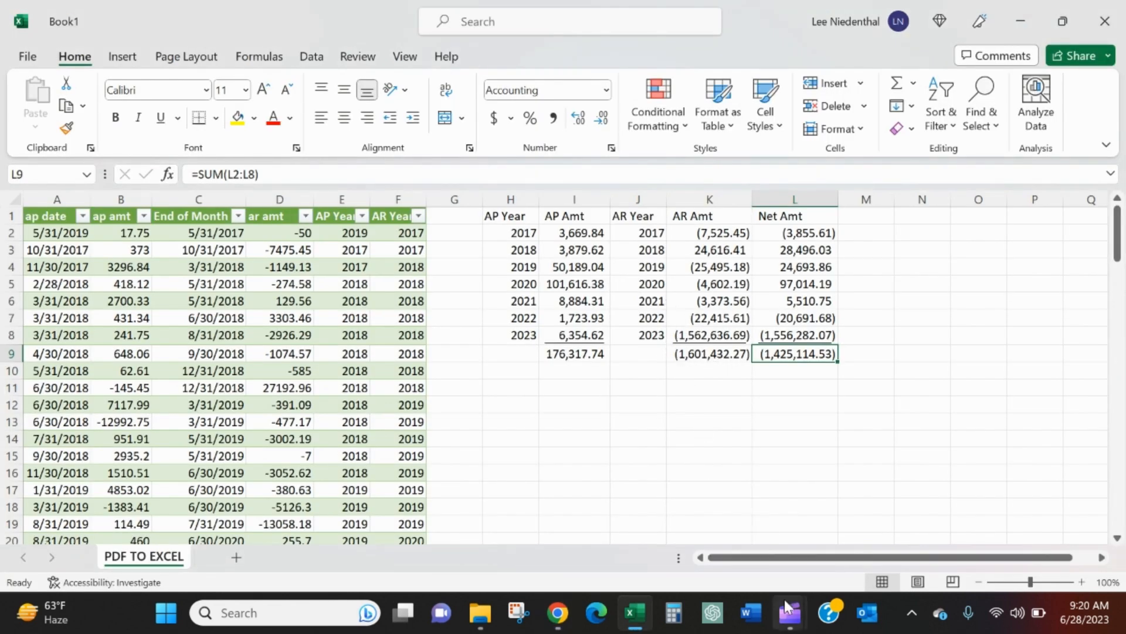